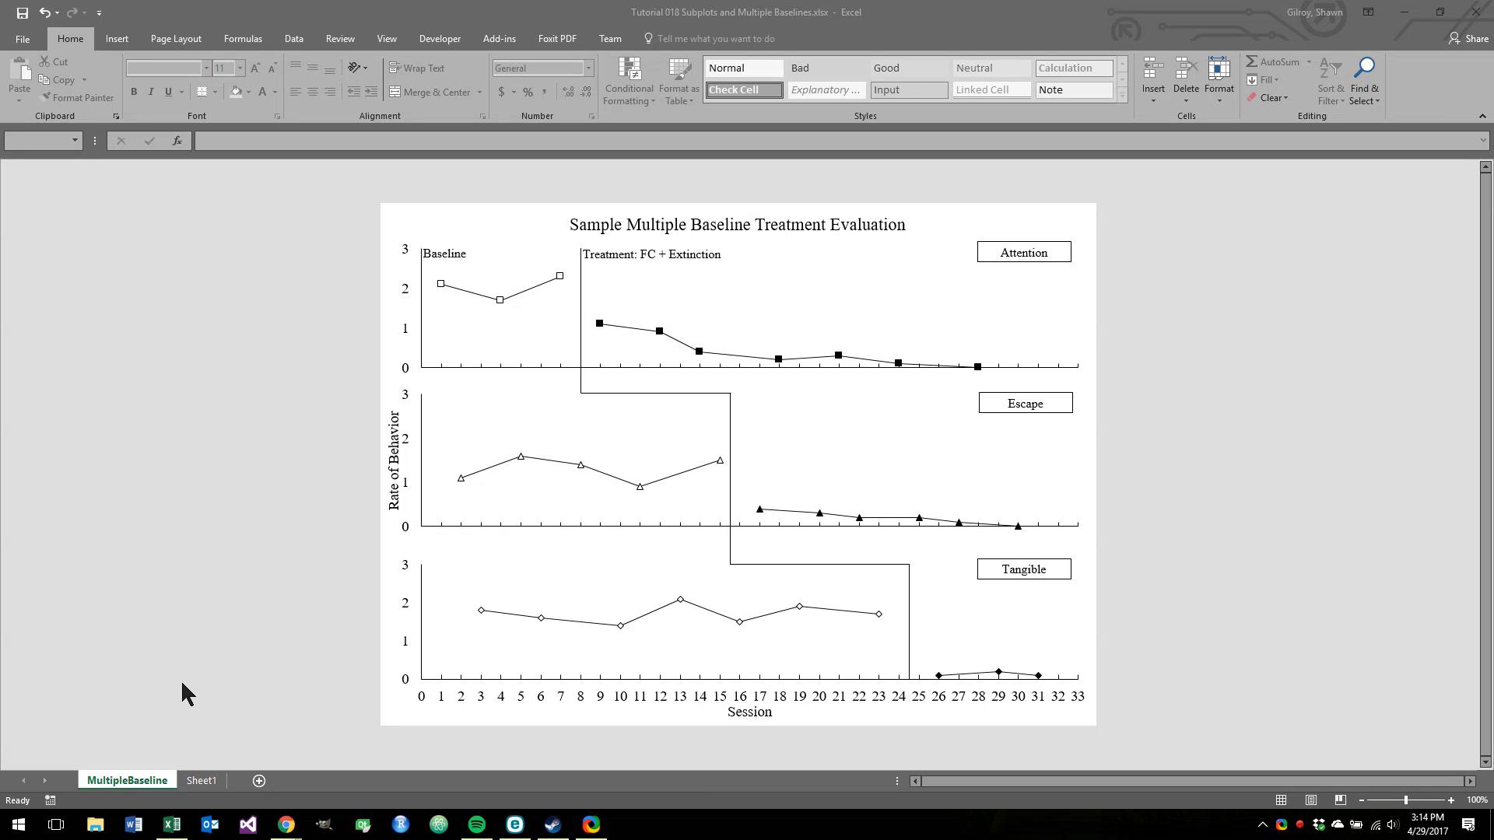
mouse_move(221, 615)
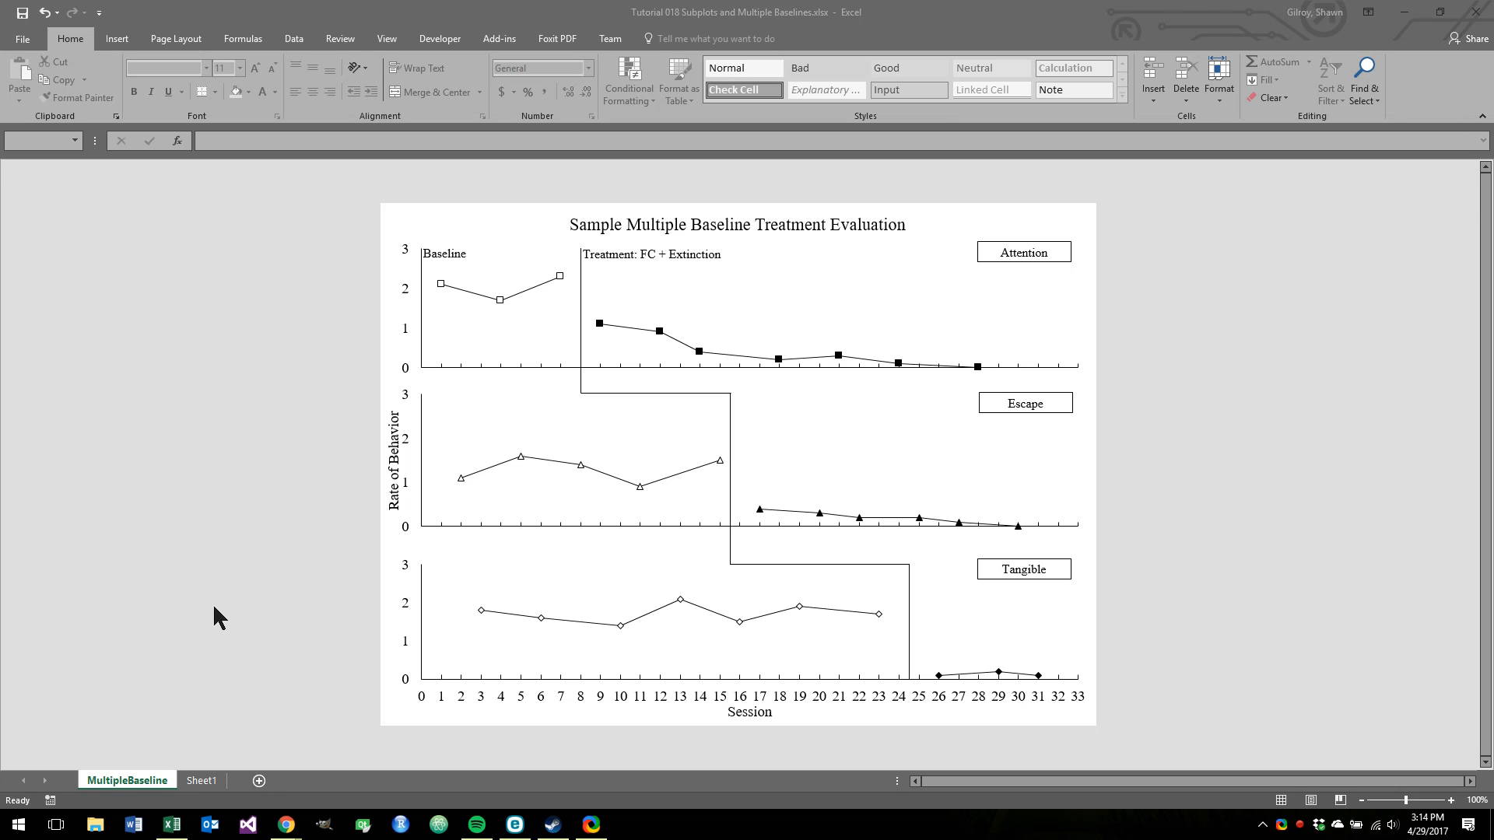
mouse_move(564, 458)
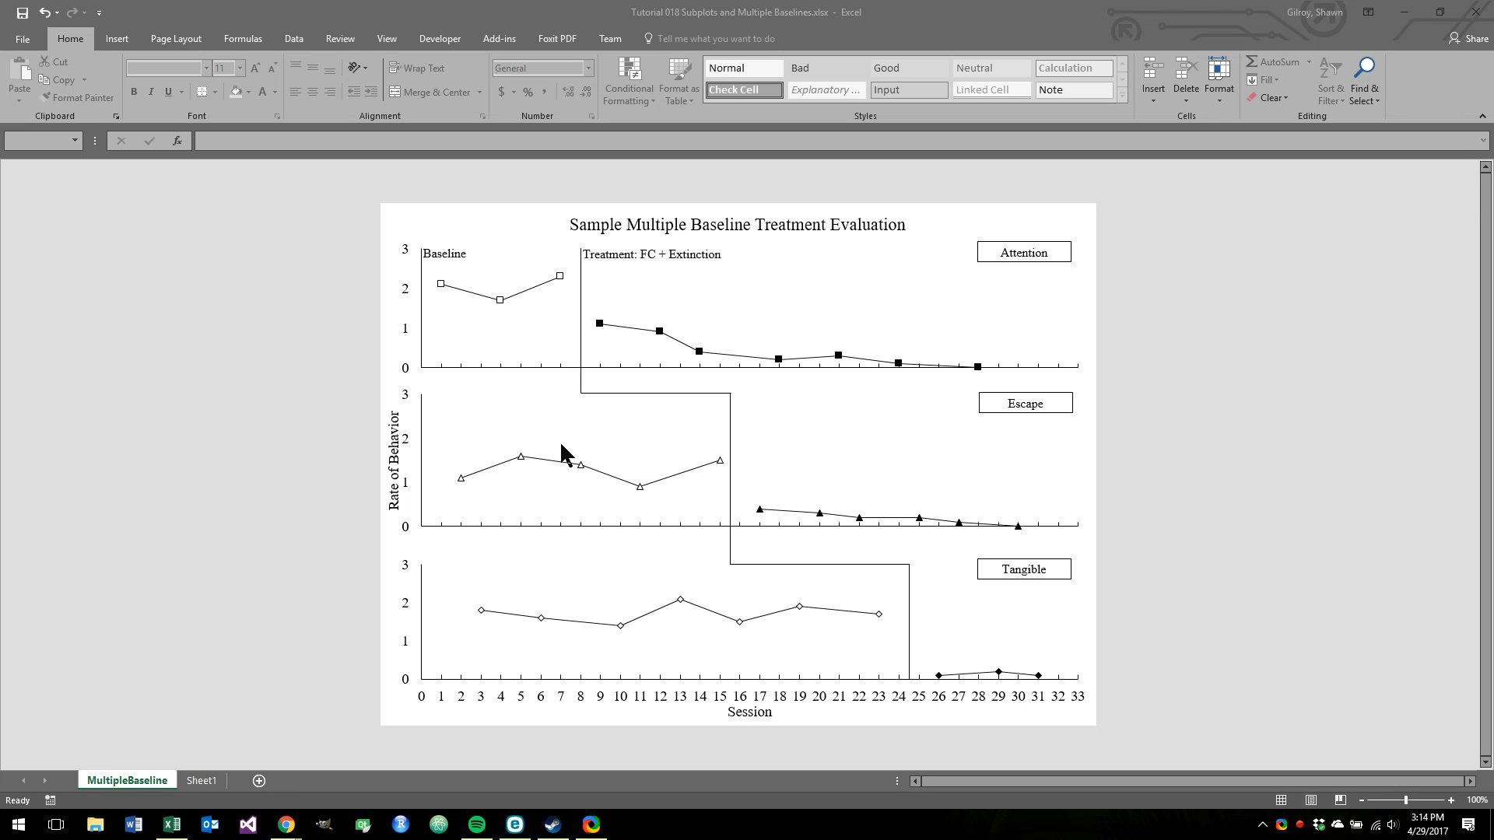
mouse_move(556, 252)
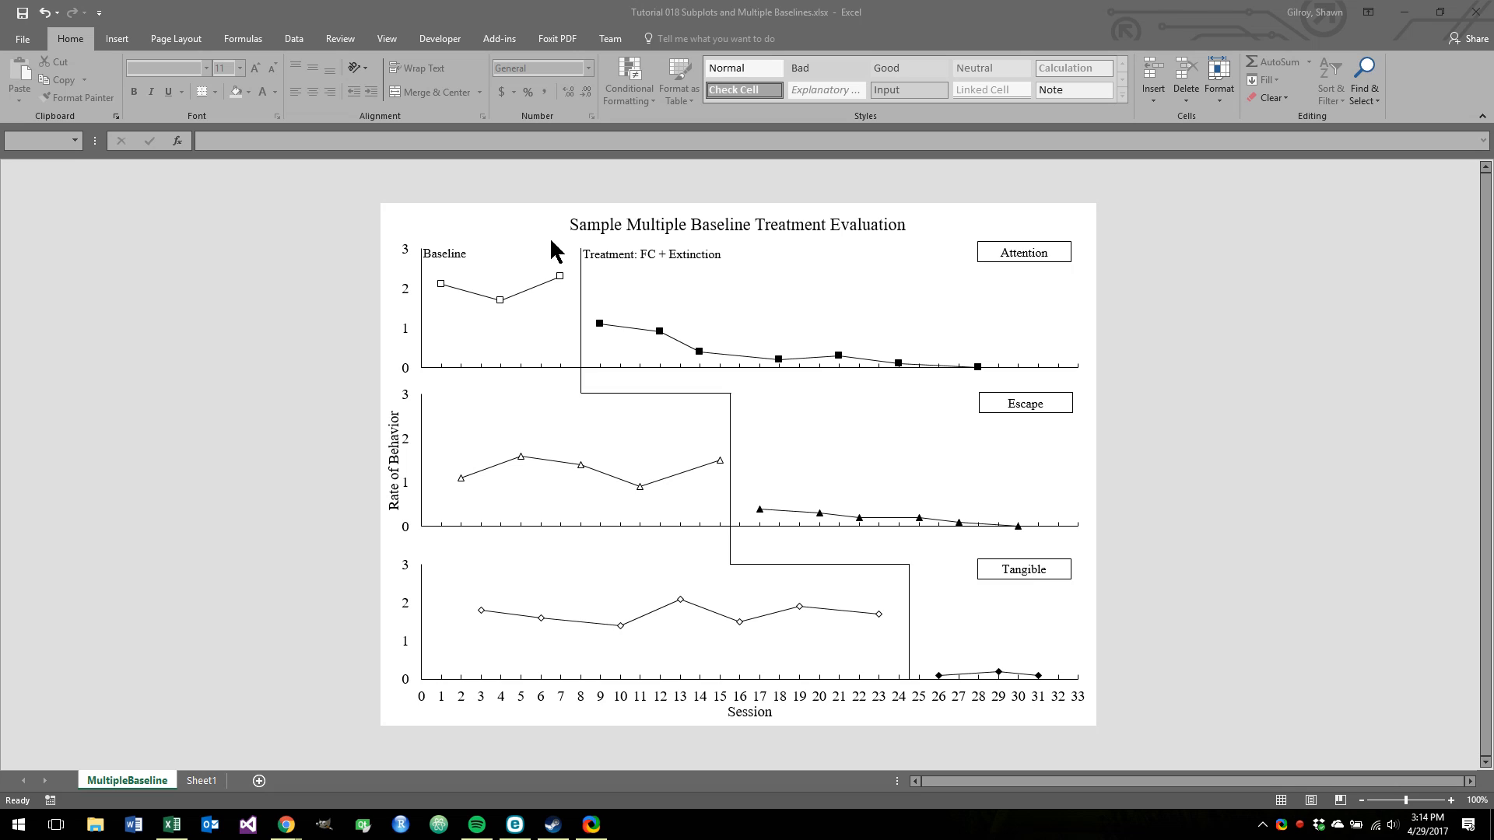
mouse_move(528, 333)
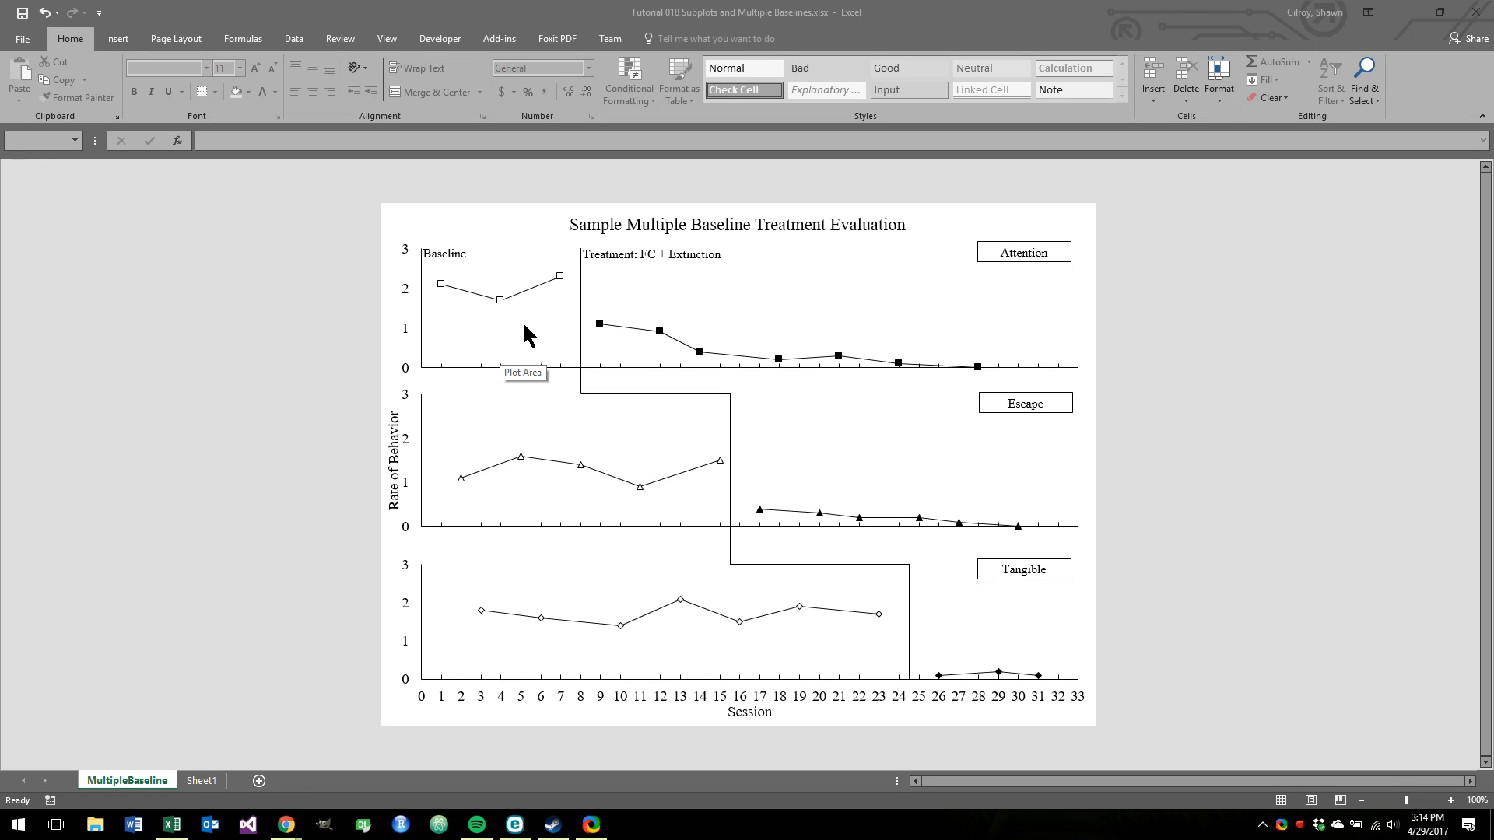
mouse_move(535, 149)
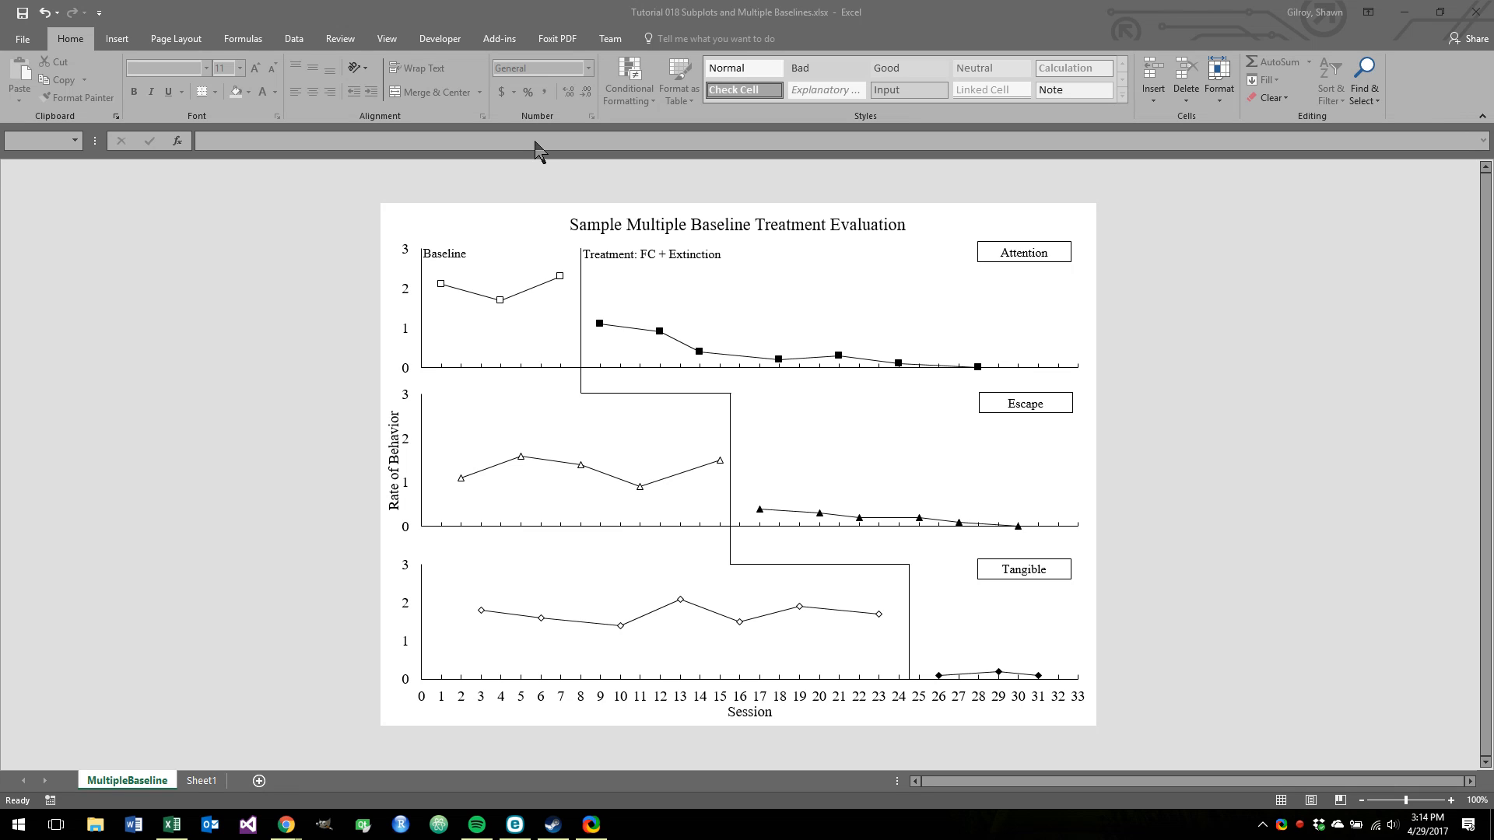
mouse_move(512, 603)
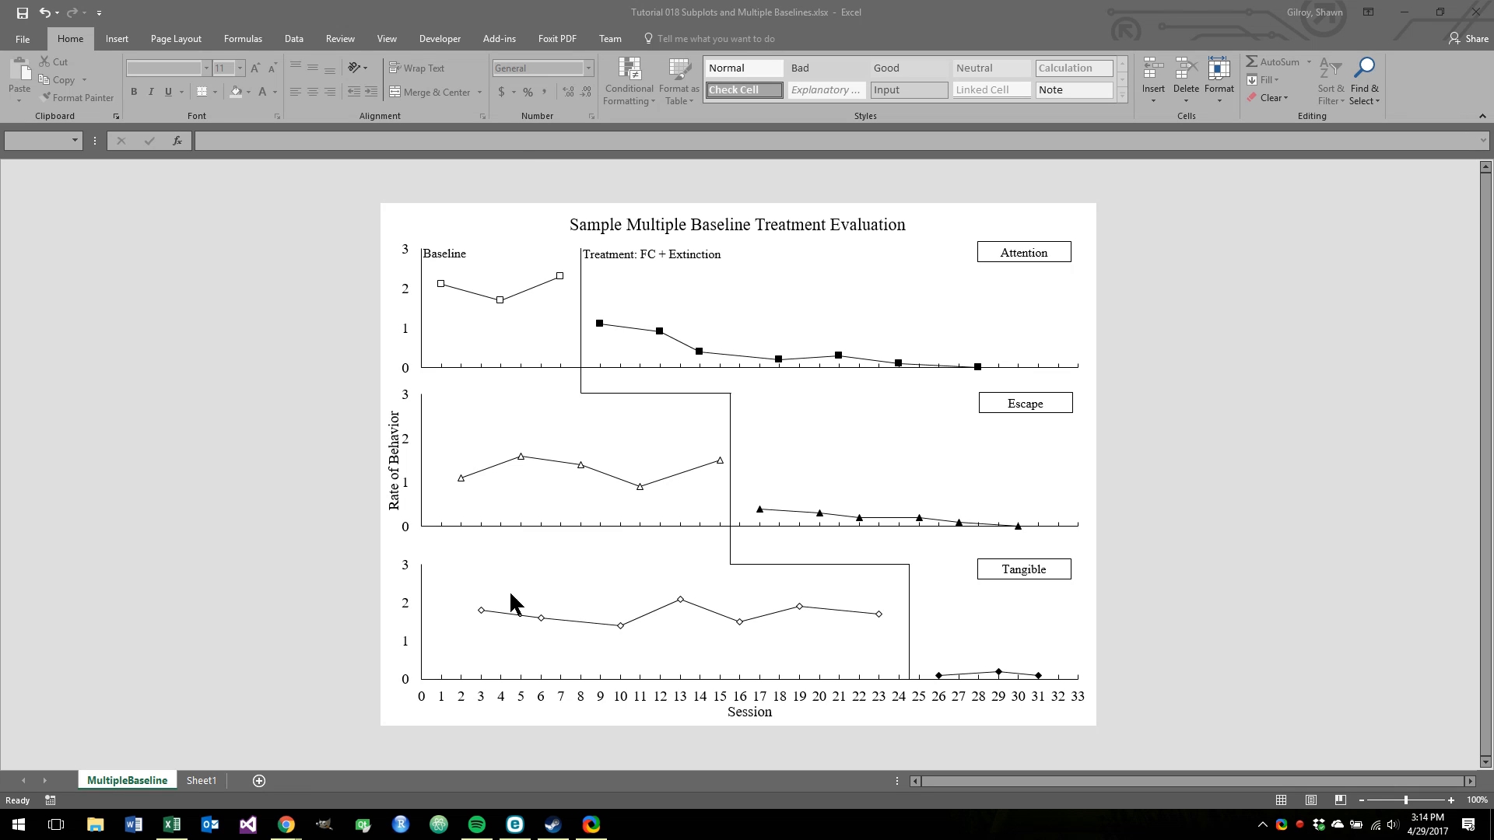
mouse_move(885, 287)
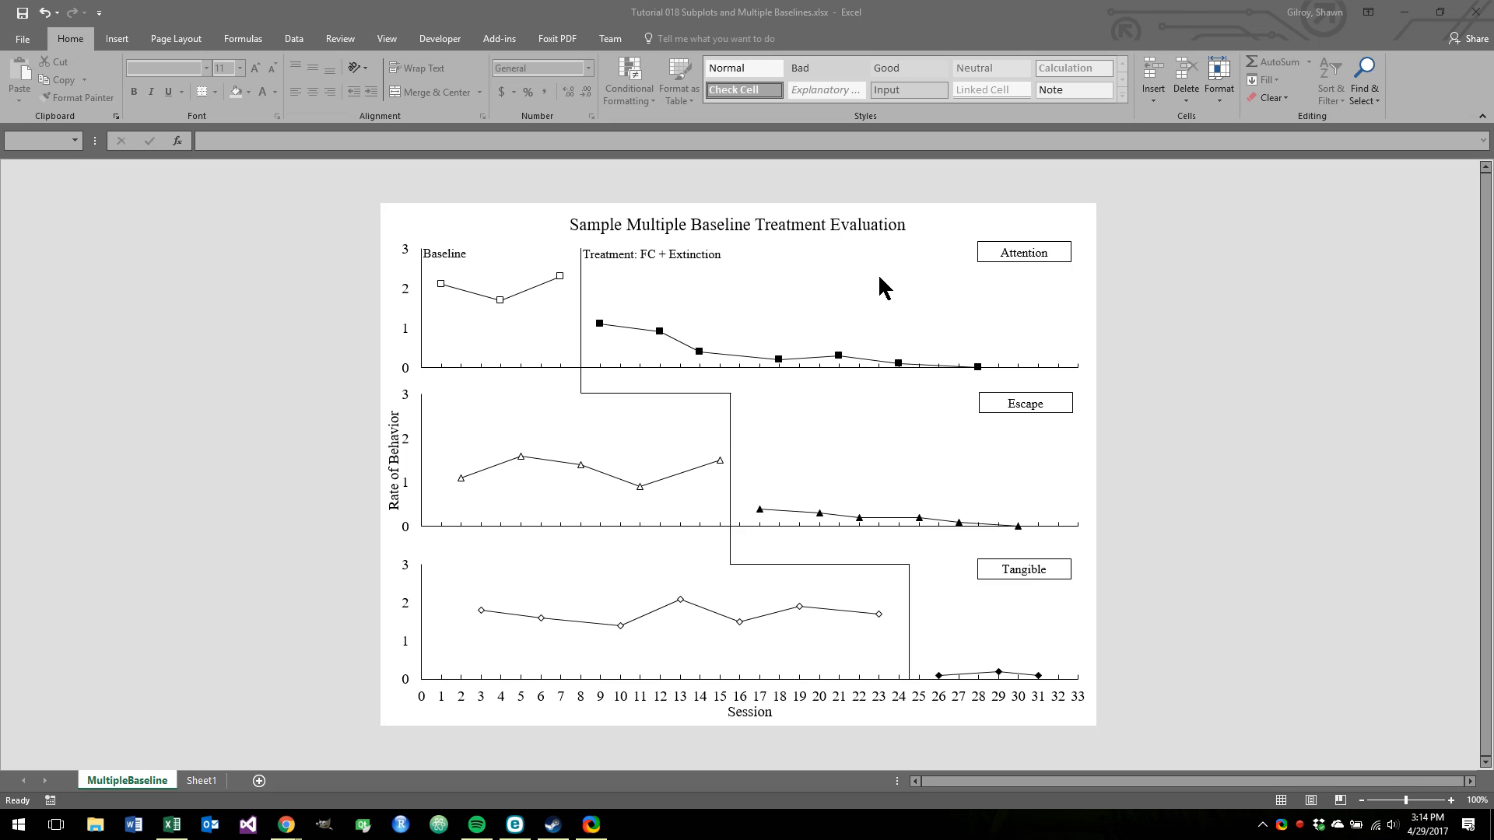
mouse_move(692, 669)
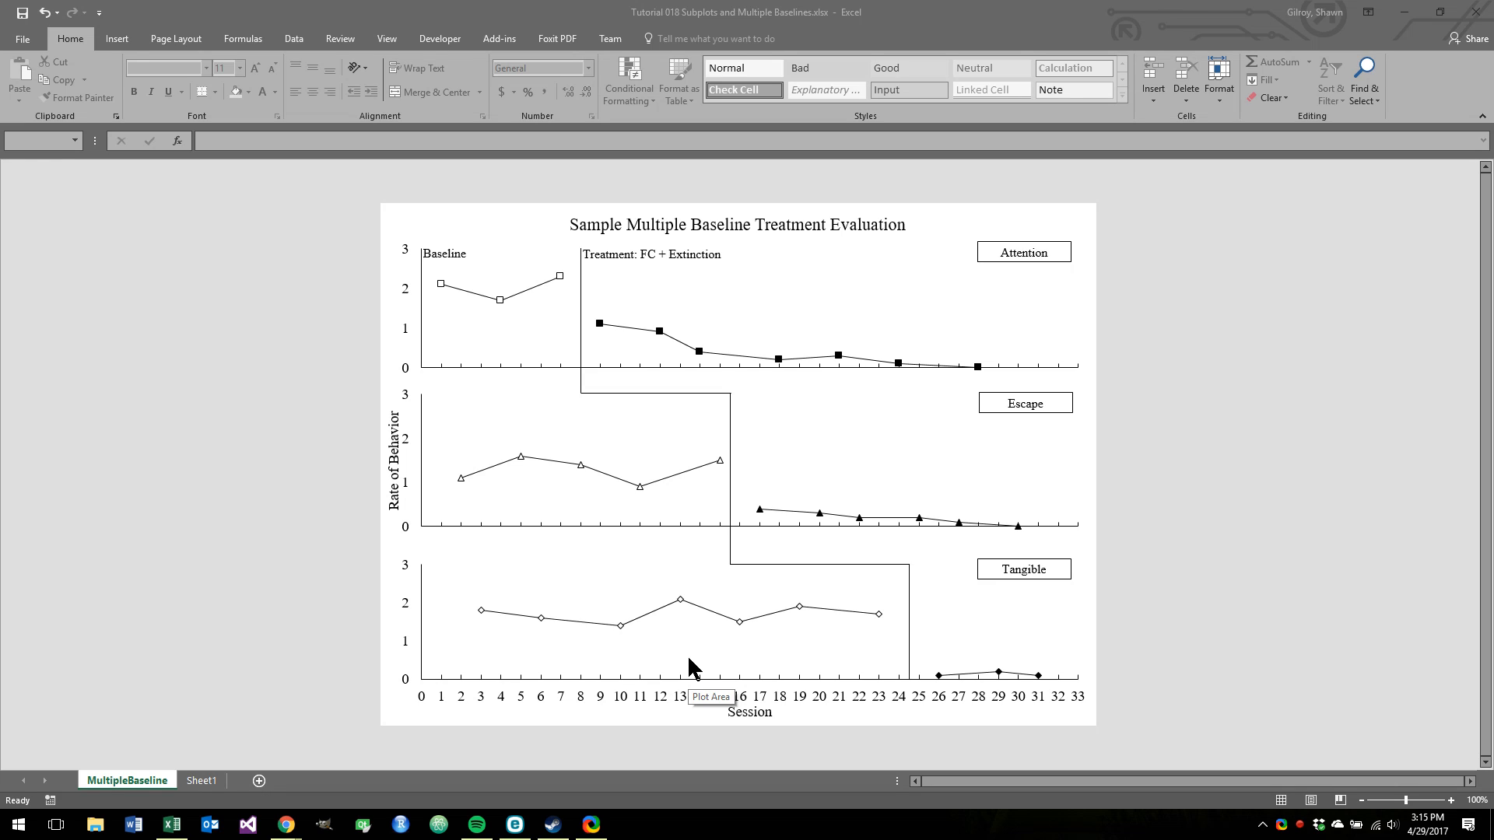
mouse_move(519, 348)
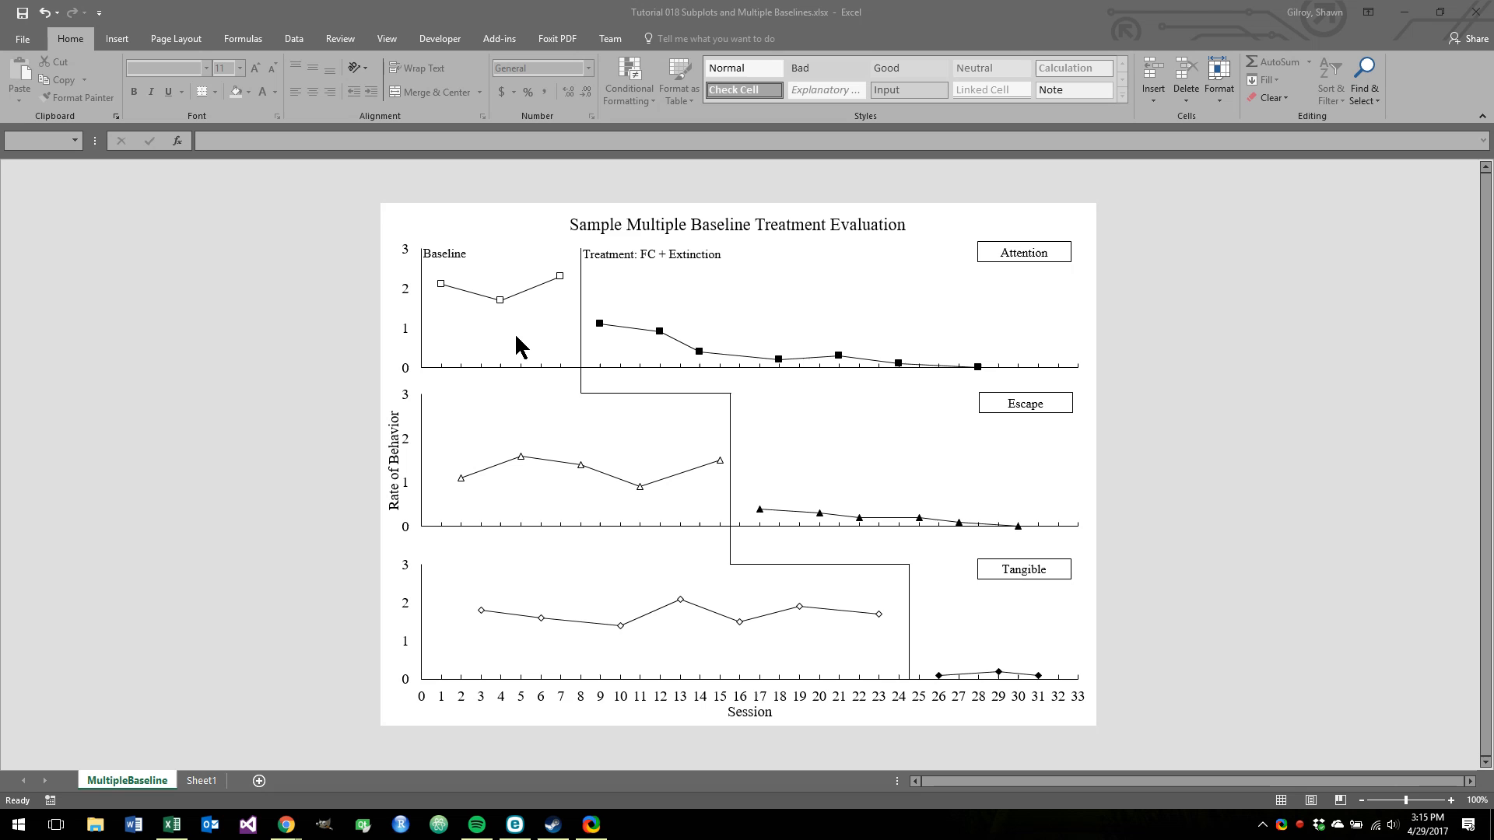
mouse_move(209, 783)
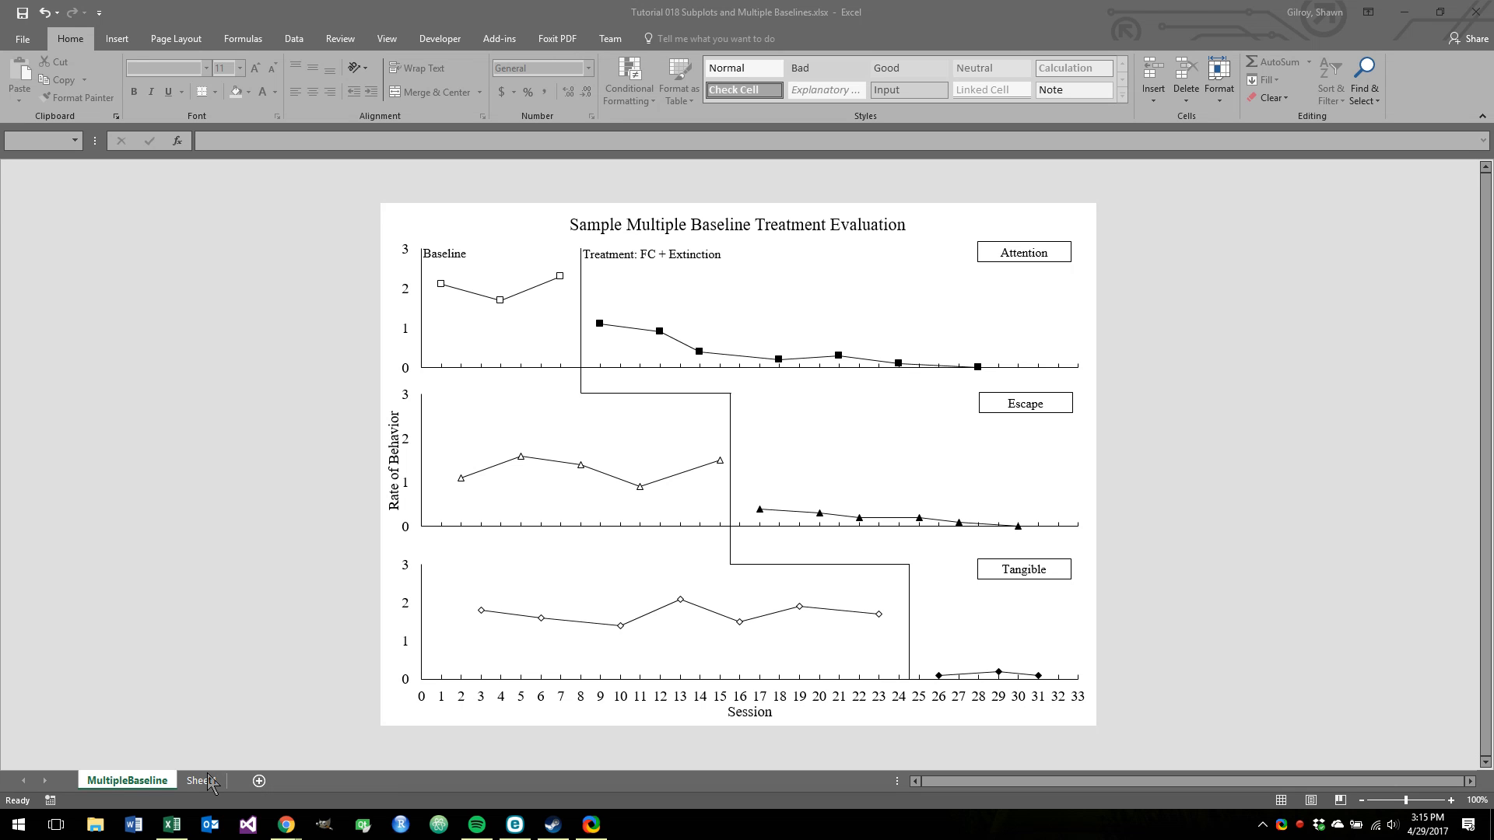
- Switch to Sheet1 to view the Attention, Demand and Tangible BL/TX data columns
left_click(199, 780)
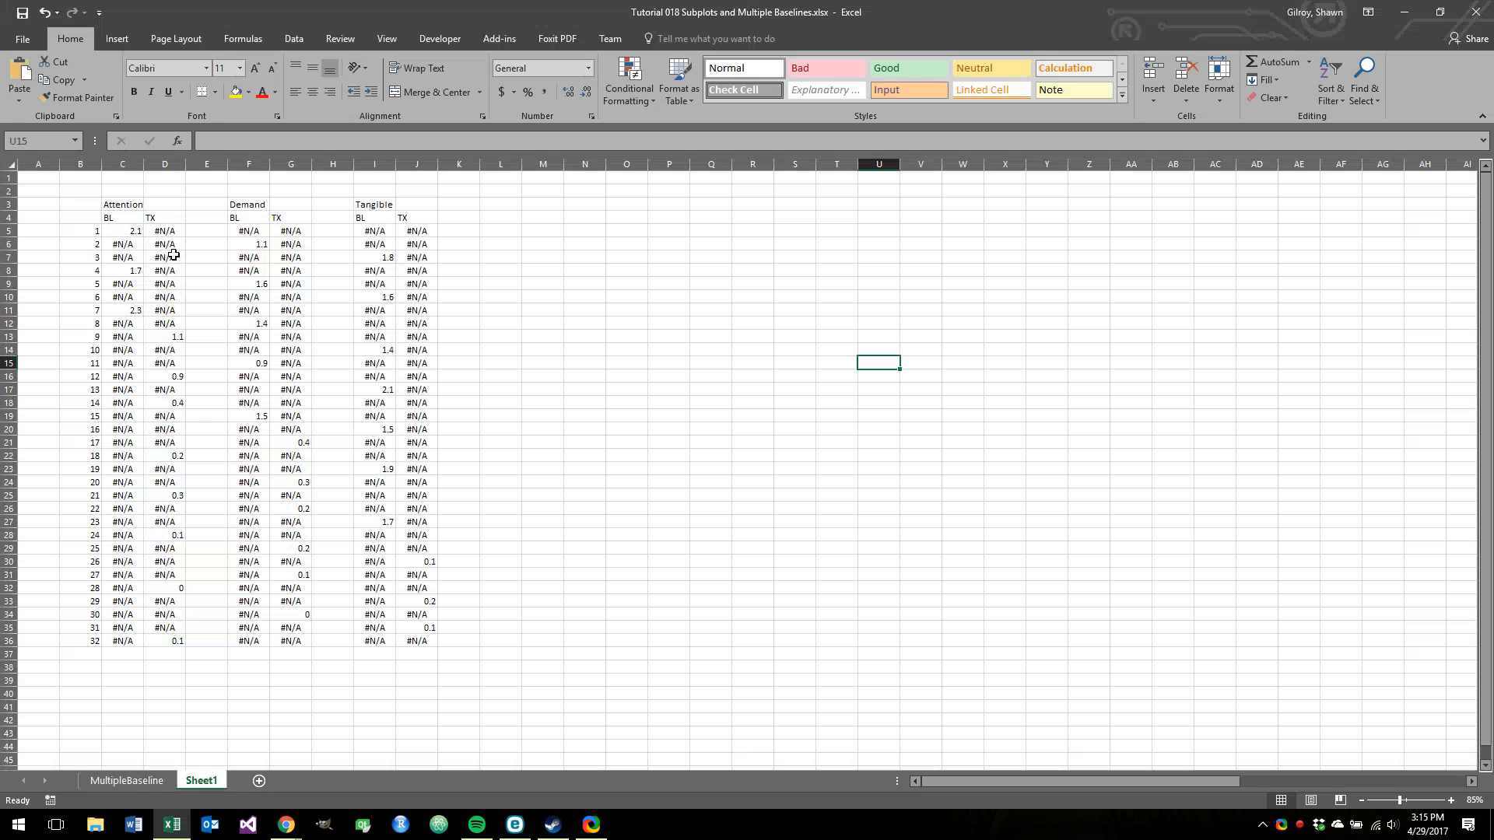
mouse_move(238, 222)
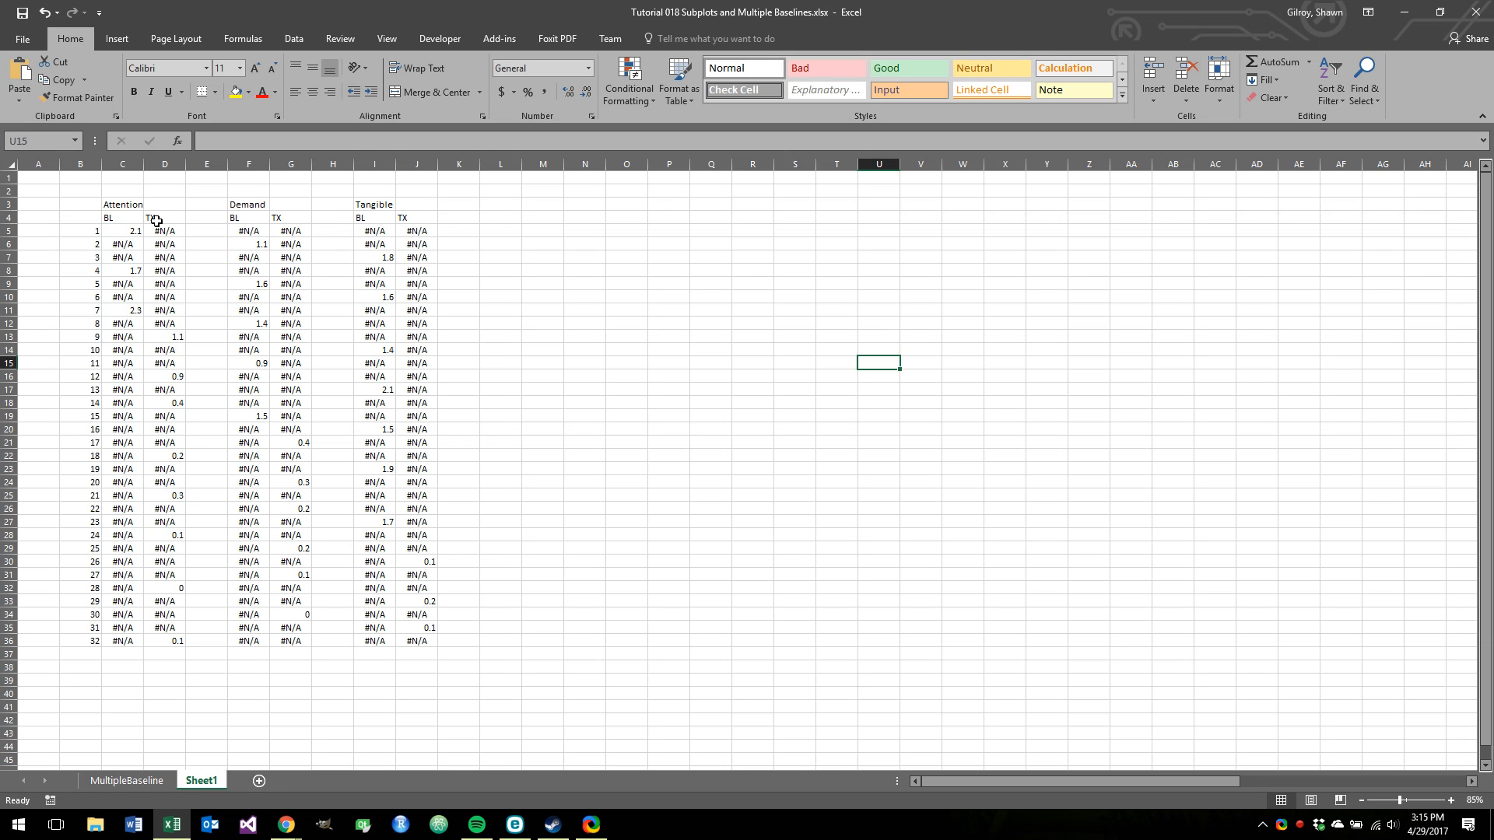
mouse_move(148, 245)
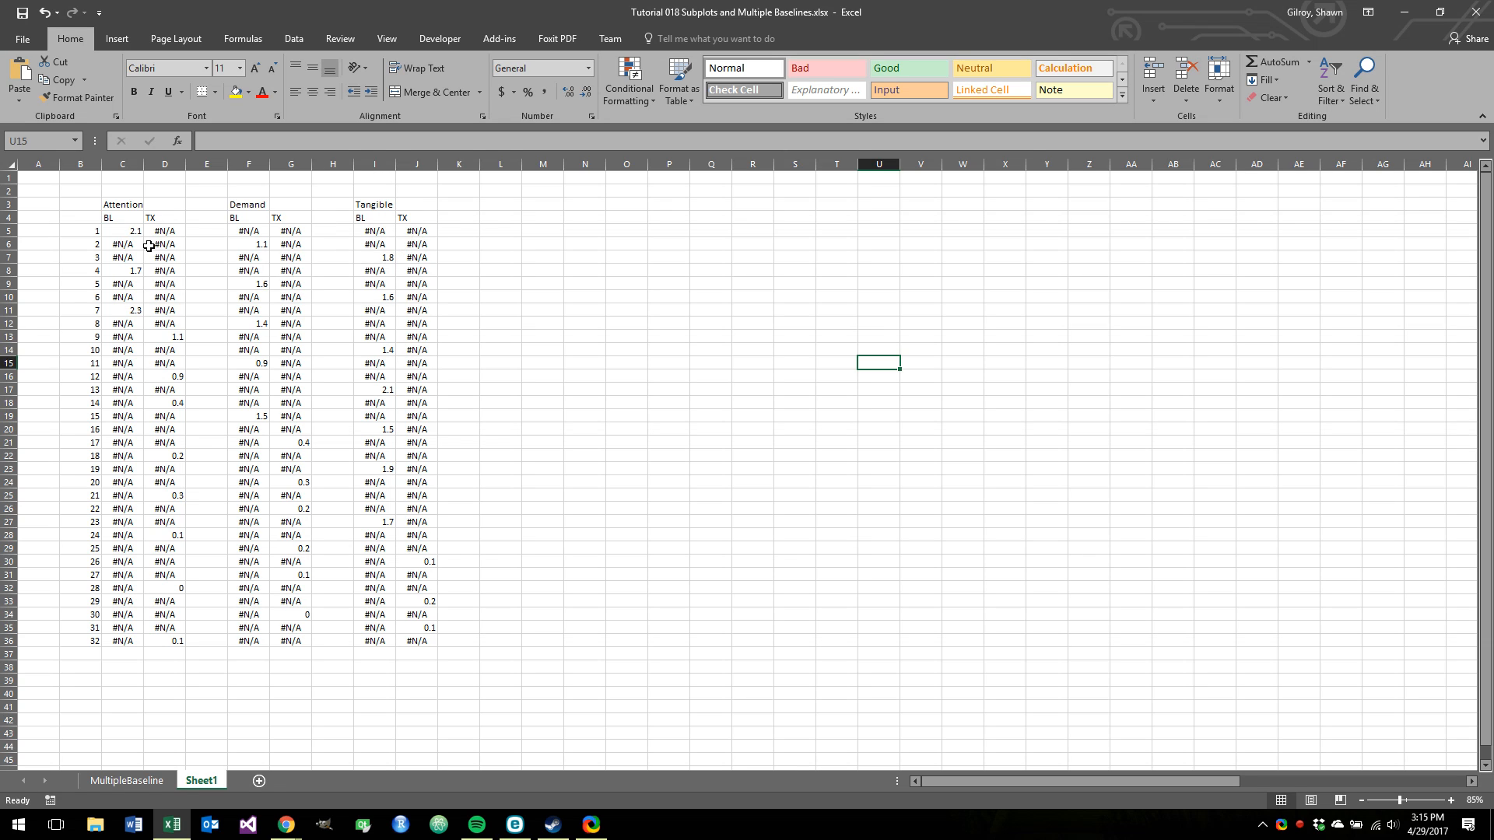
left_click(126, 781)
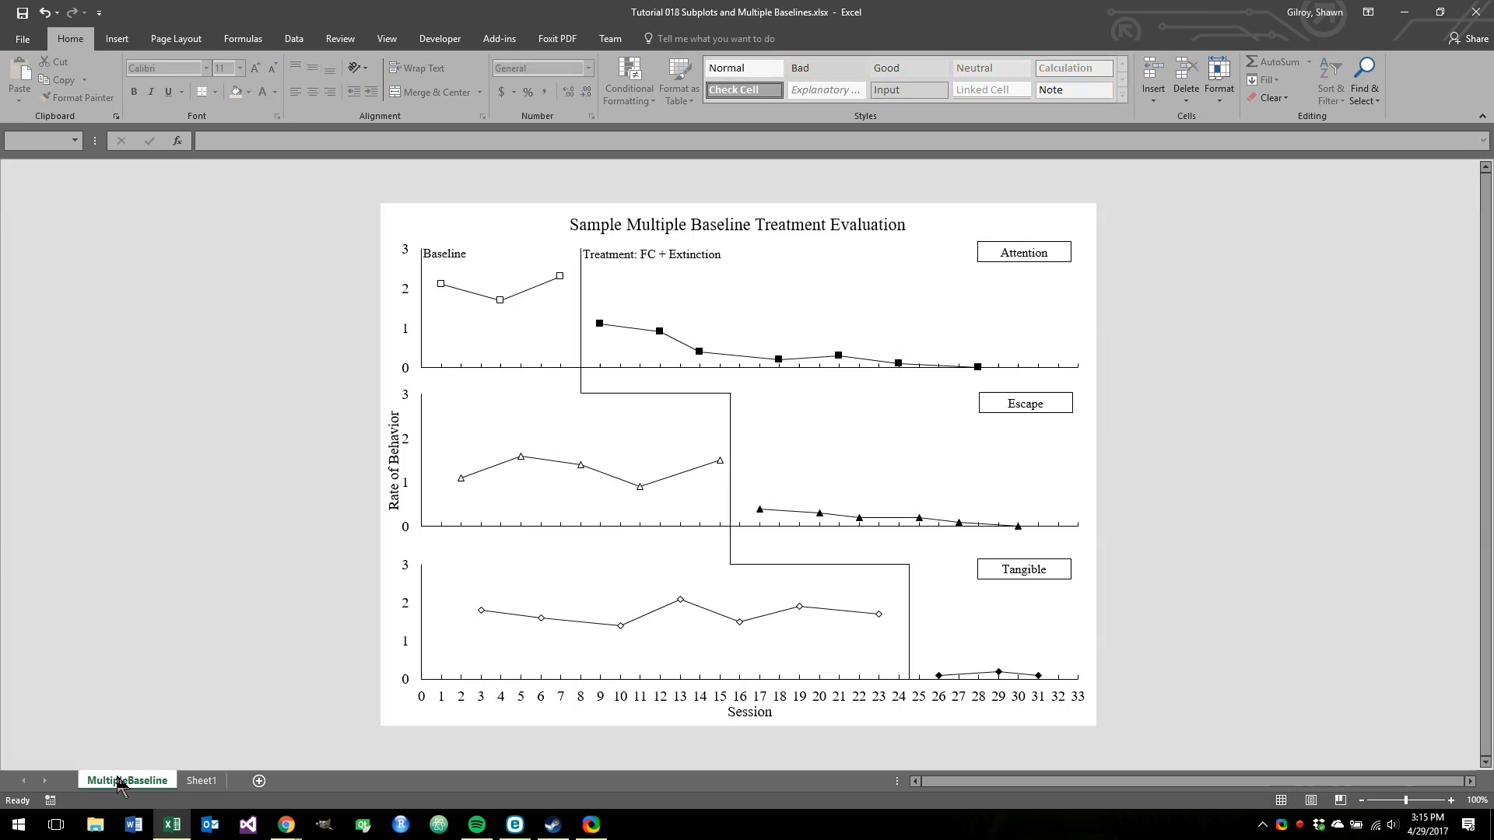
mouse_move(167, 765)
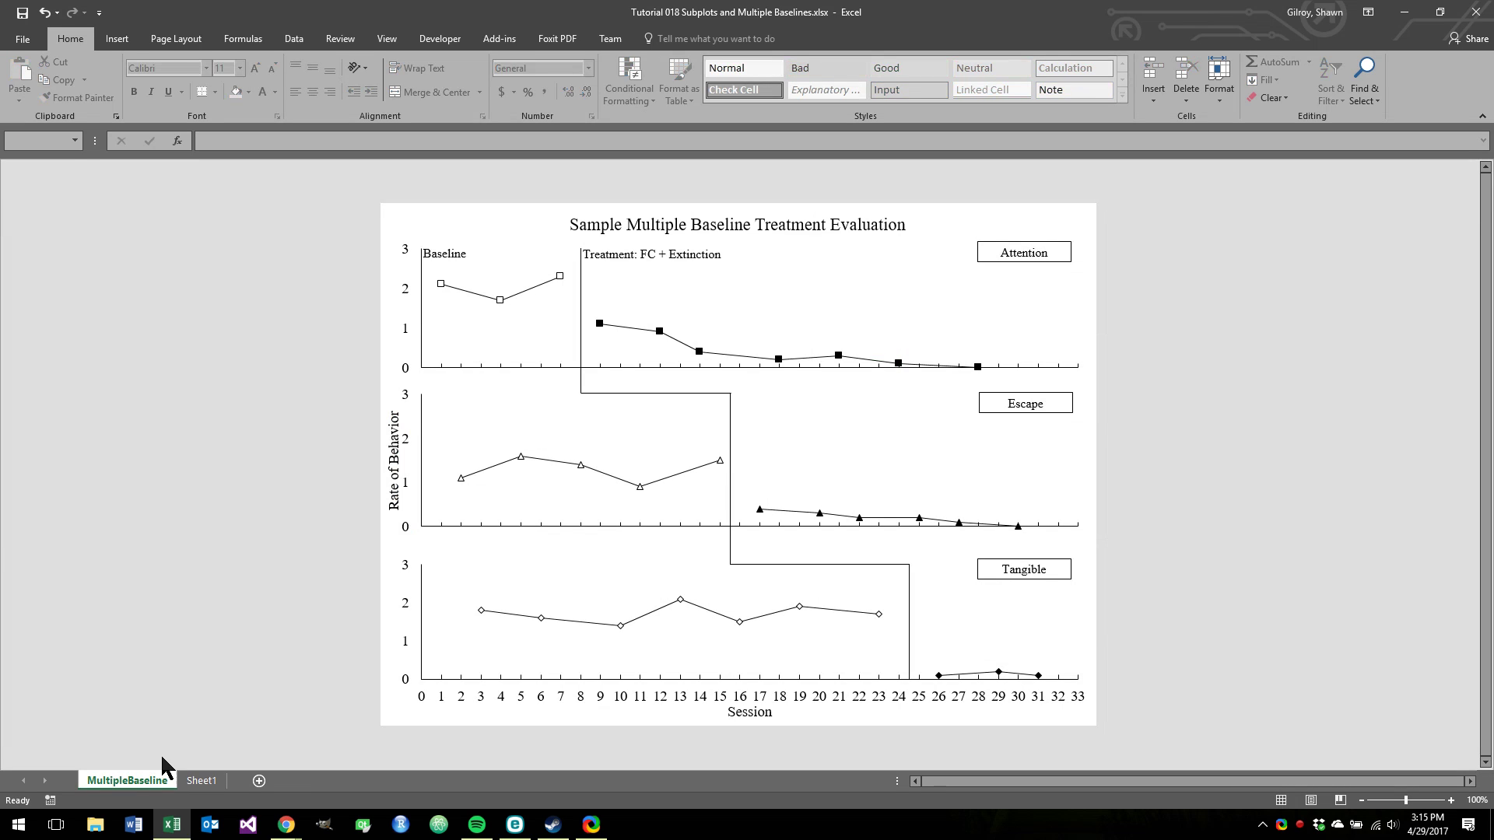
mouse_move(146, 791)
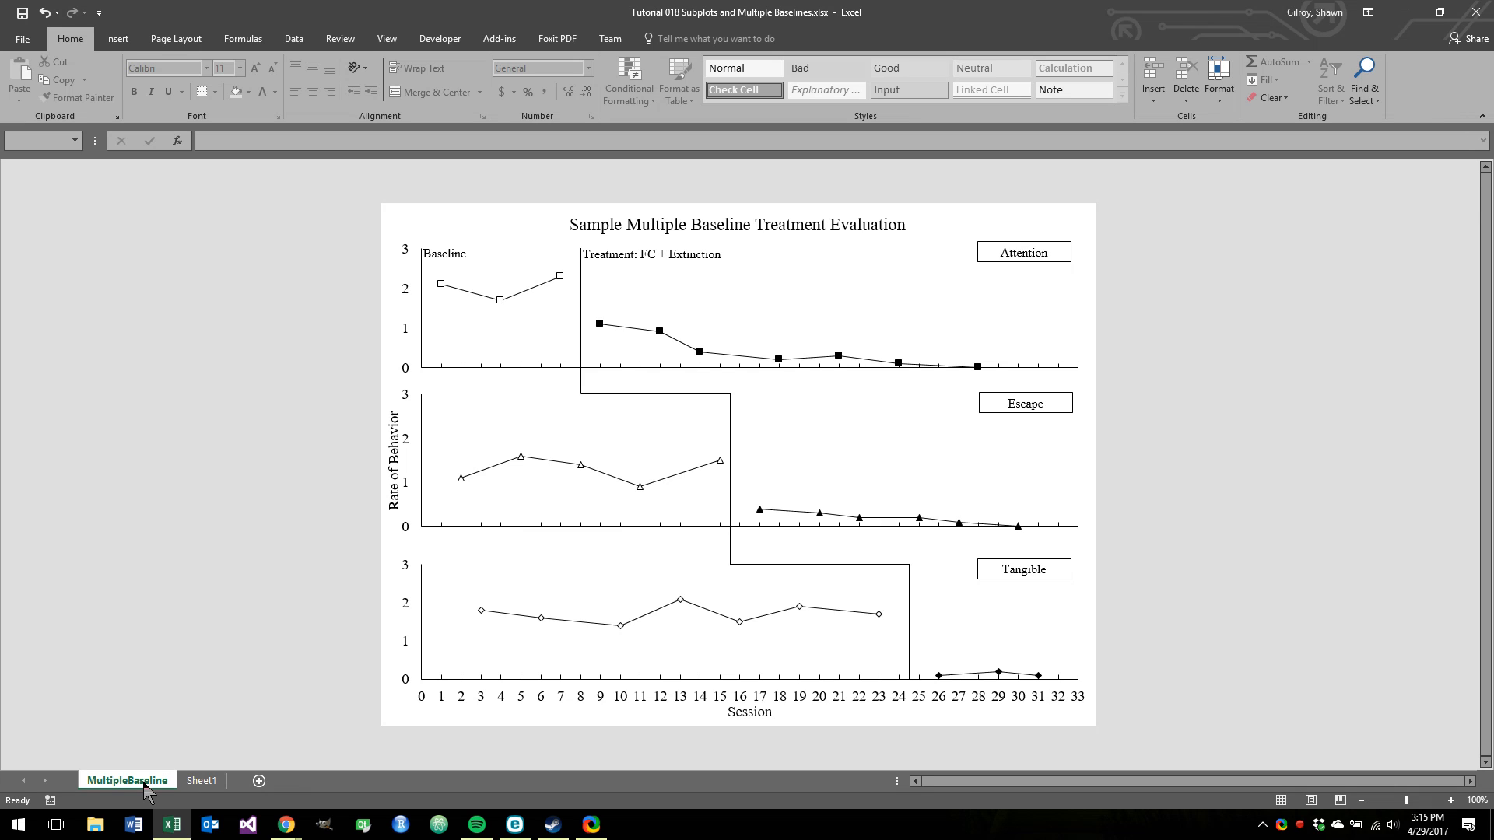
mouse_move(177, 787)
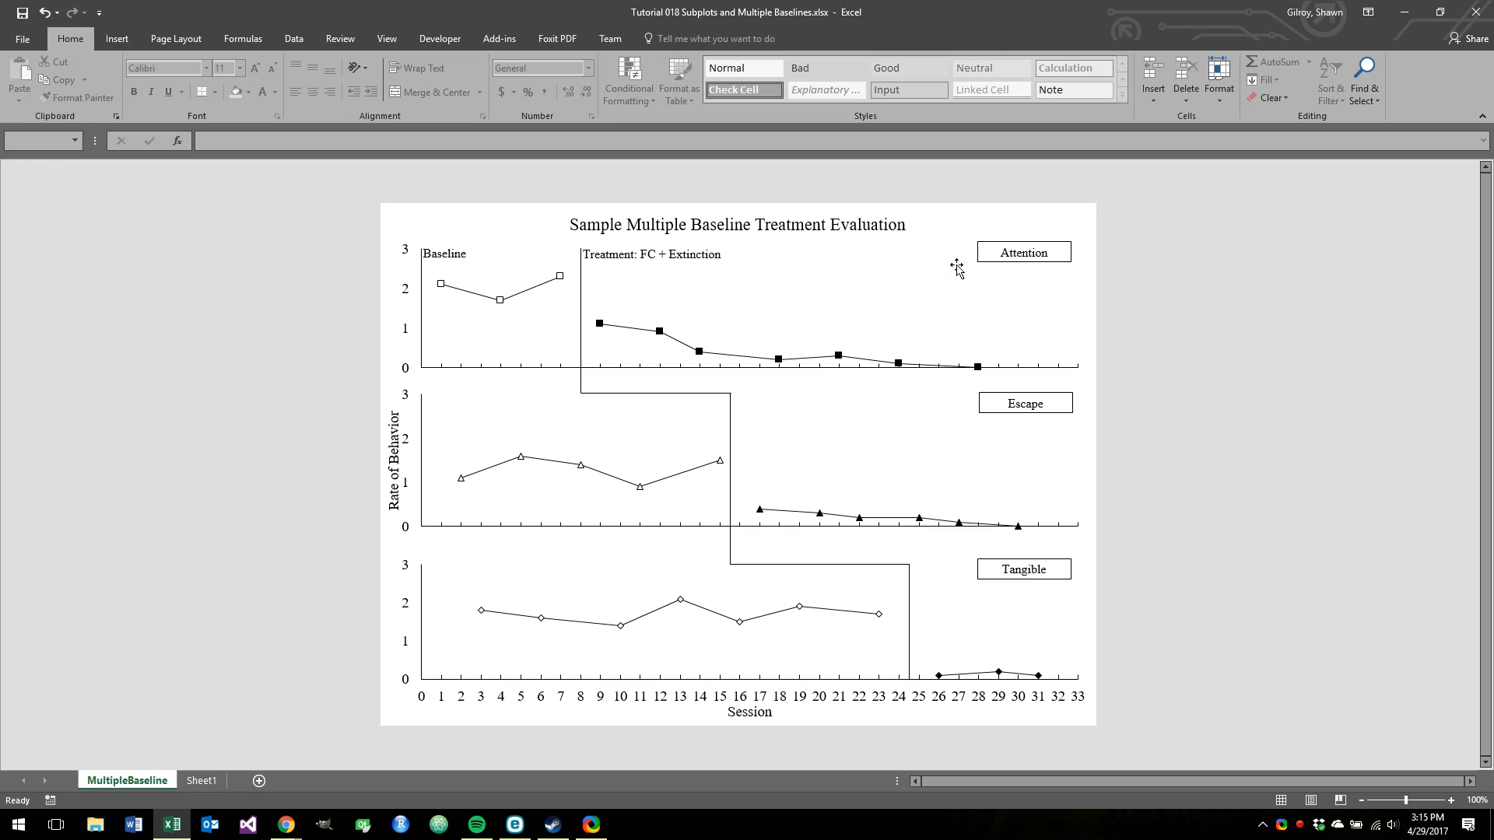
mouse_move(701, 212)
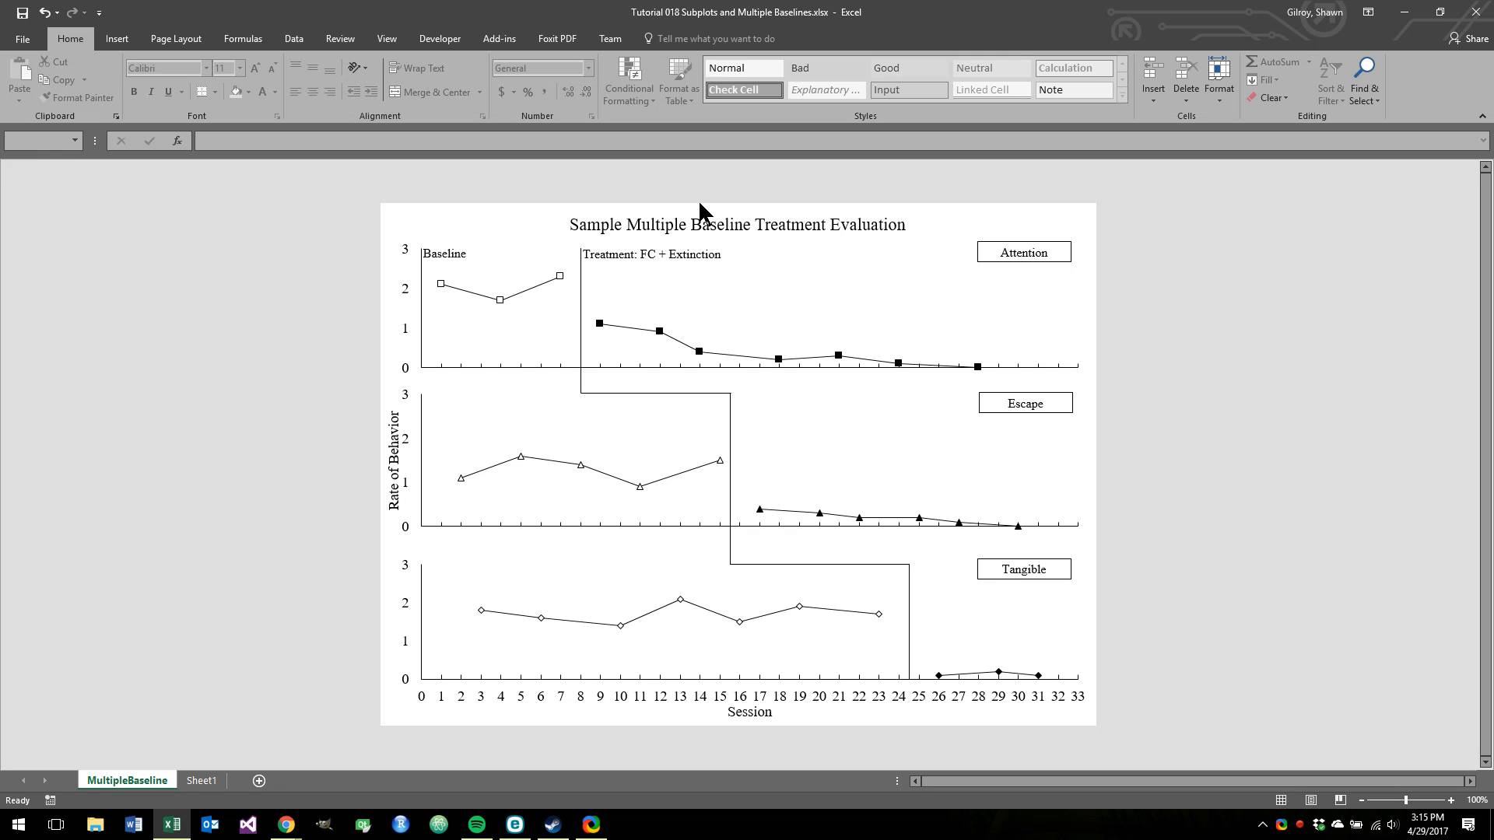
mouse_move(615, 396)
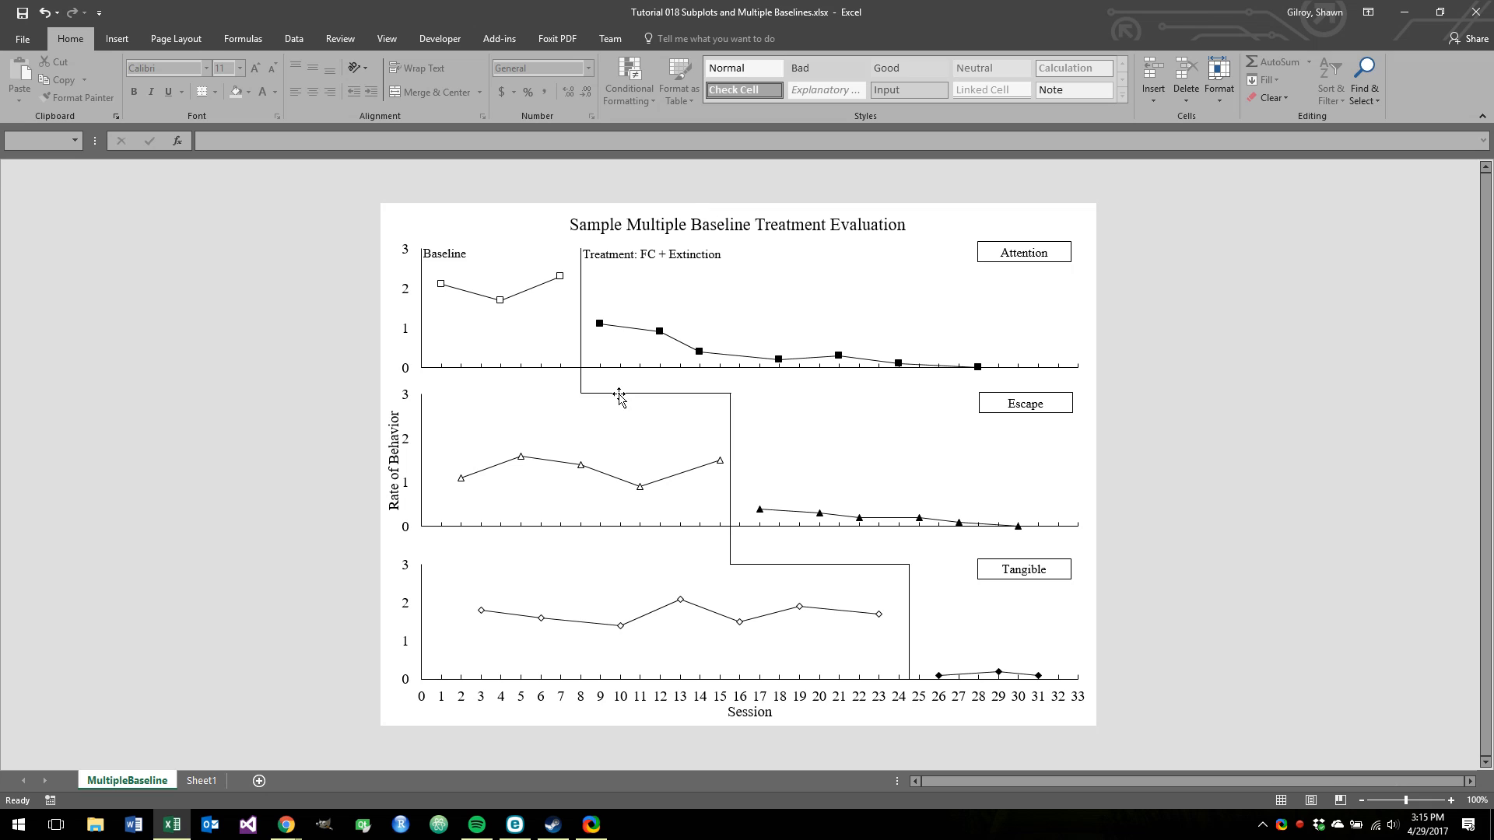
mouse_move(686, 395)
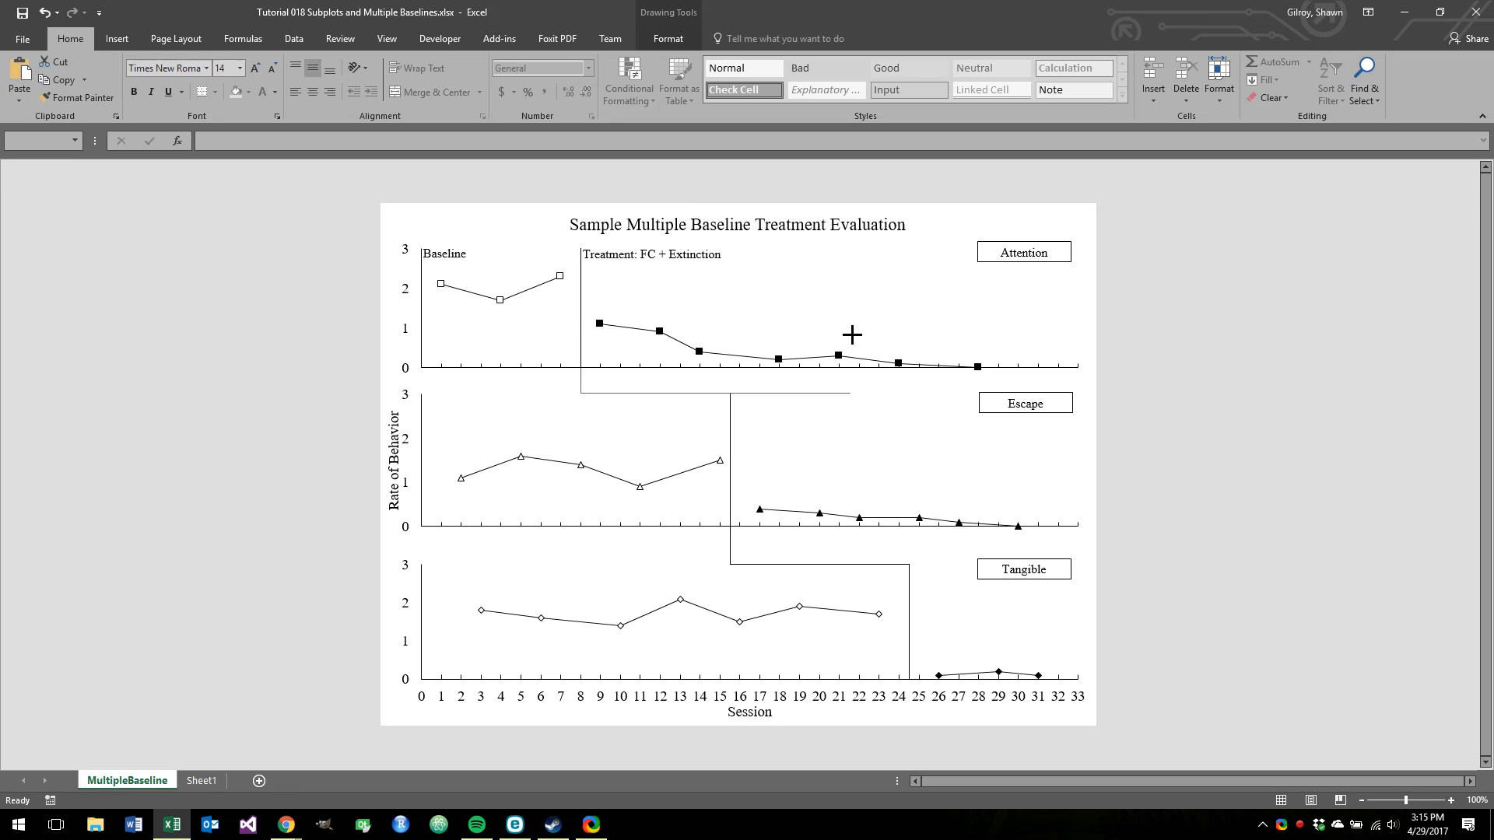
mouse_move(729, 333)
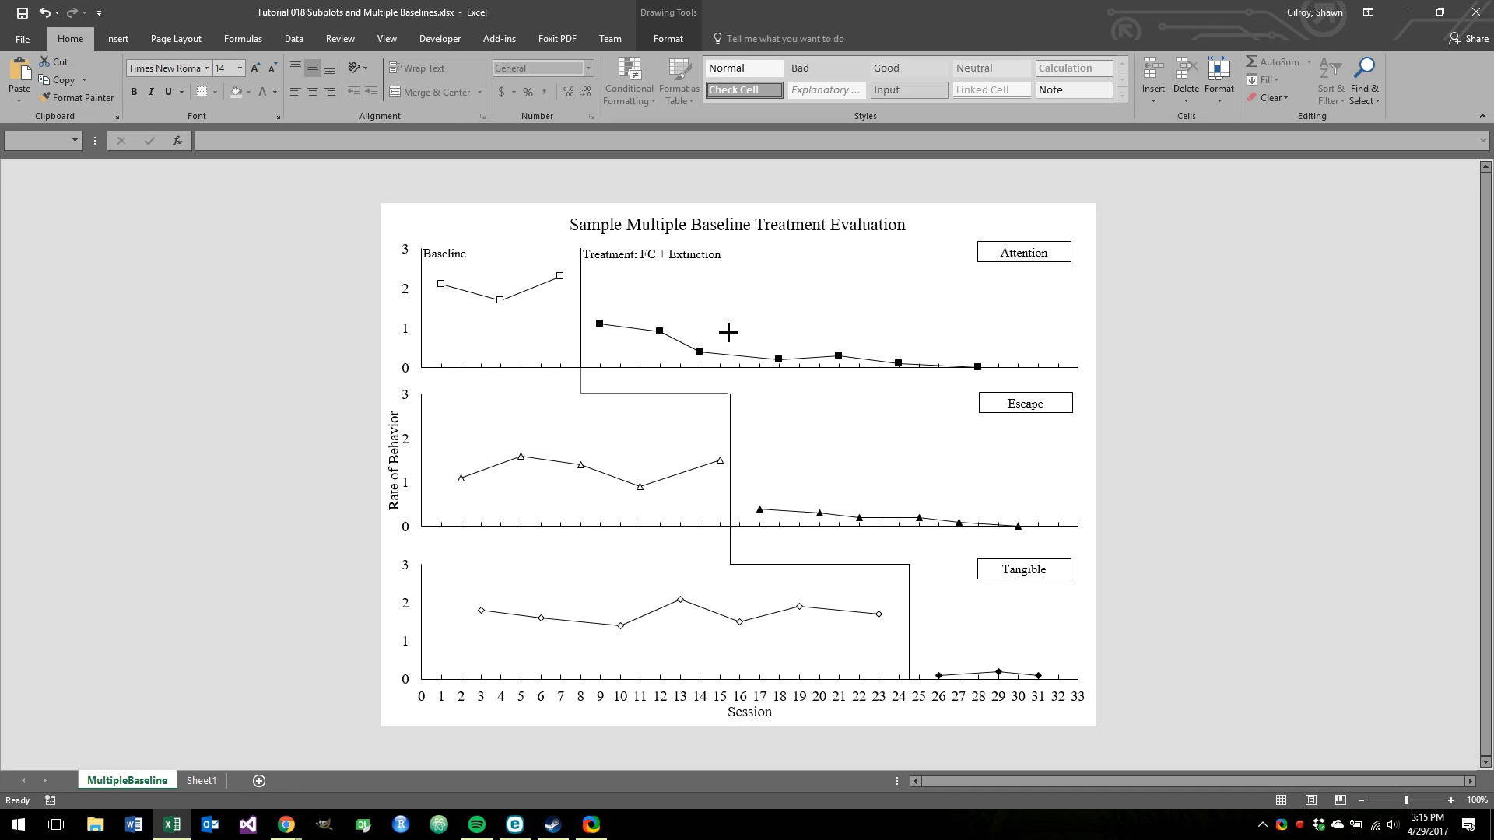
mouse_move(731, 331)
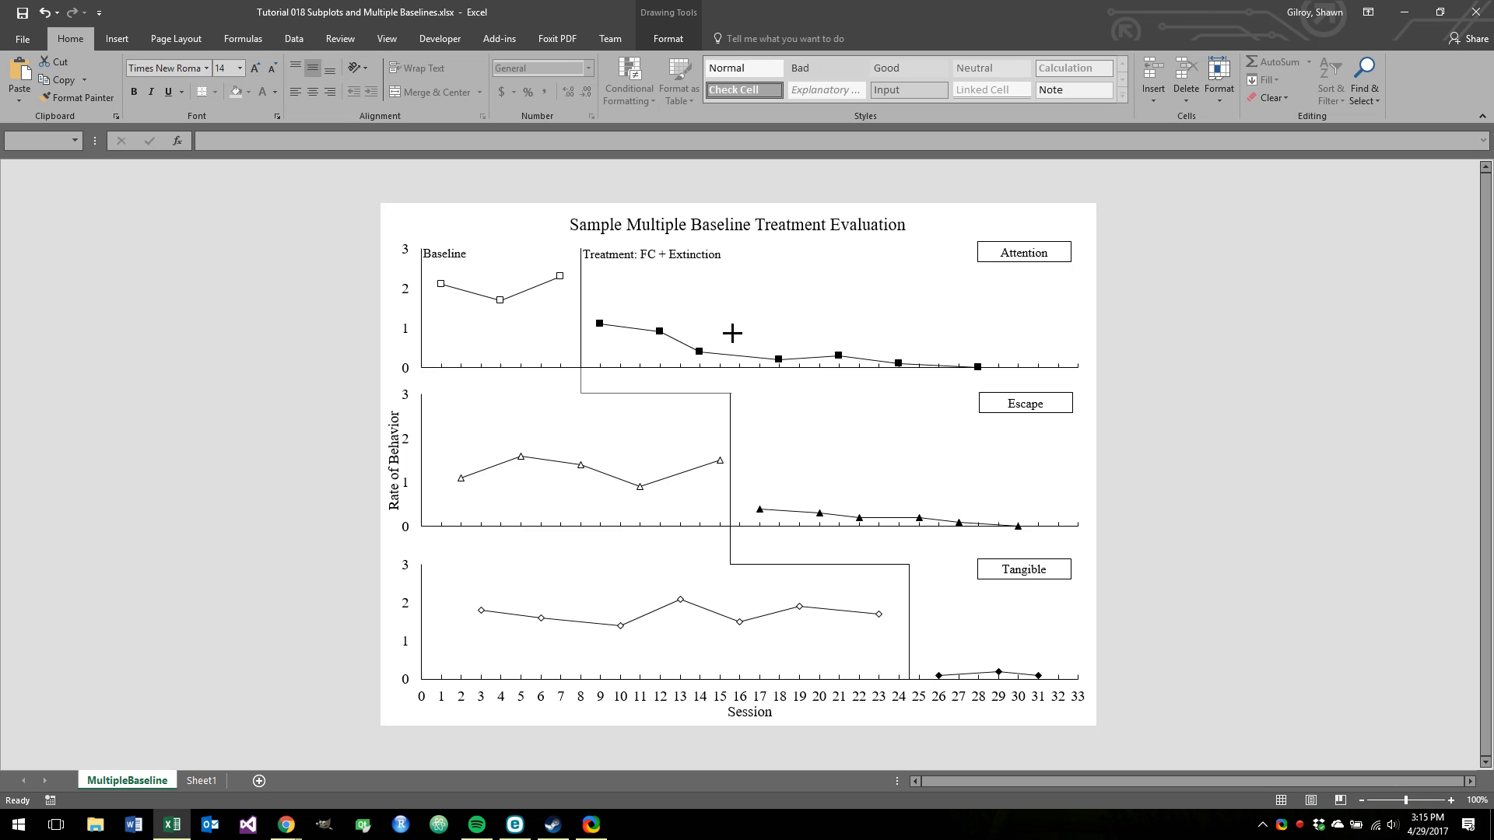
left_click(728, 332)
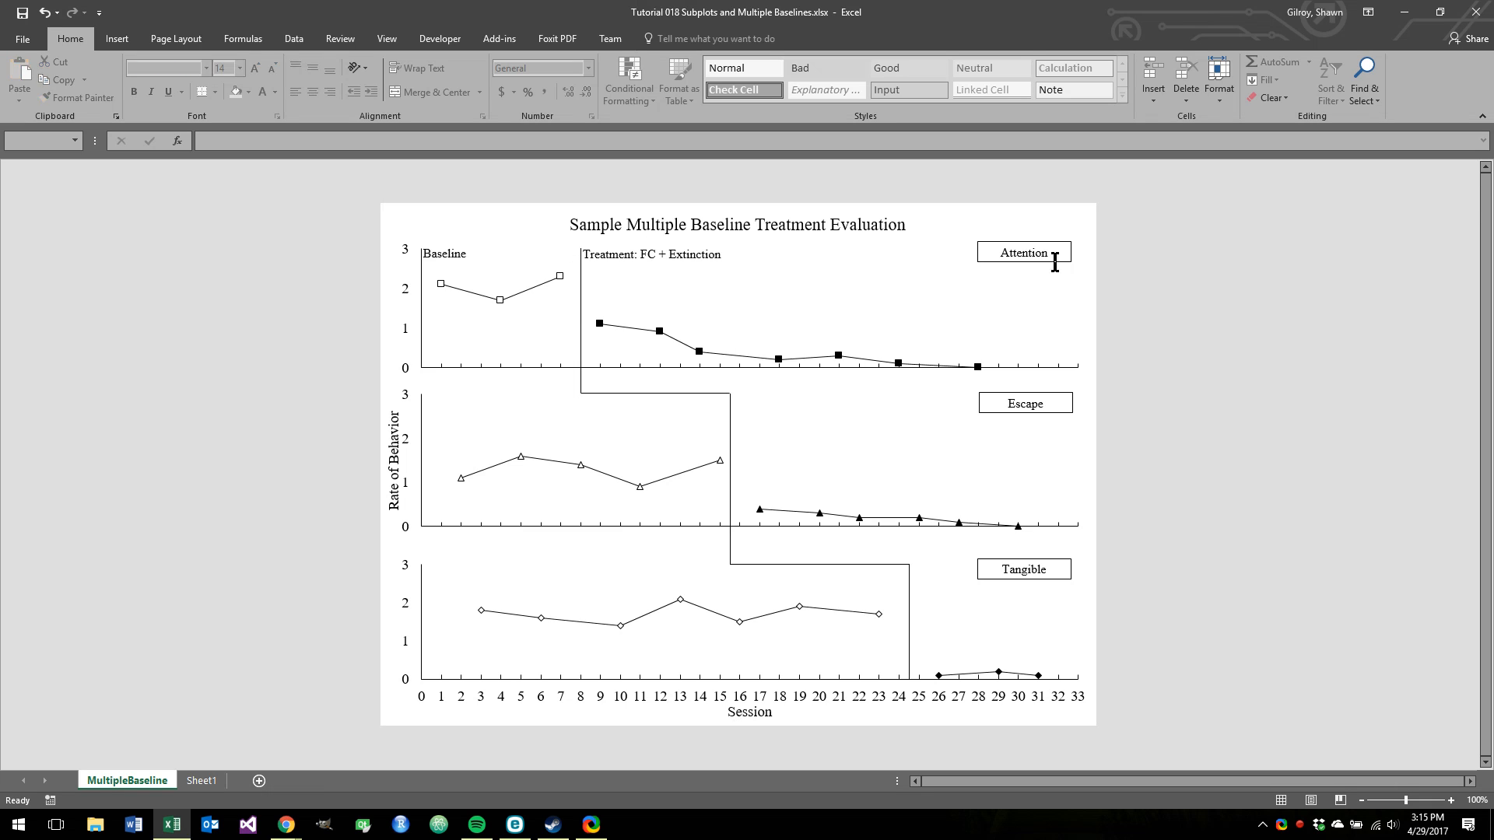
mouse_move(1060, 546)
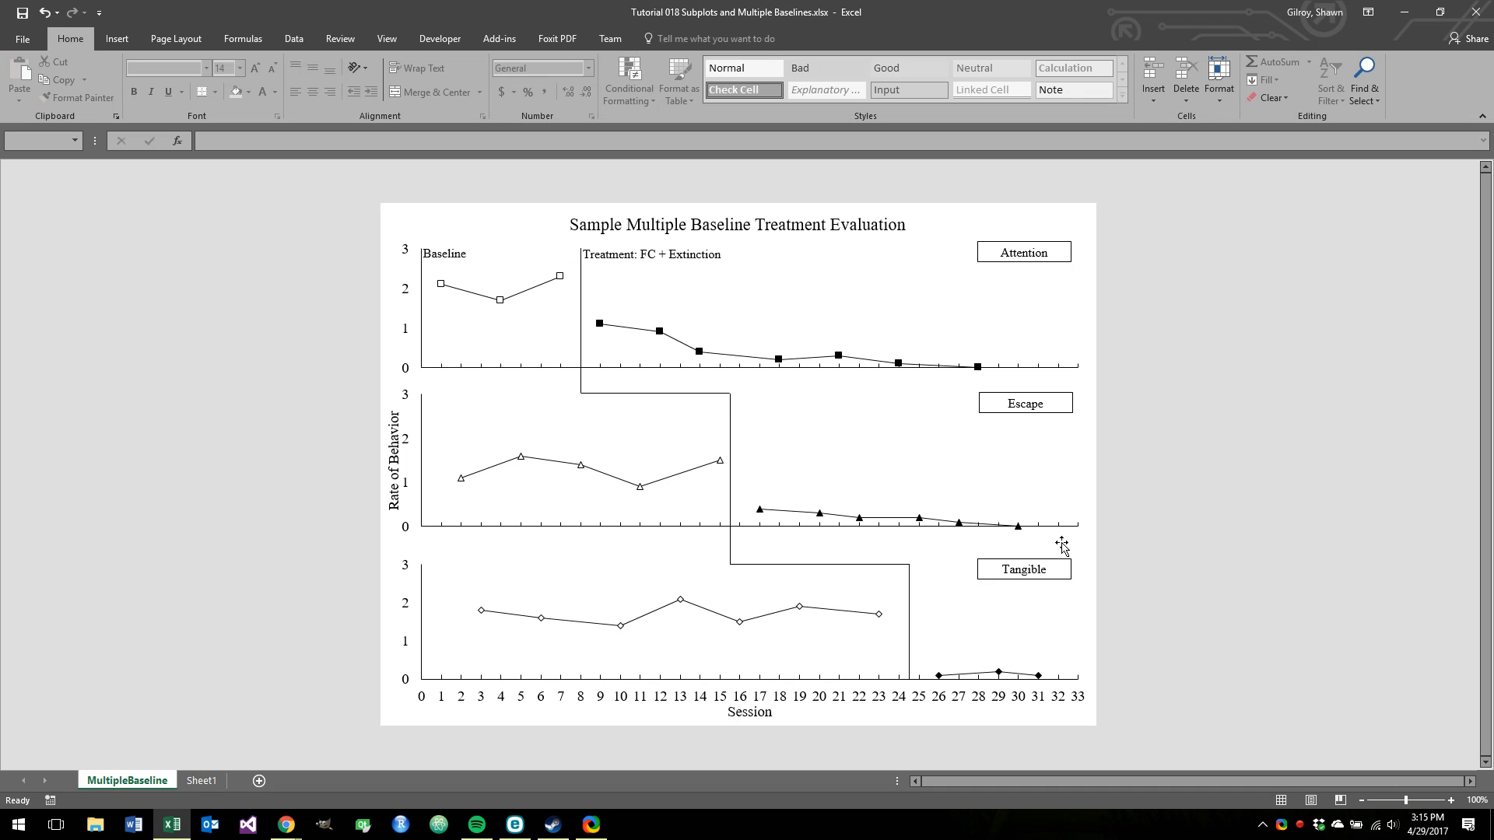
mouse_move(477, 382)
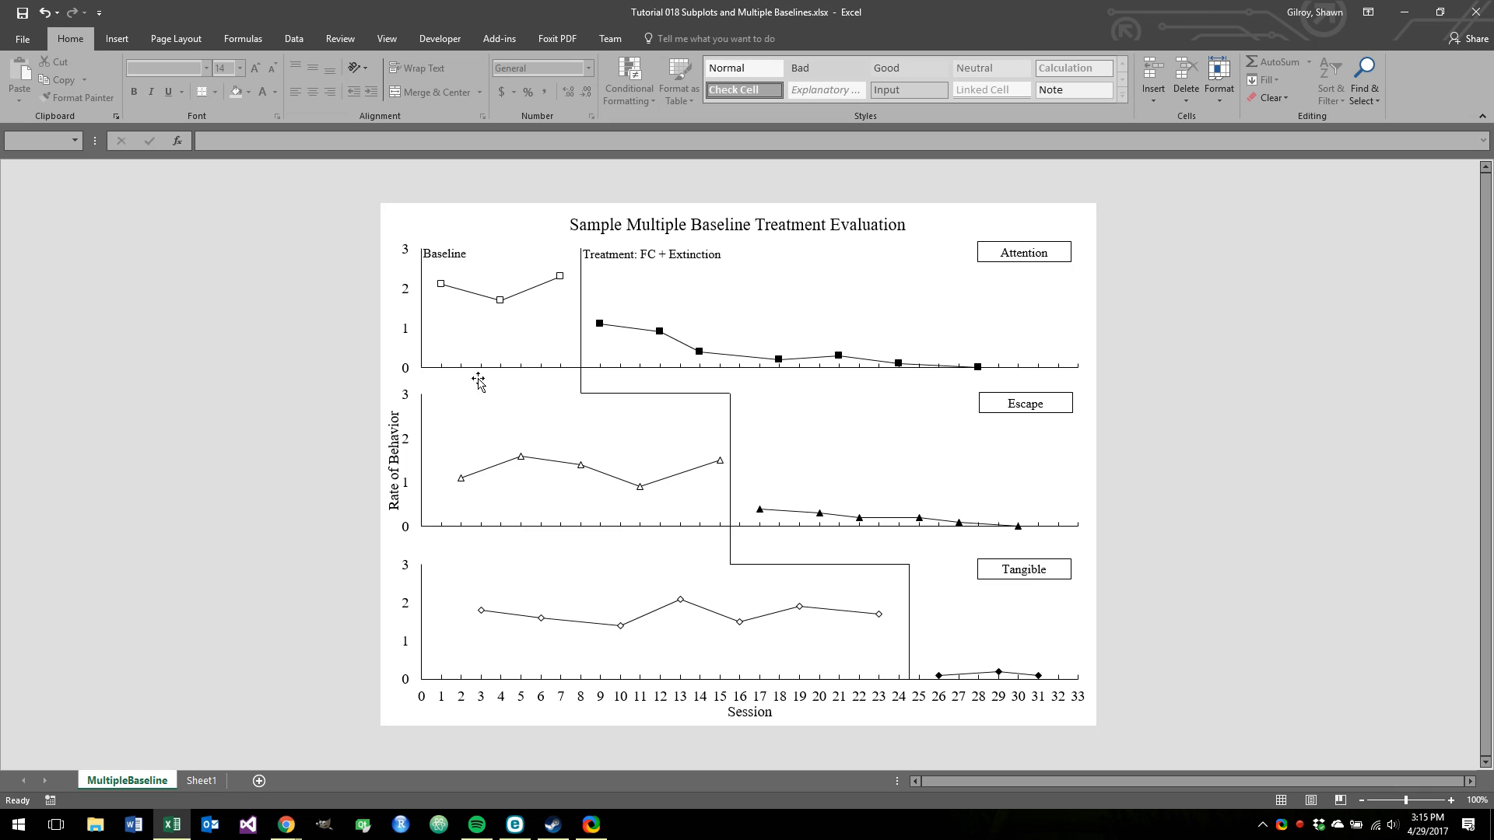
mouse_move(691, 426)
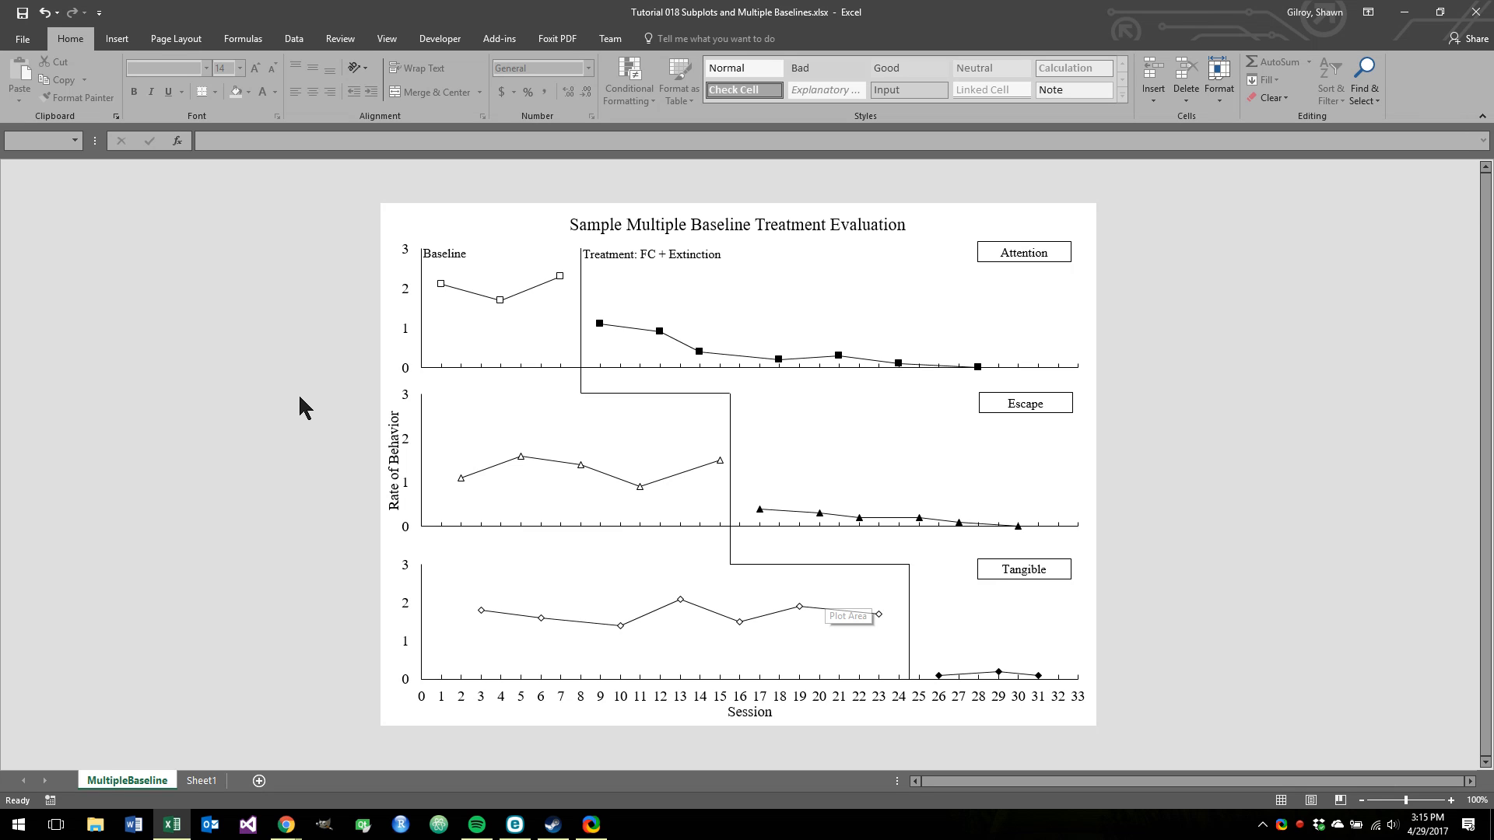
- Delete the stray blank sheet, return to Sheet1 and select an empty cell beside the data
left_click(202, 779)
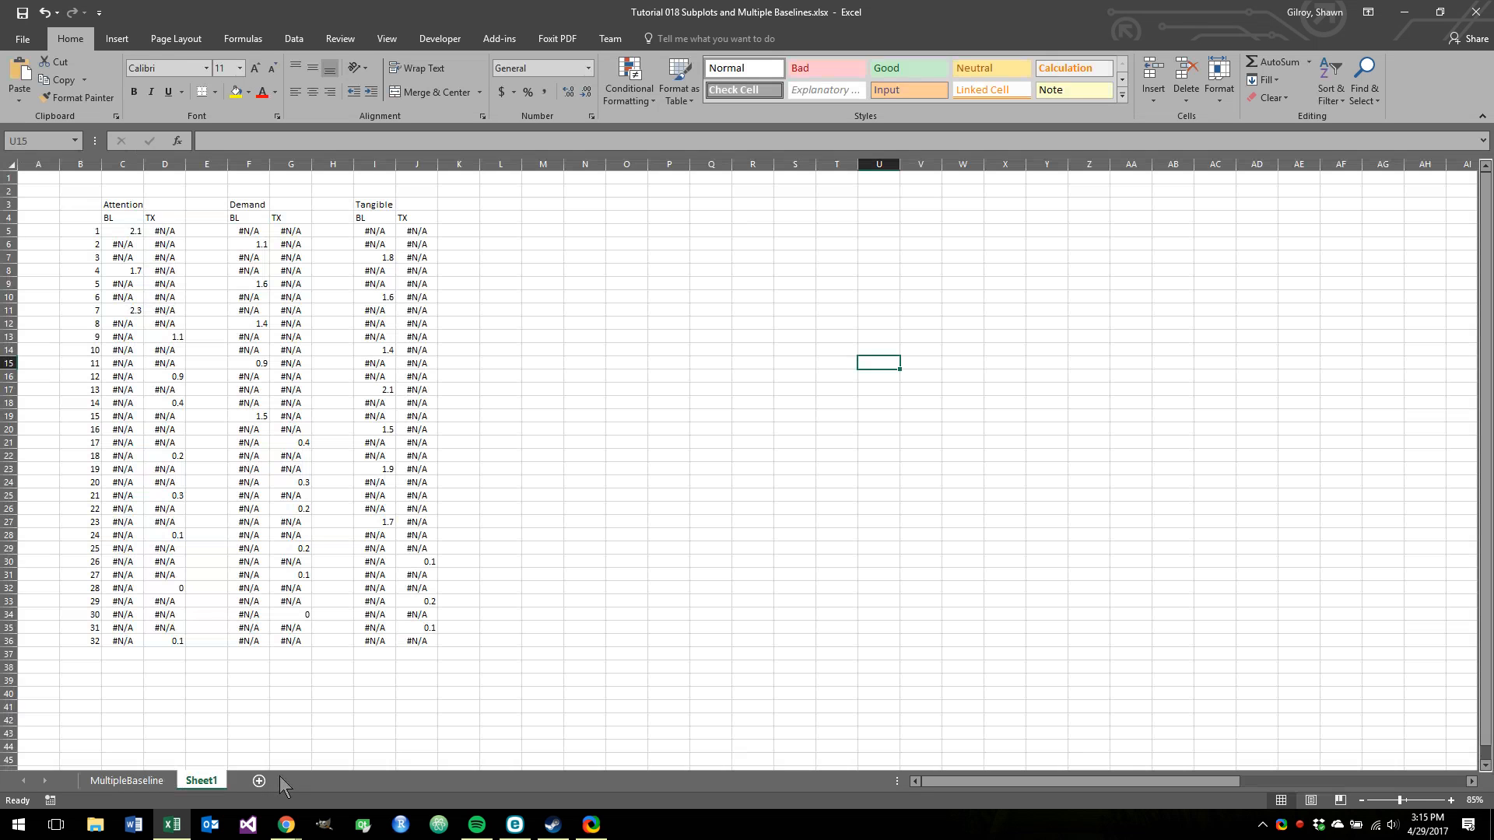
left_click(127, 780)
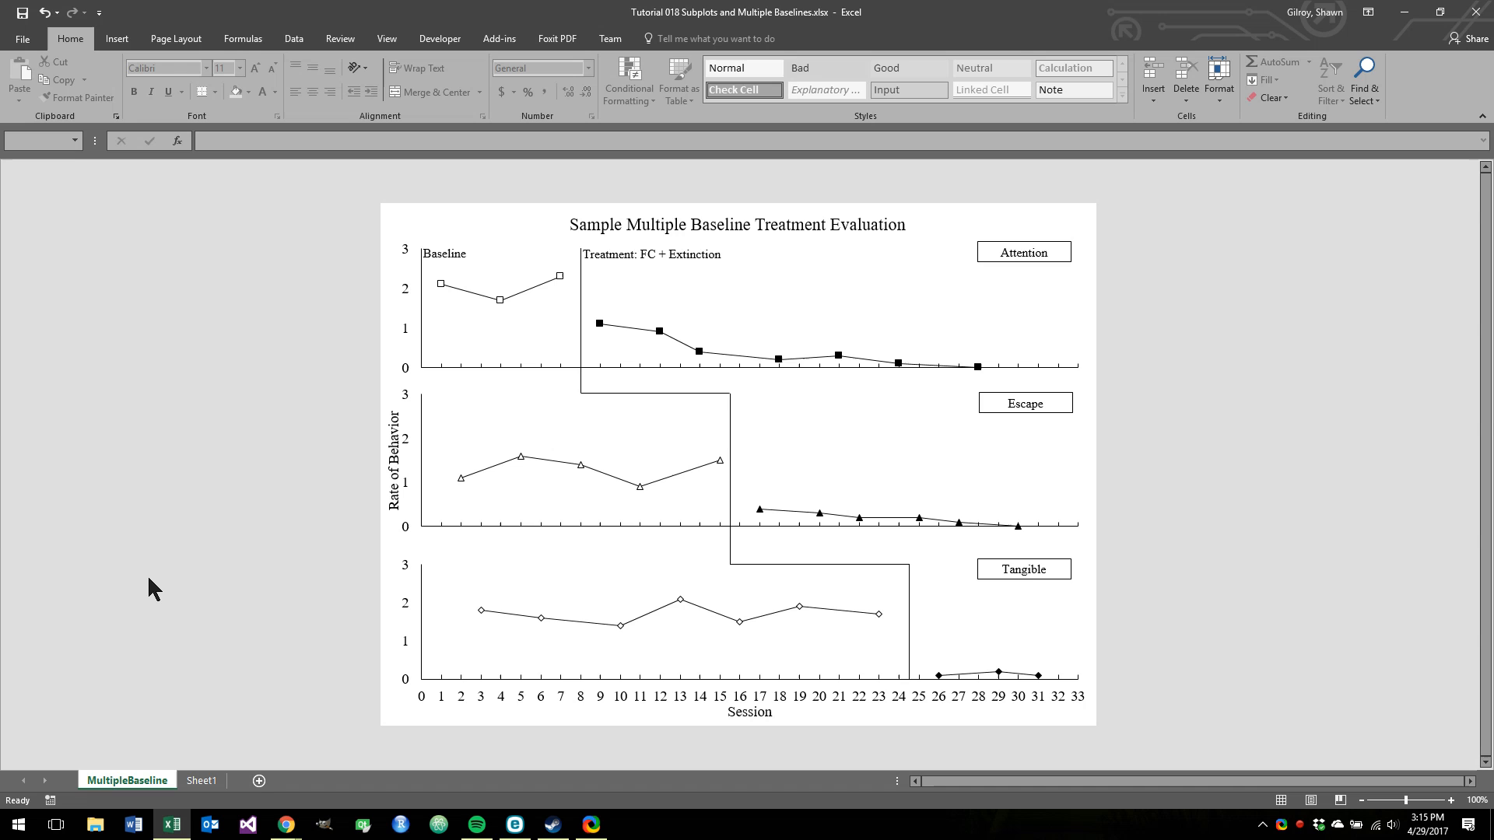
mouse_move(260, 780)
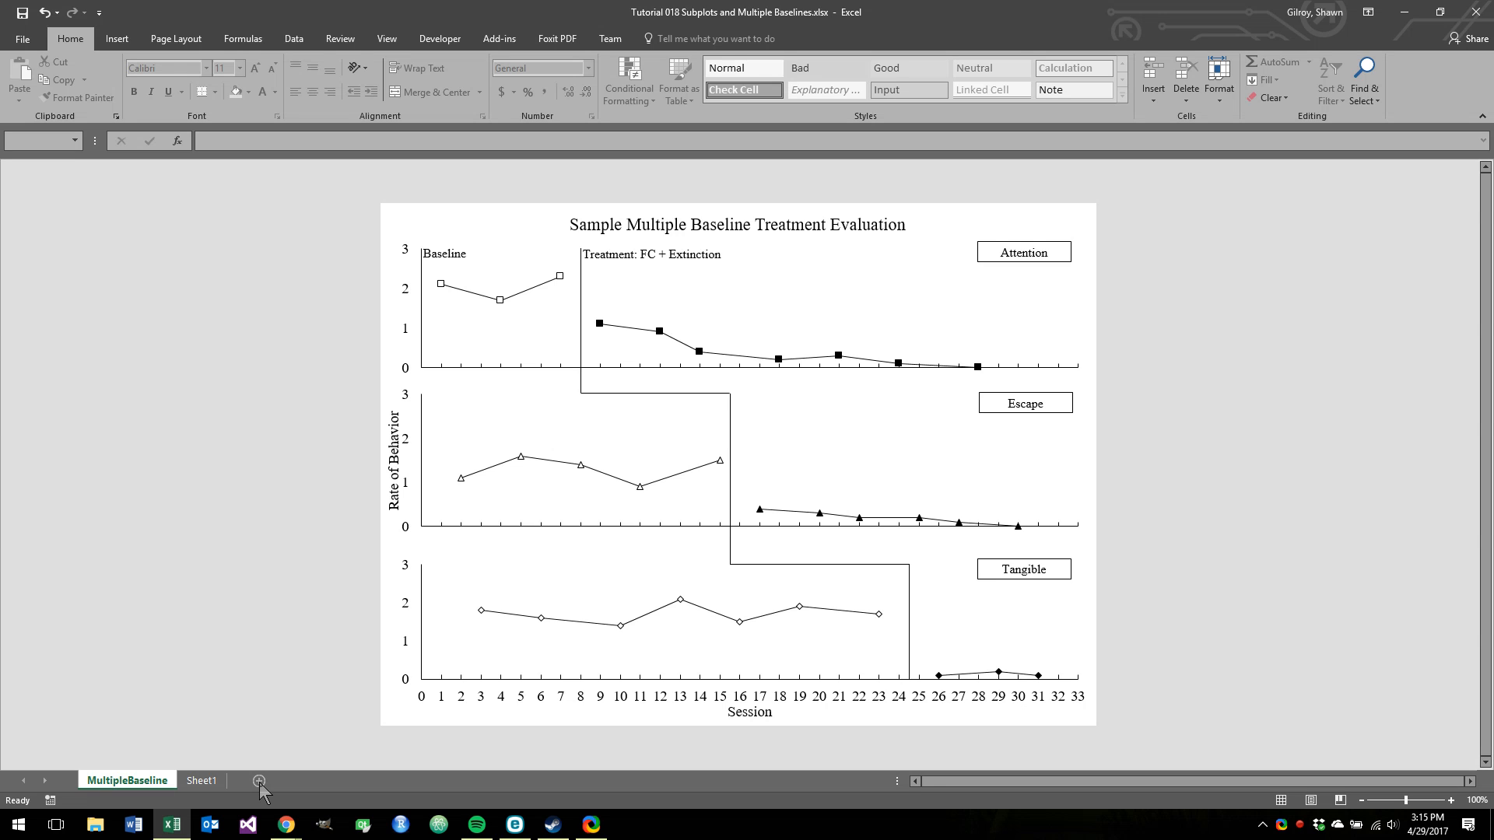
right_click(200, 780)
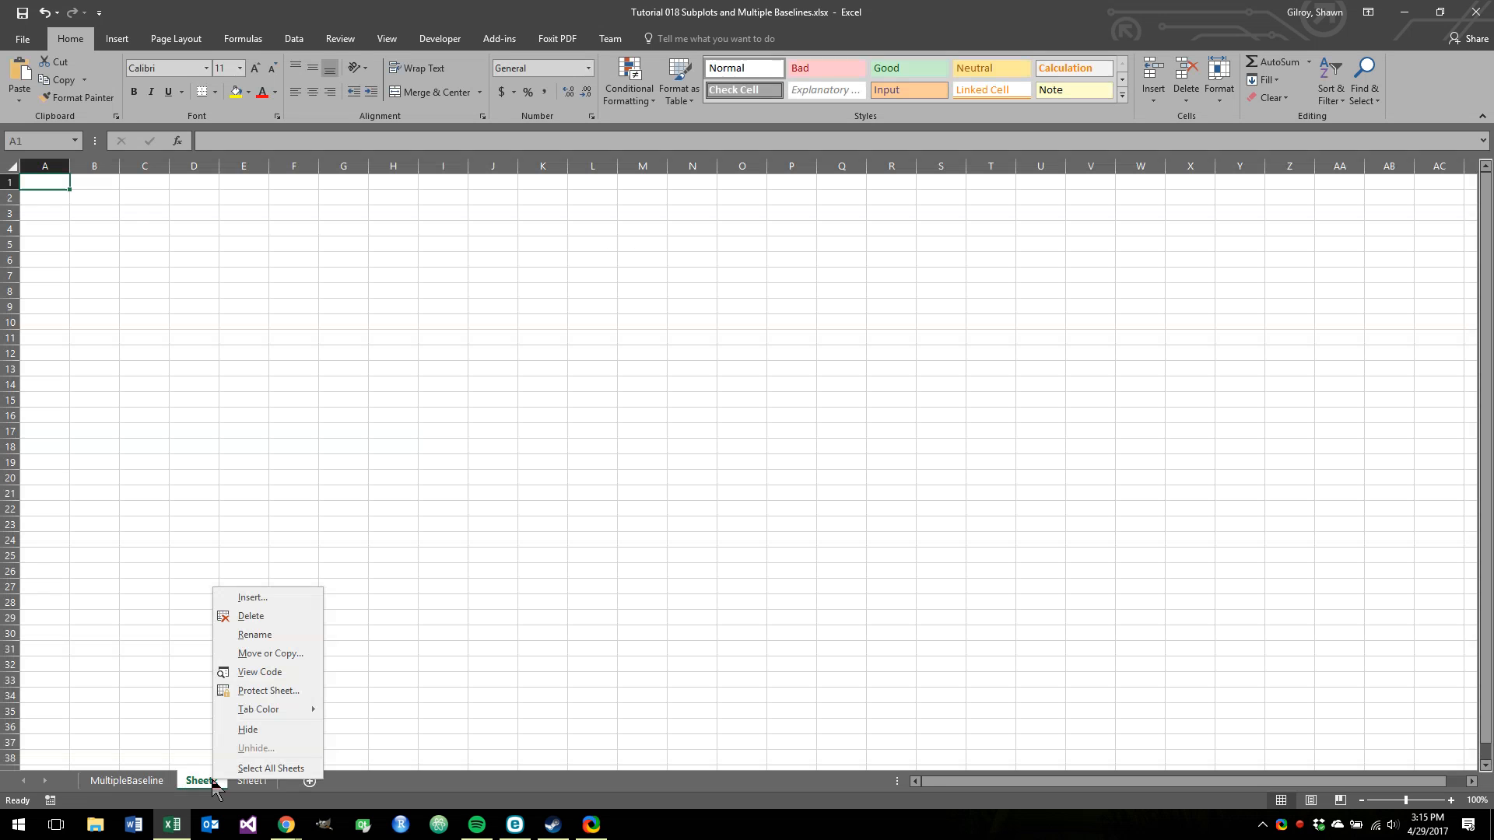
left_click(198, 780)
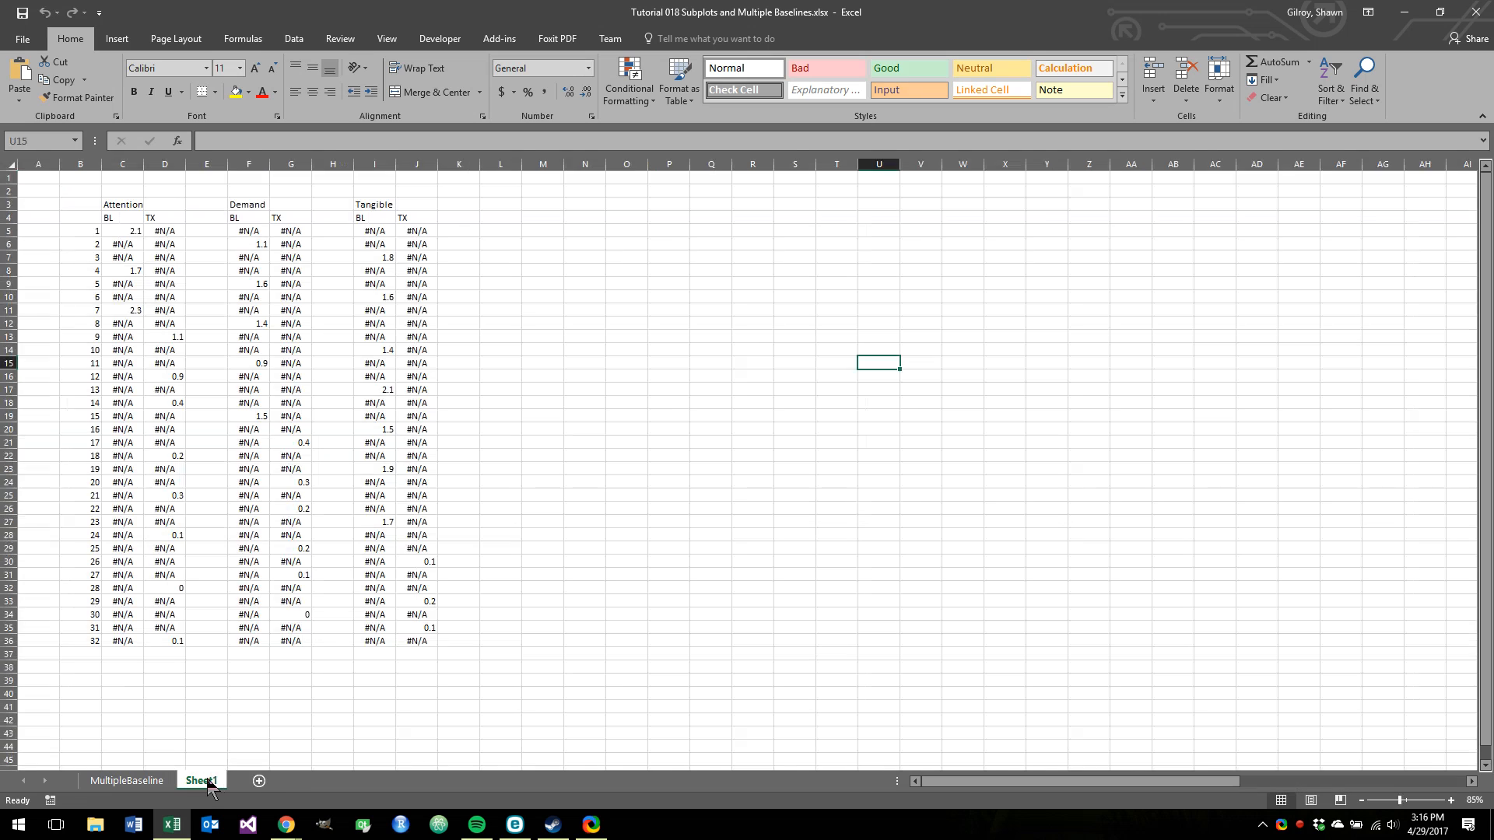
left_click(126, 780)
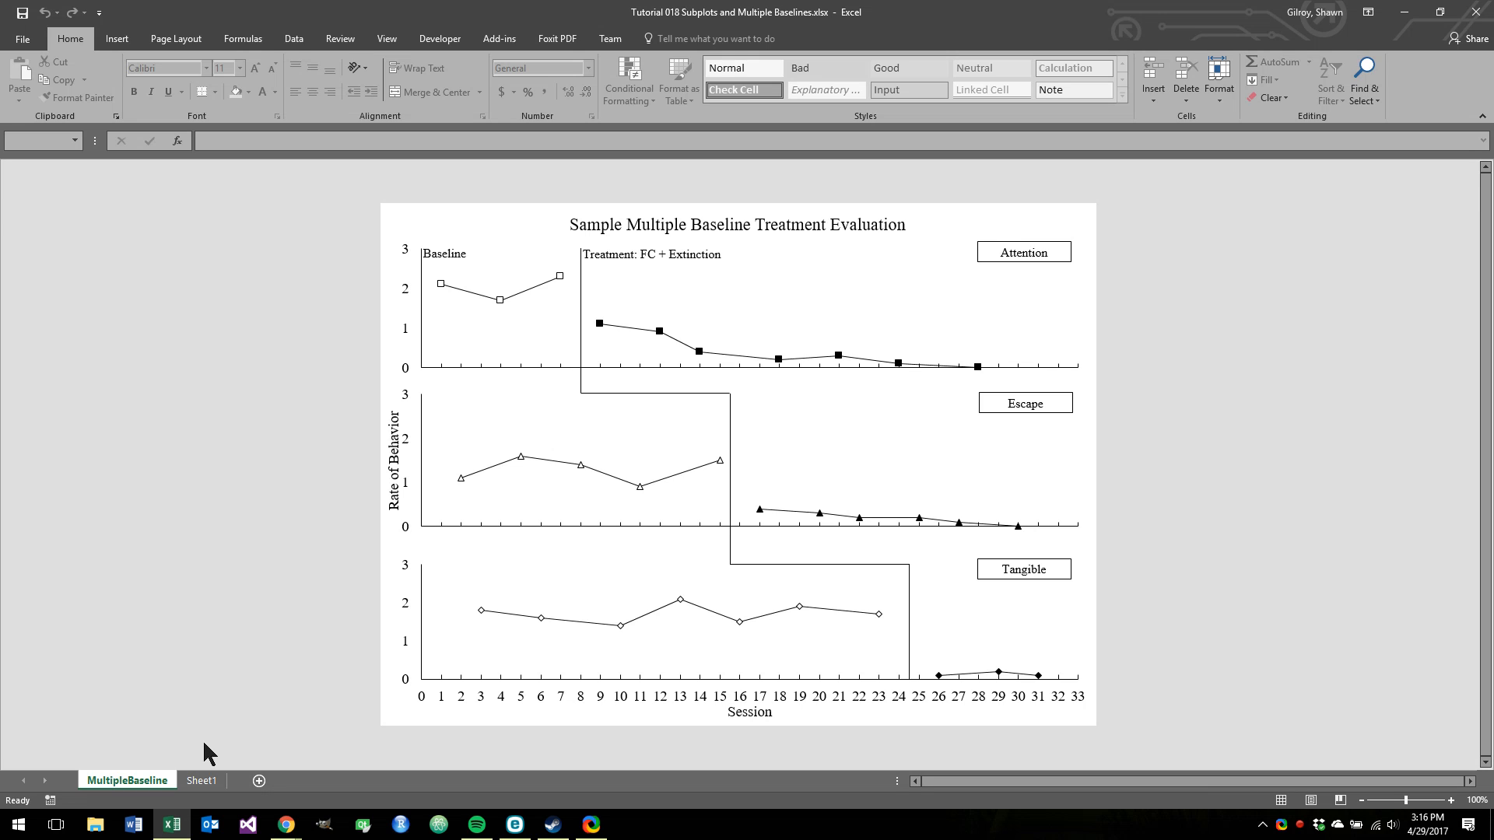
mouse_move(147, 784)
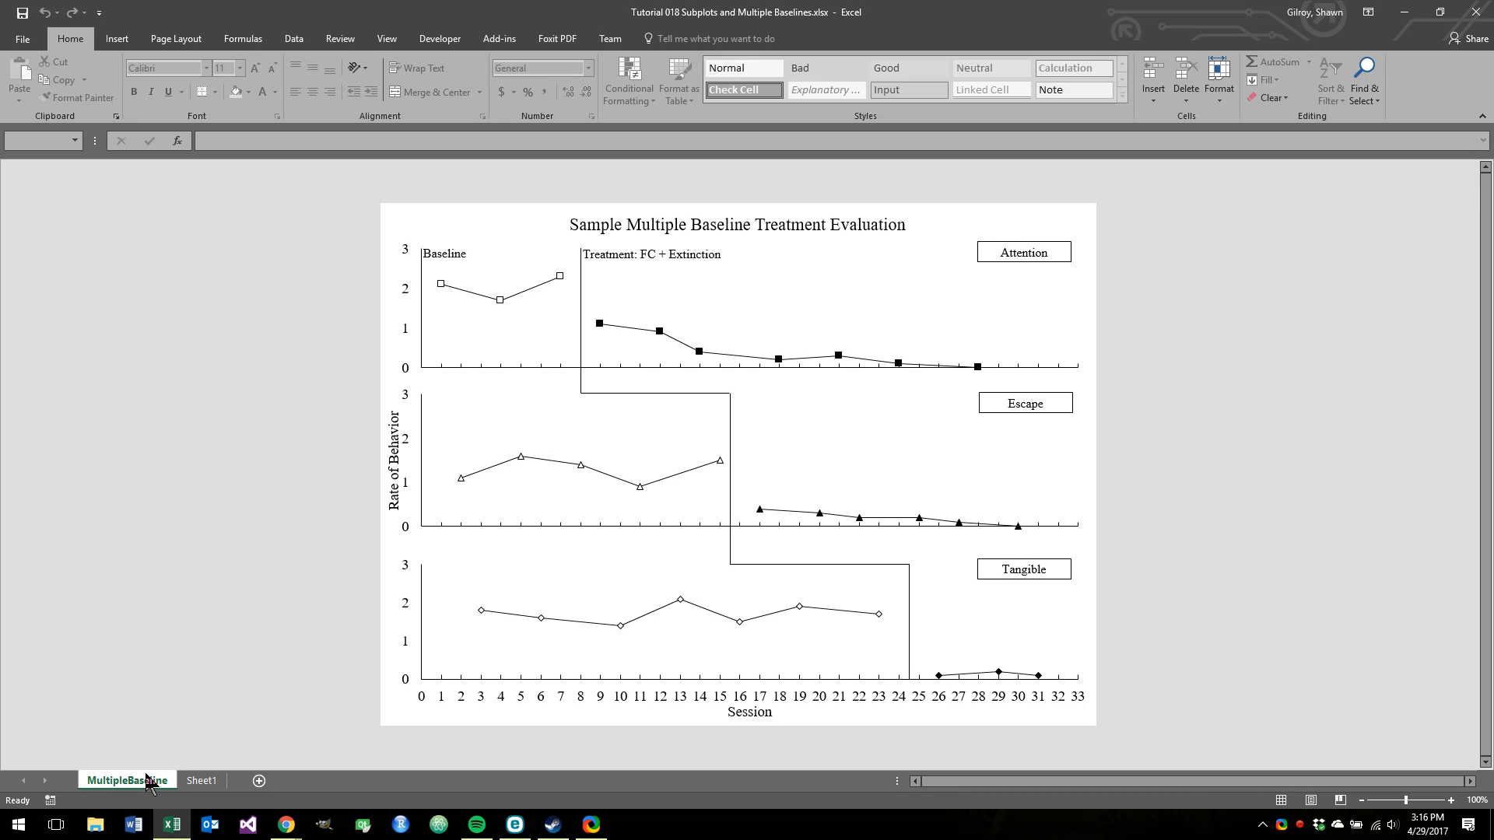
mouse_move(194, 785)
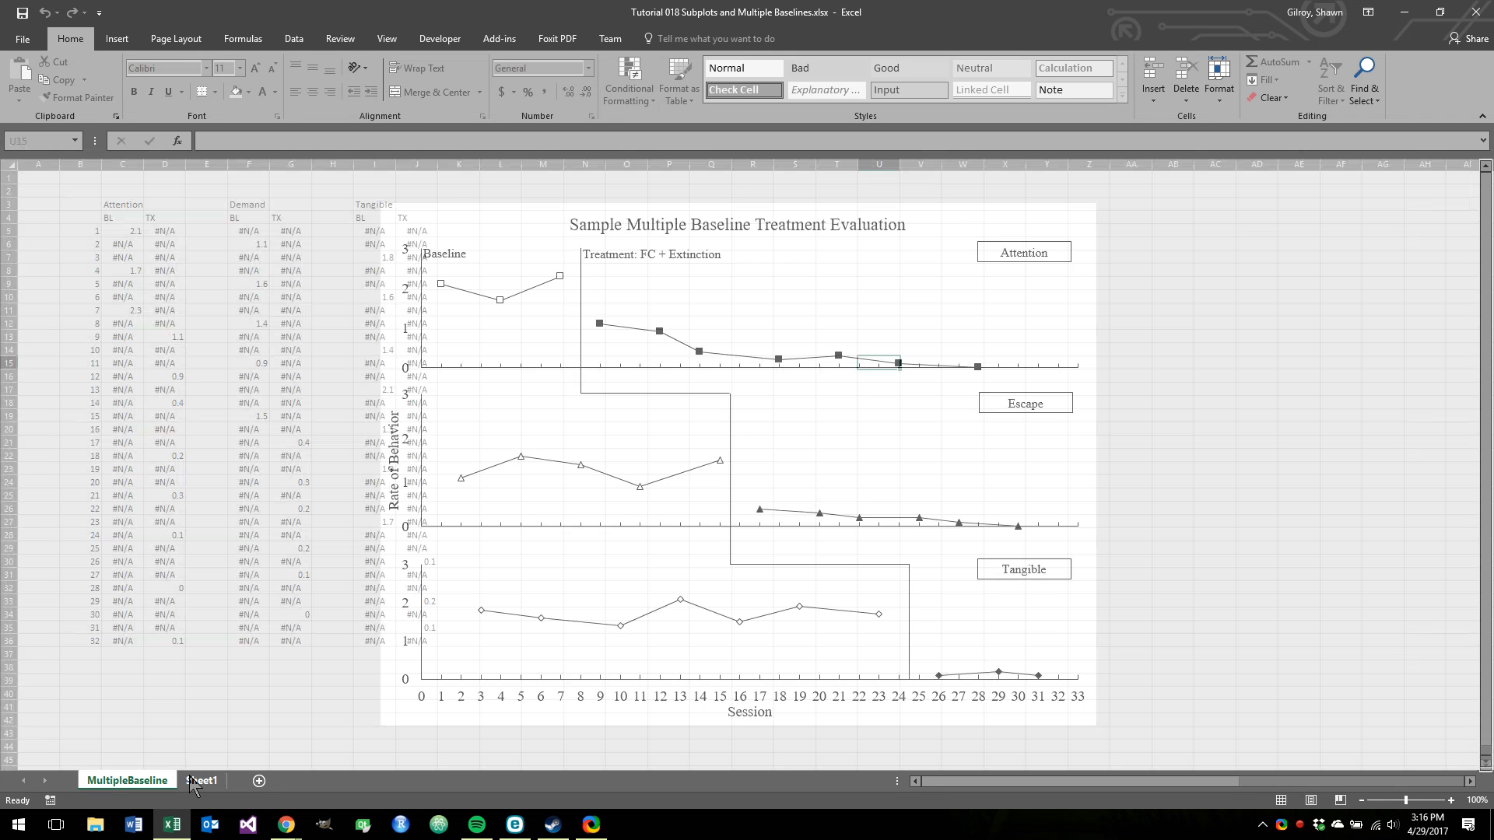
left_click(202, 780)
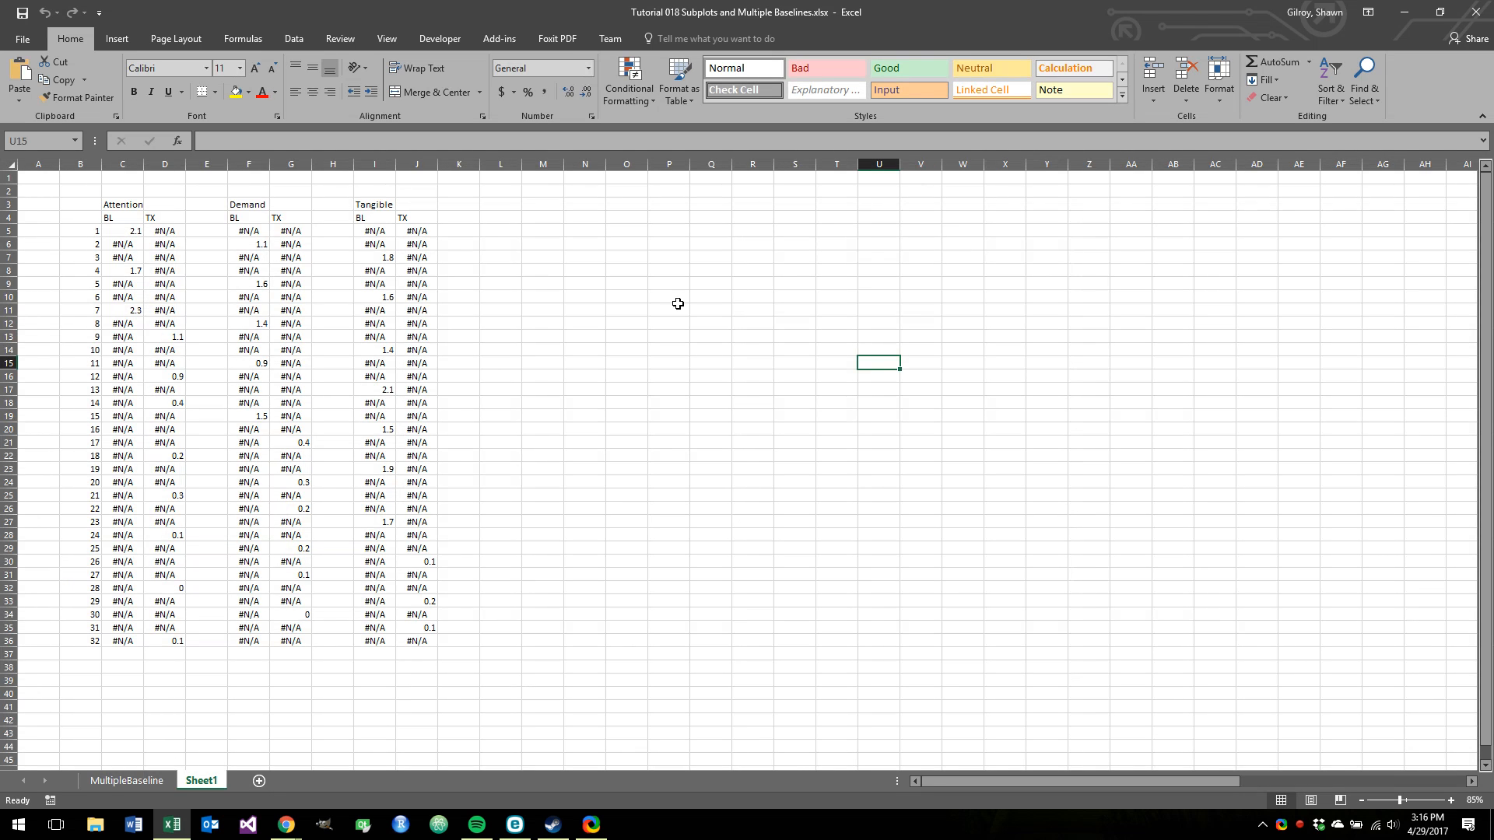
left_click(677, 304)
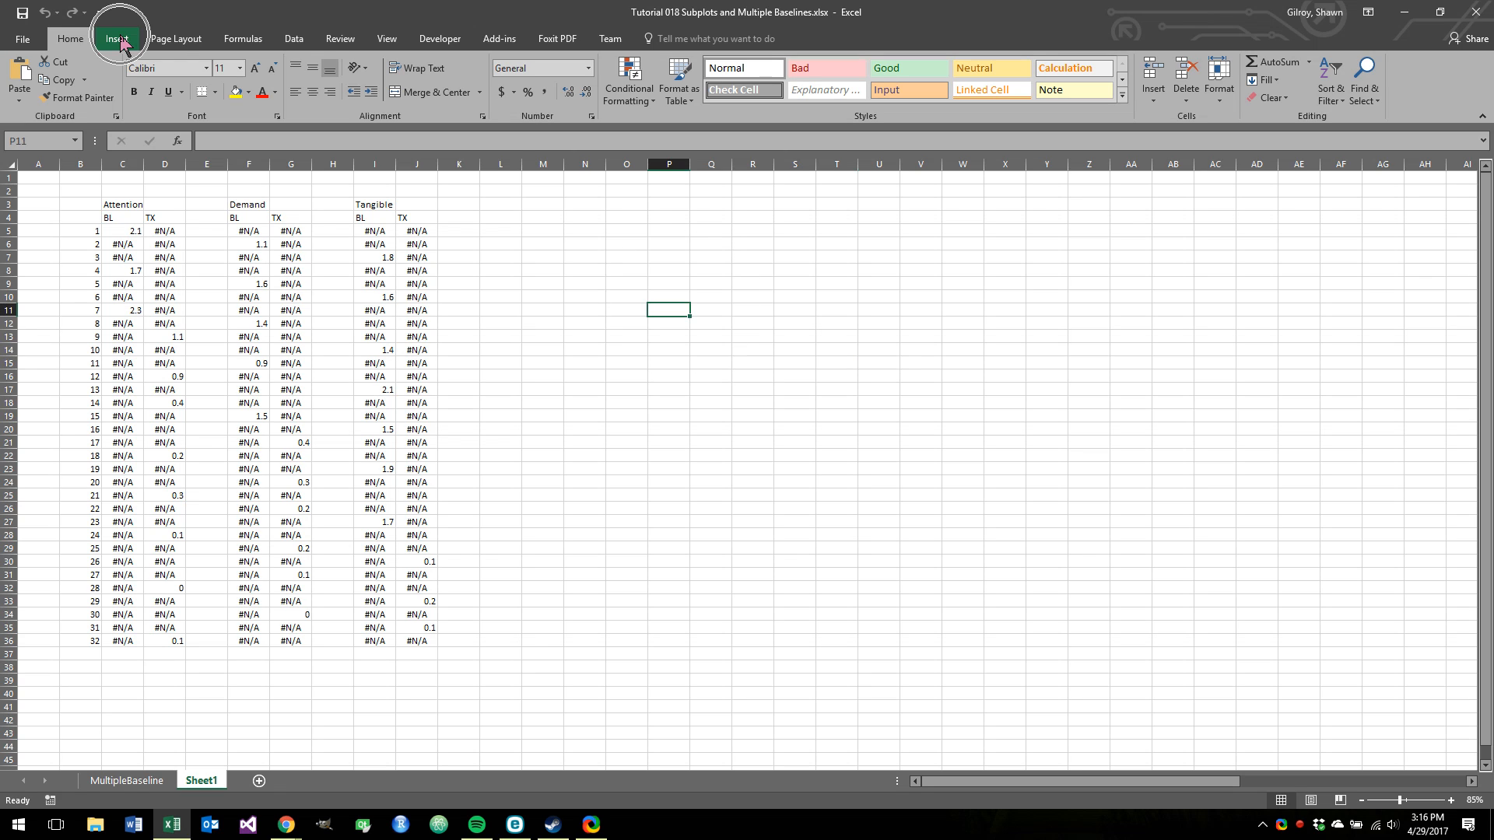
- Insert an empty Scatter with Straight Lines and Markers chart, moved up and resized wide and short
left_click(116, 39)
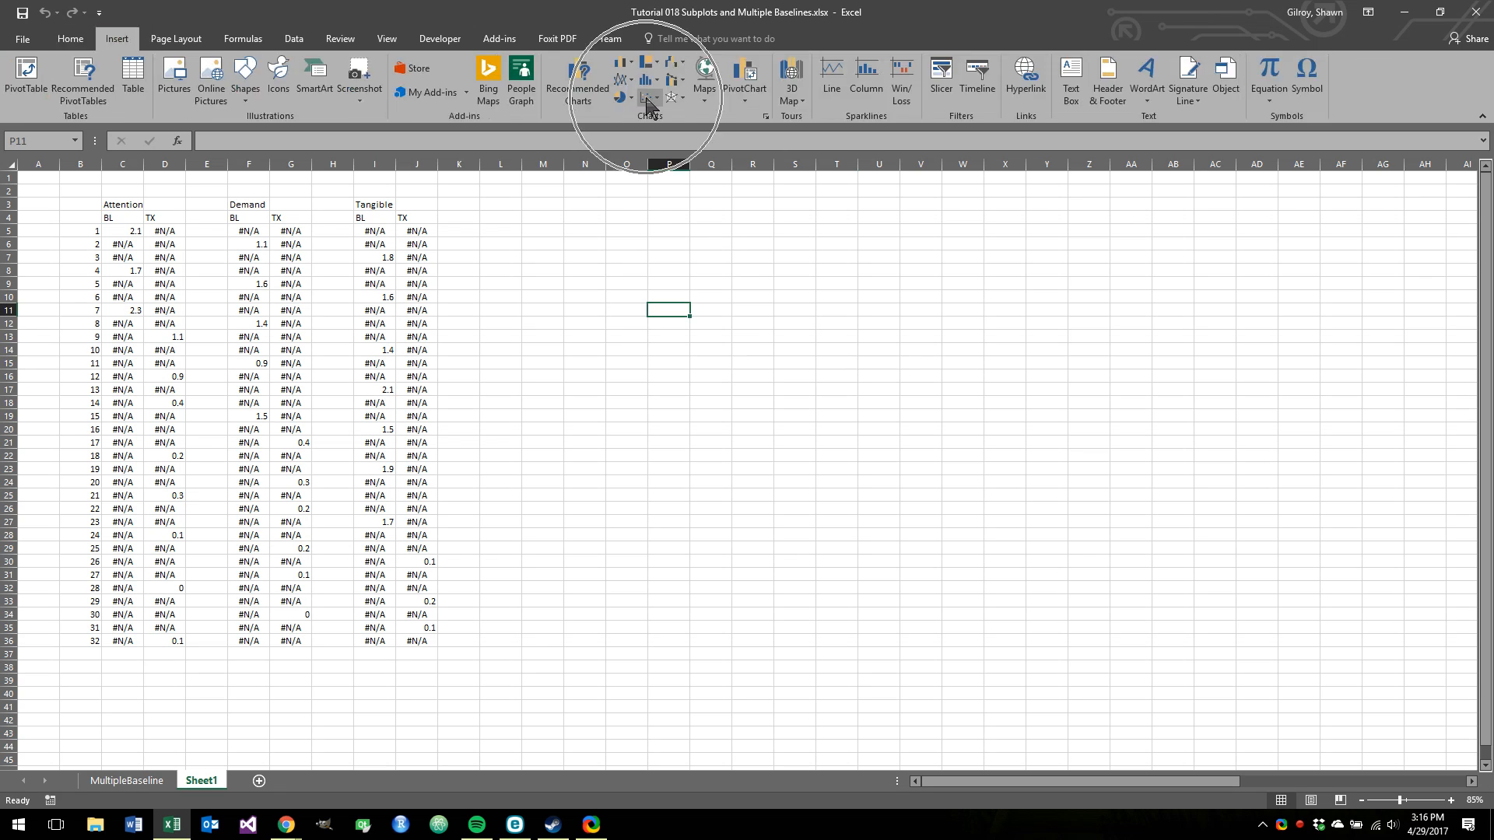
left_click(643, 96)
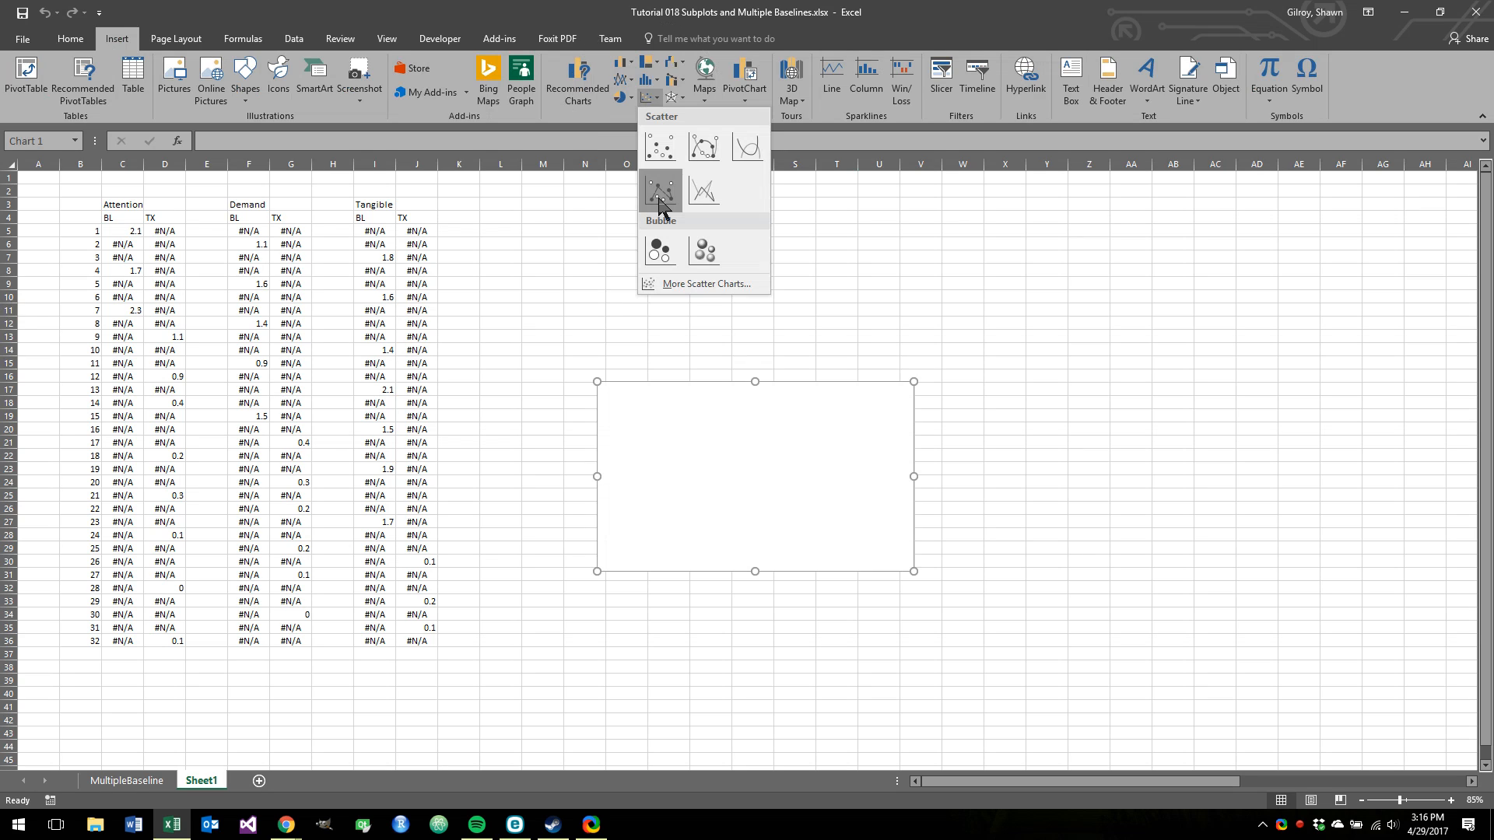
left_click(660, 189)
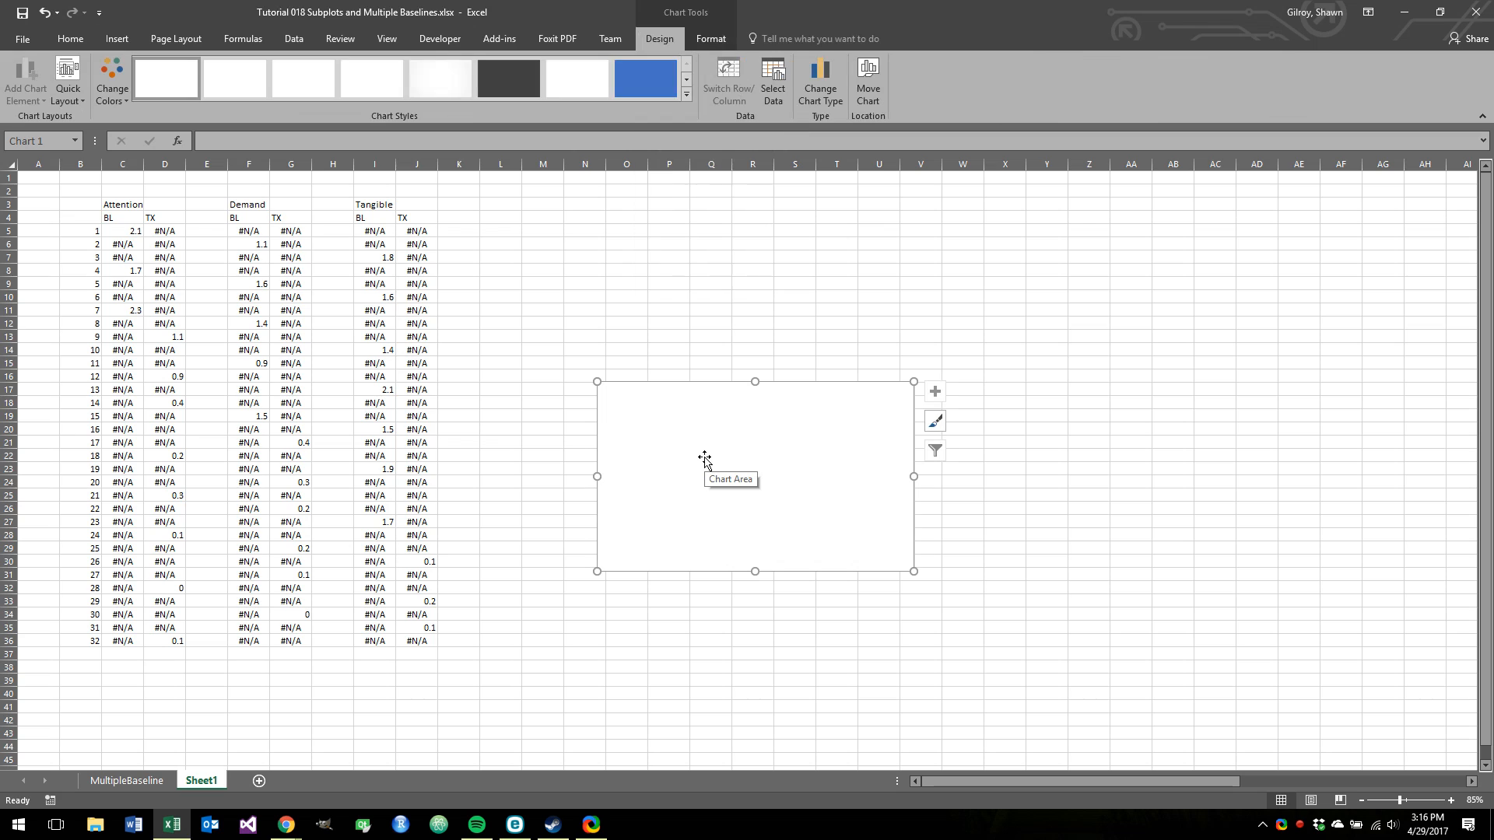
left_click_drag(754, 476, 655, 283)
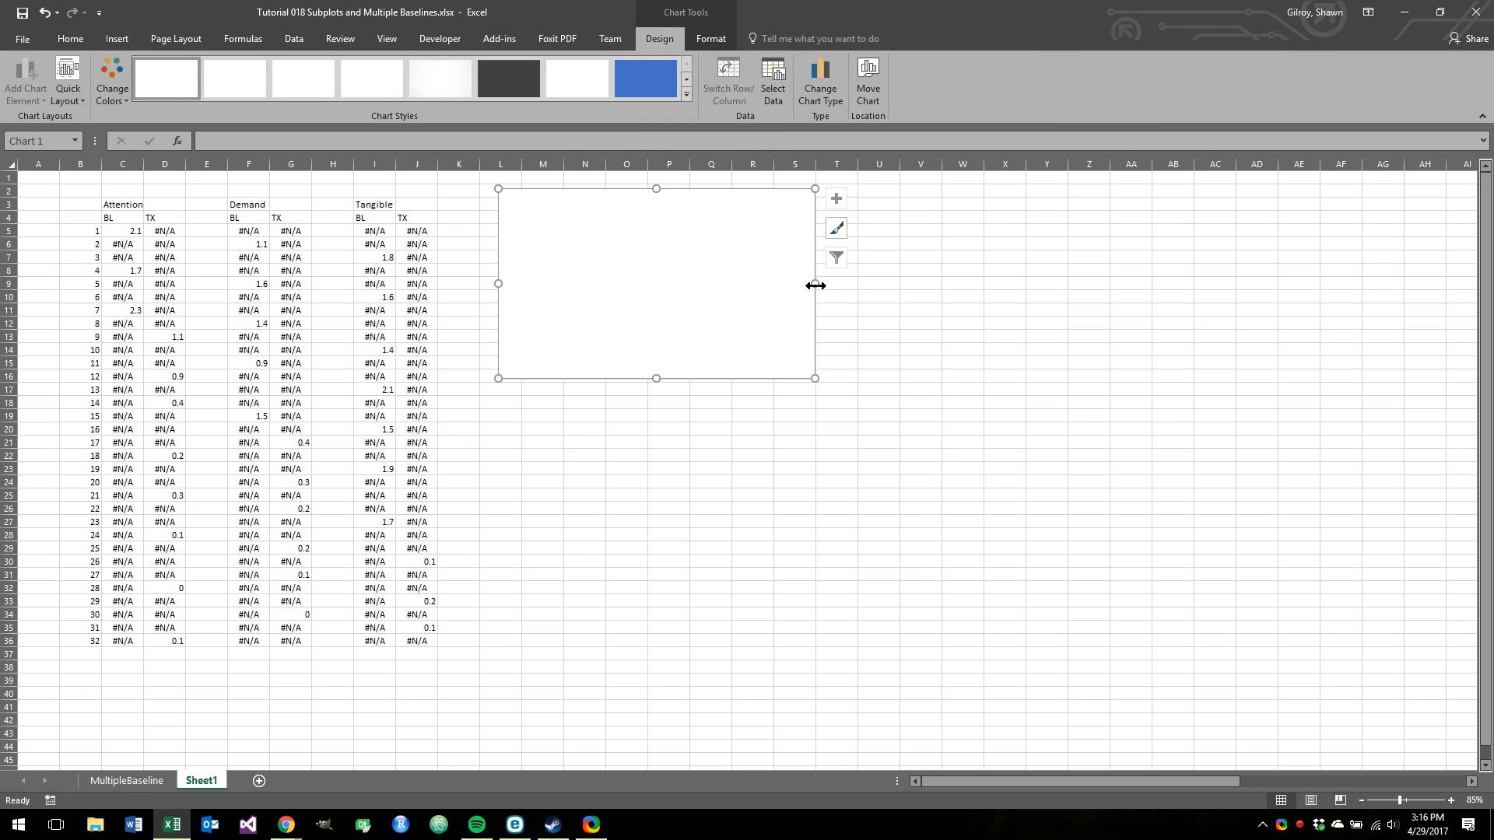
left_click_drag(815, 284, 1192, 284)
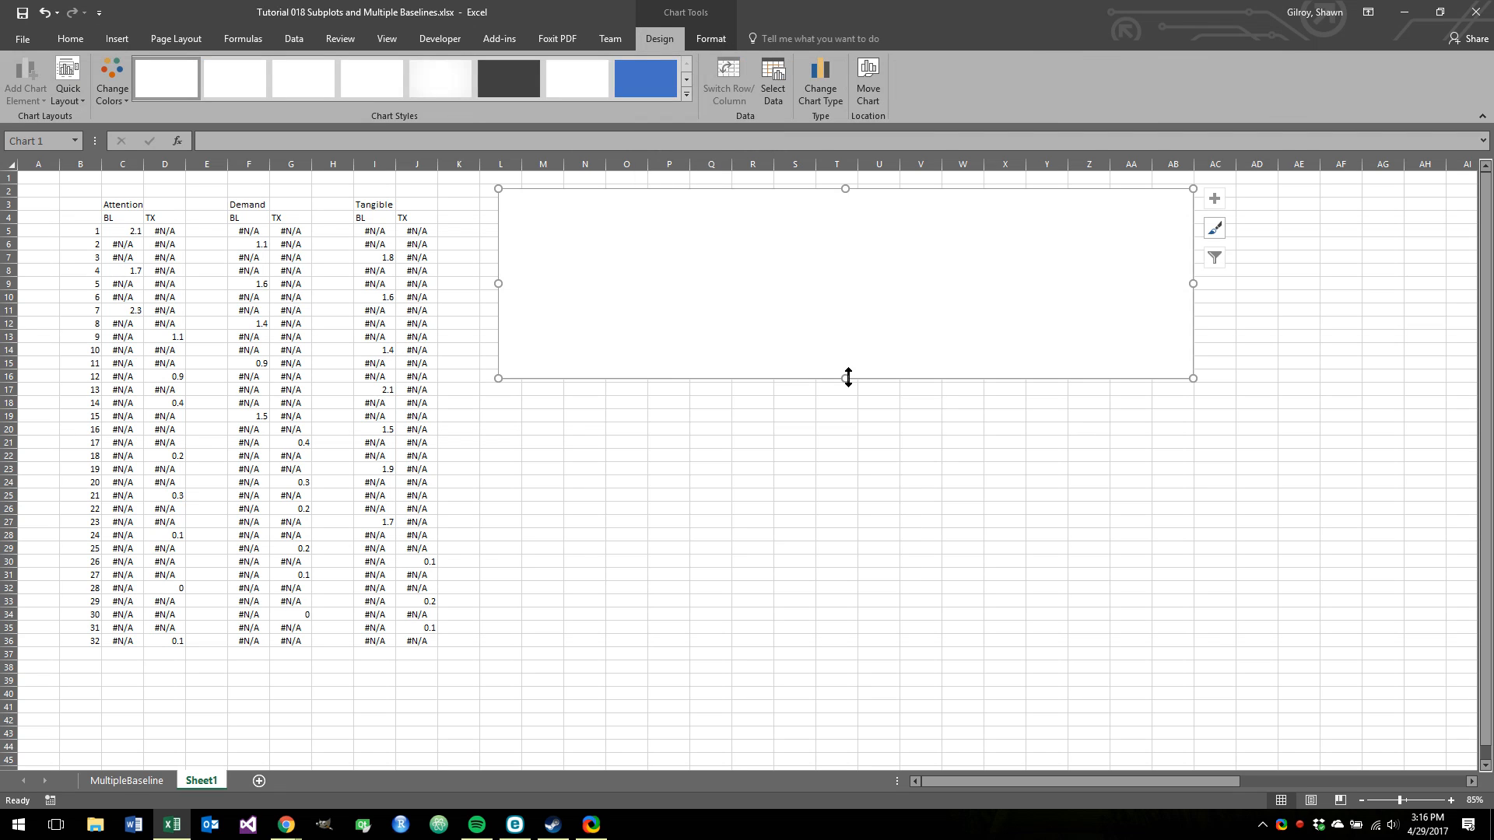
left_click_drag(847, 377, 852, 343)
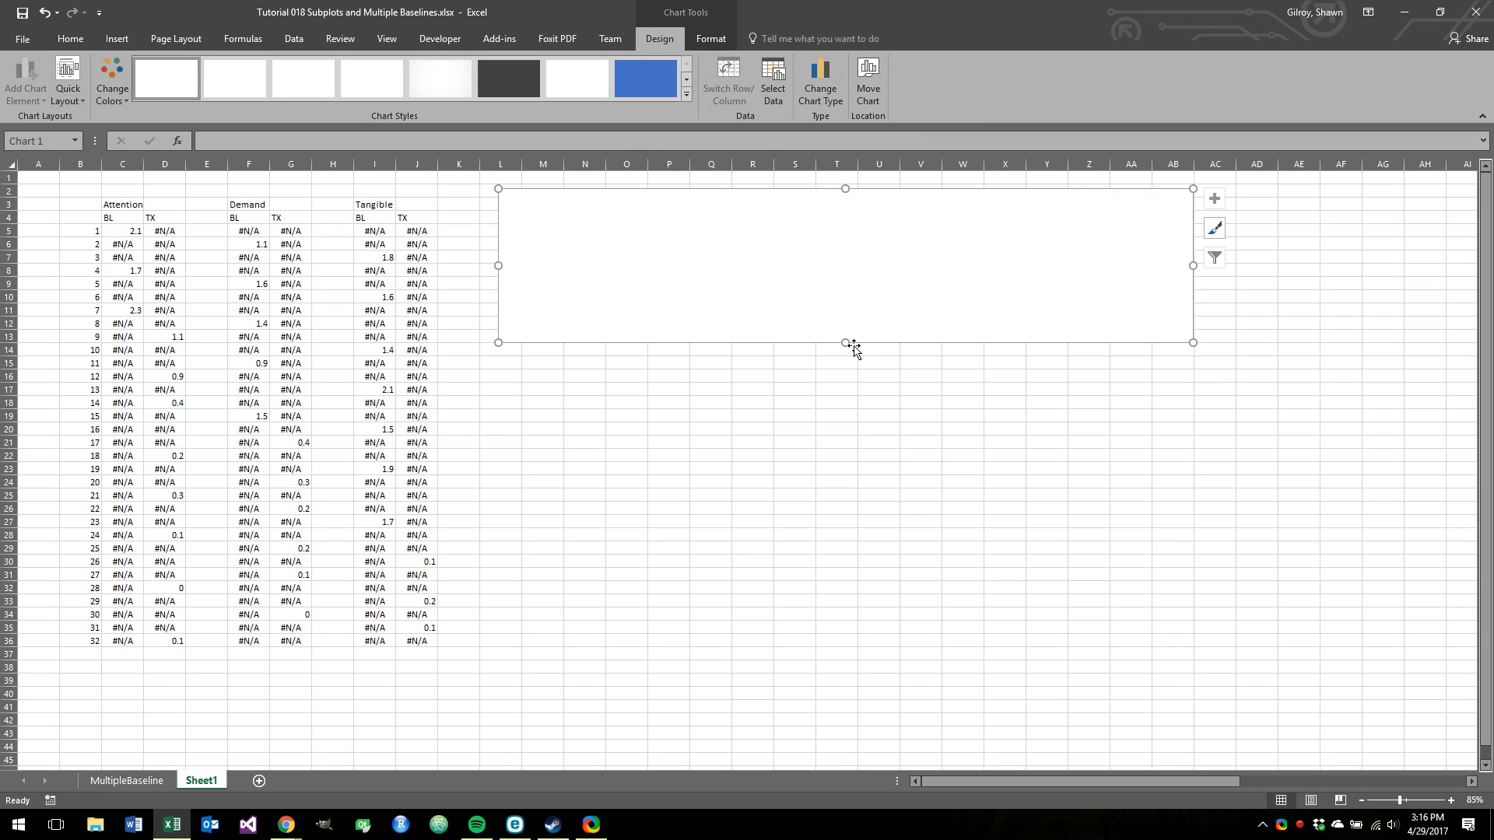
mouse_move(719, 256)
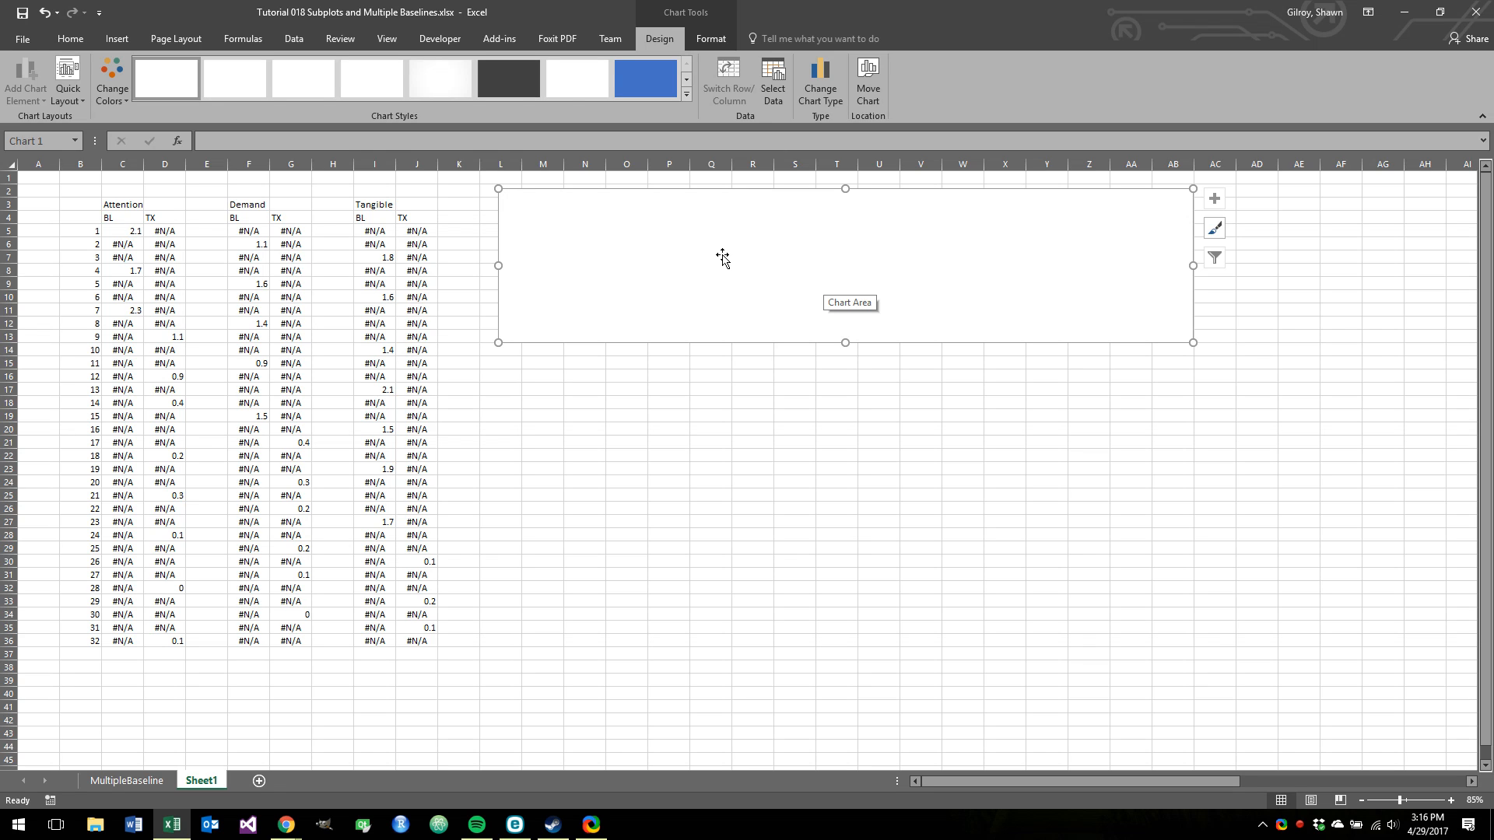
mouse_move(673, 421)
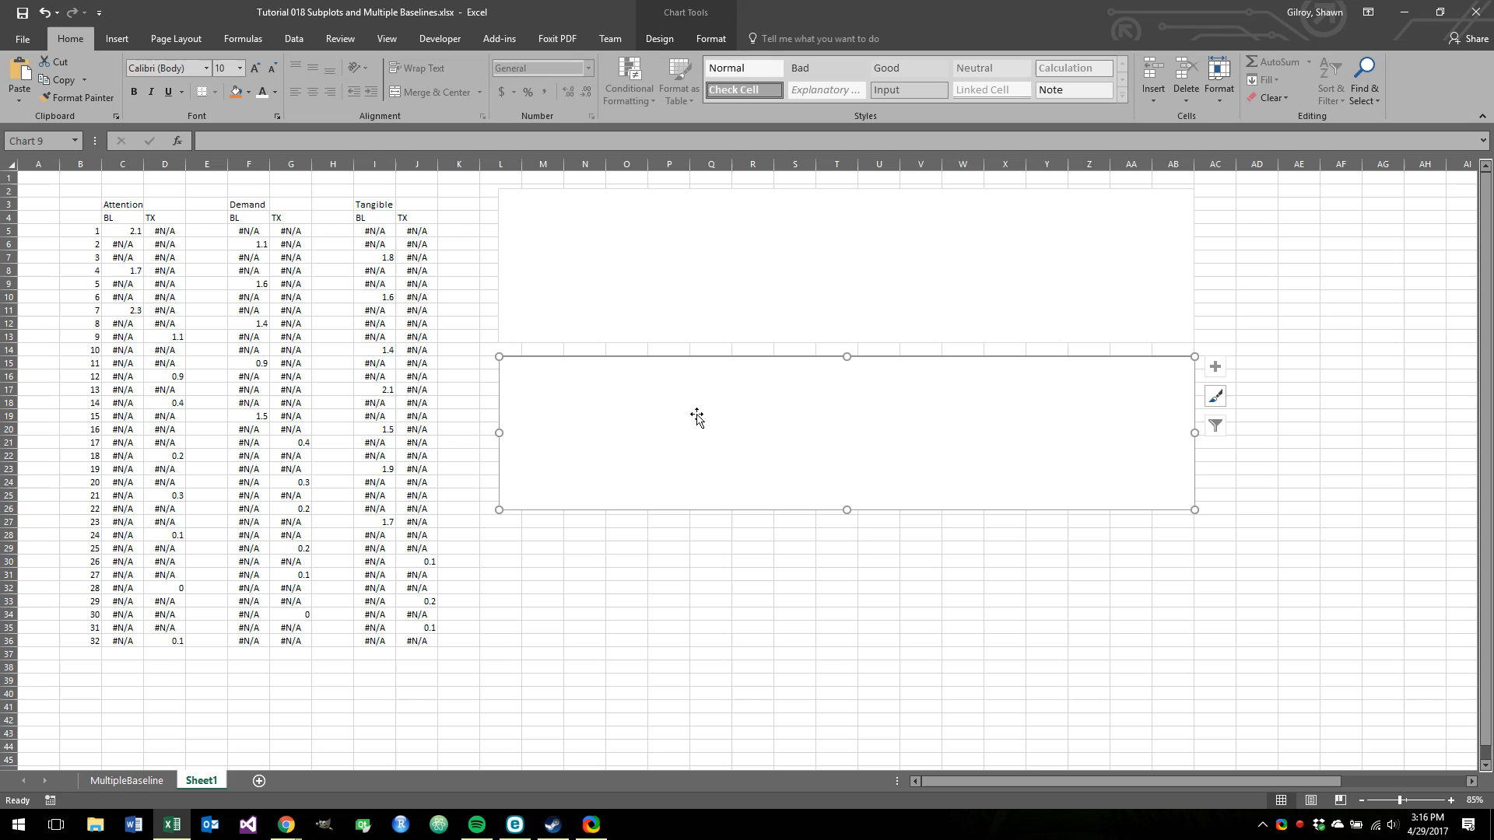
mouse_move(709, 472)
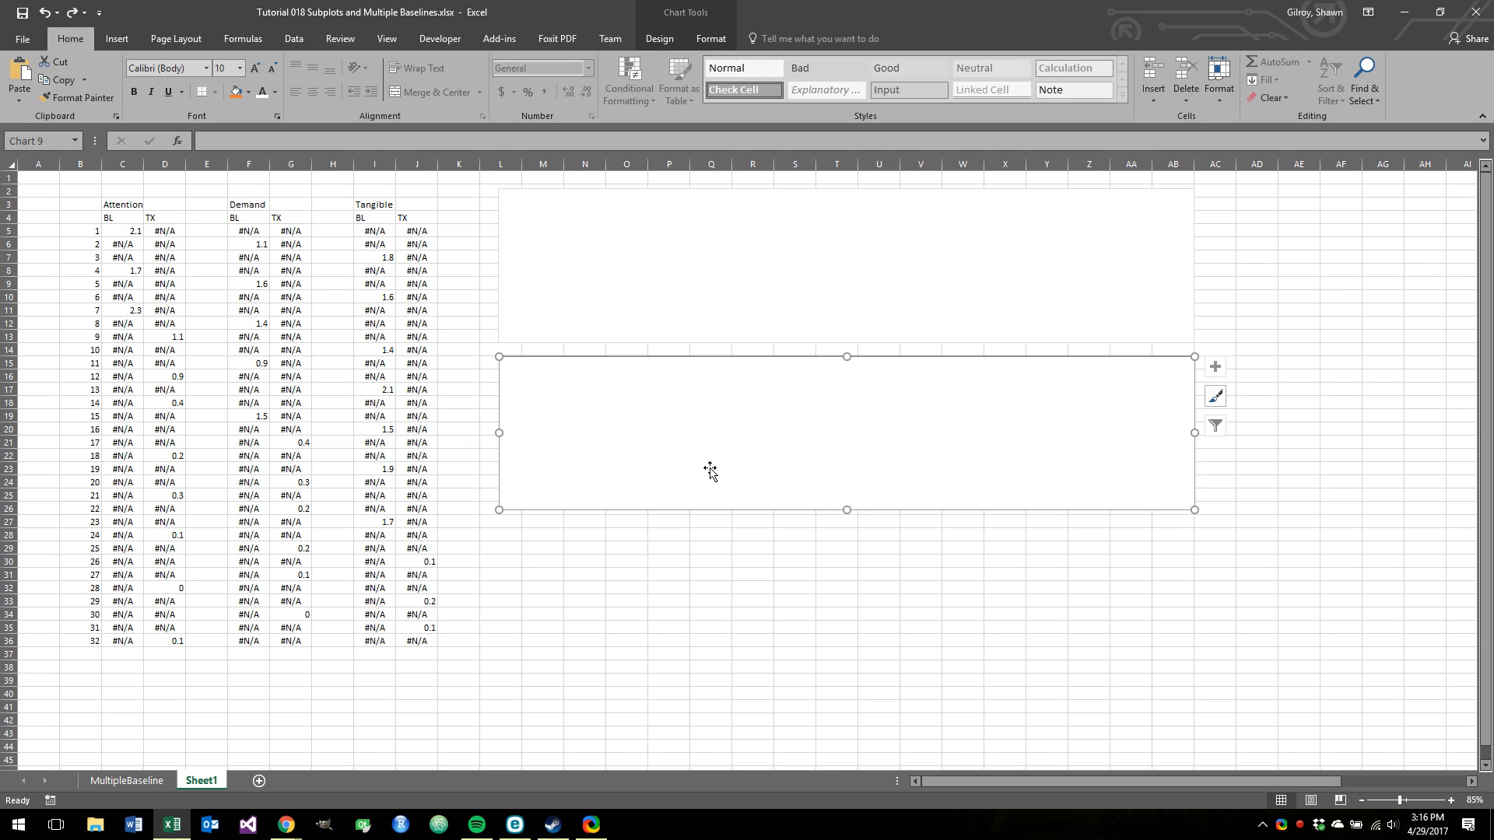
- Position the pasted copies so three identical blank charts stack vertically beside the data
left_click(626, 561)
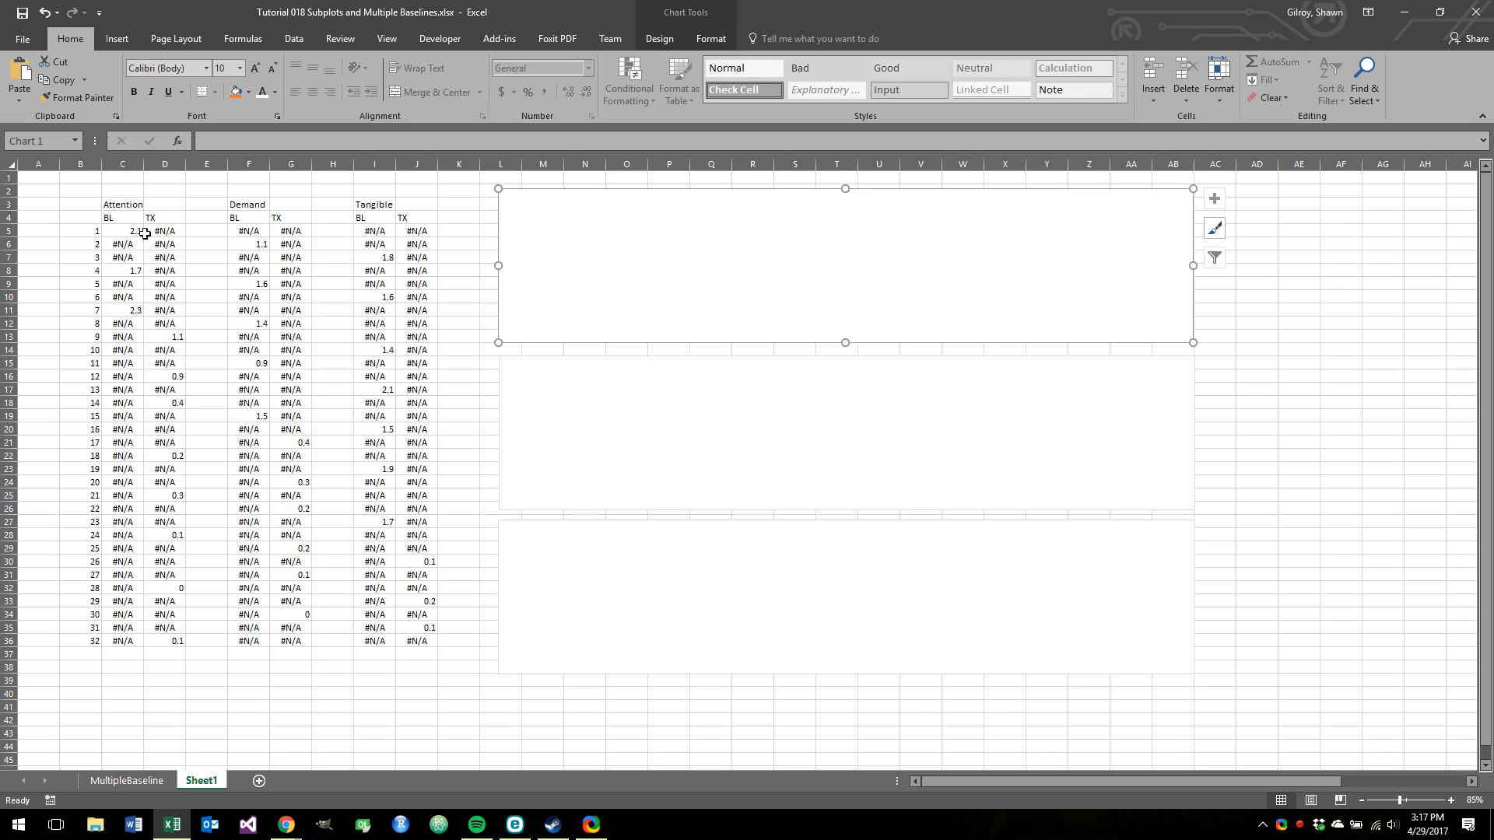
mouse_move(633, 242)
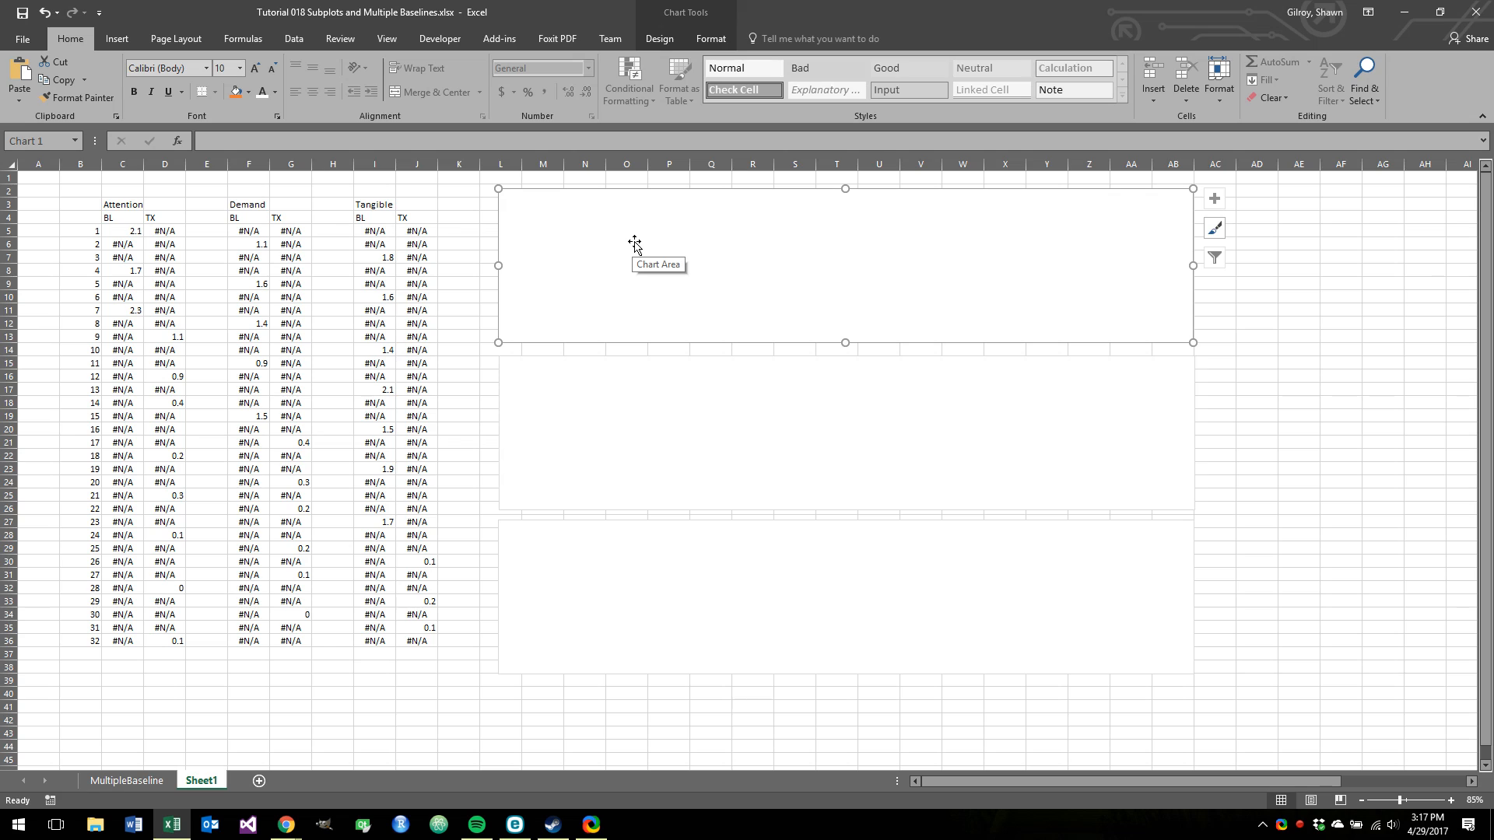
mouse_move(119, 266)
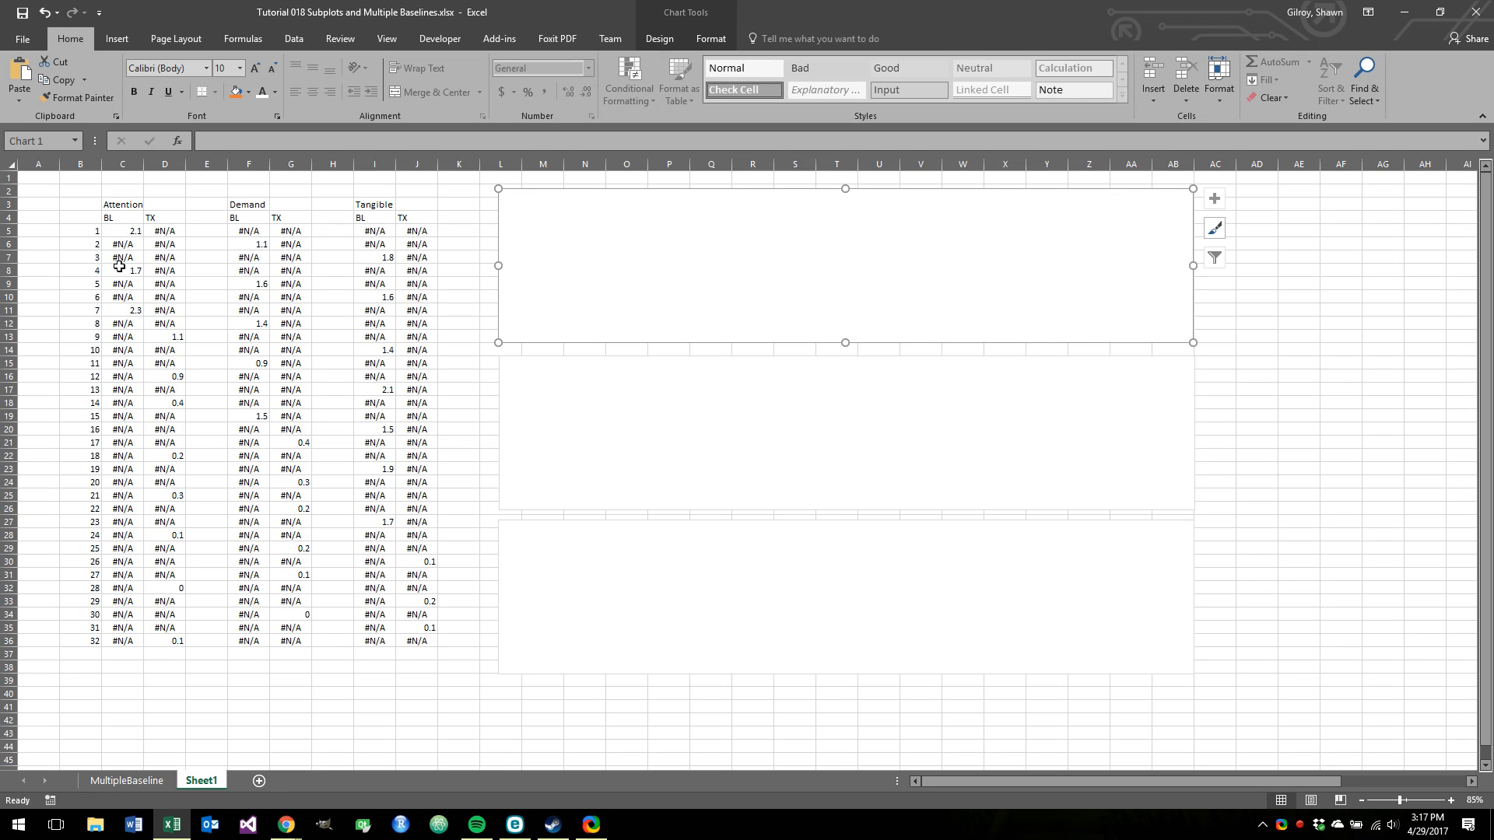
mouse_move(610, 261)
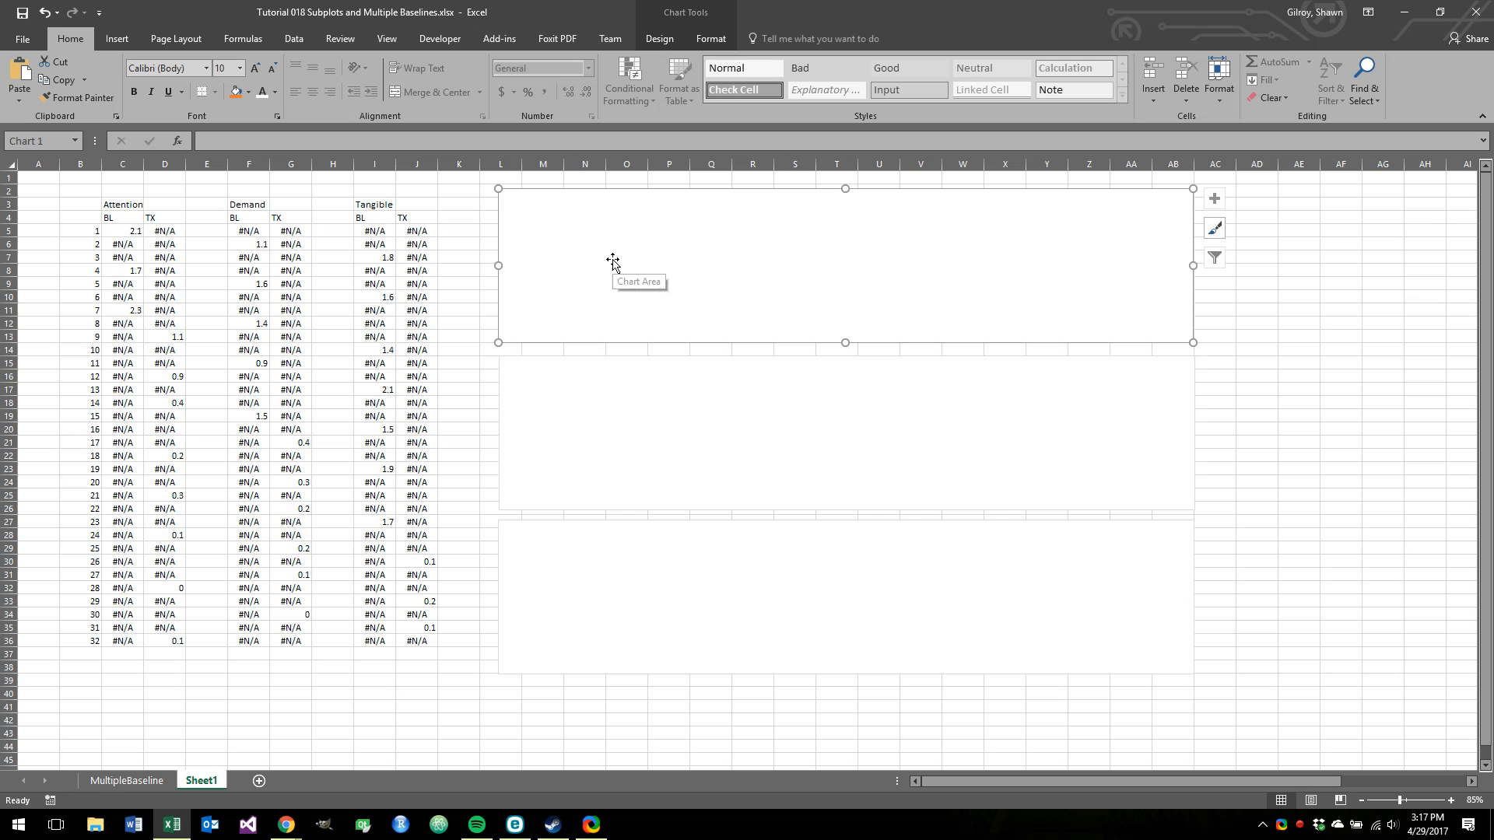
- Add a 'Baseline' series to the top chart with X values B5:B36 and Y values C5:C36
right_click(611, 259)
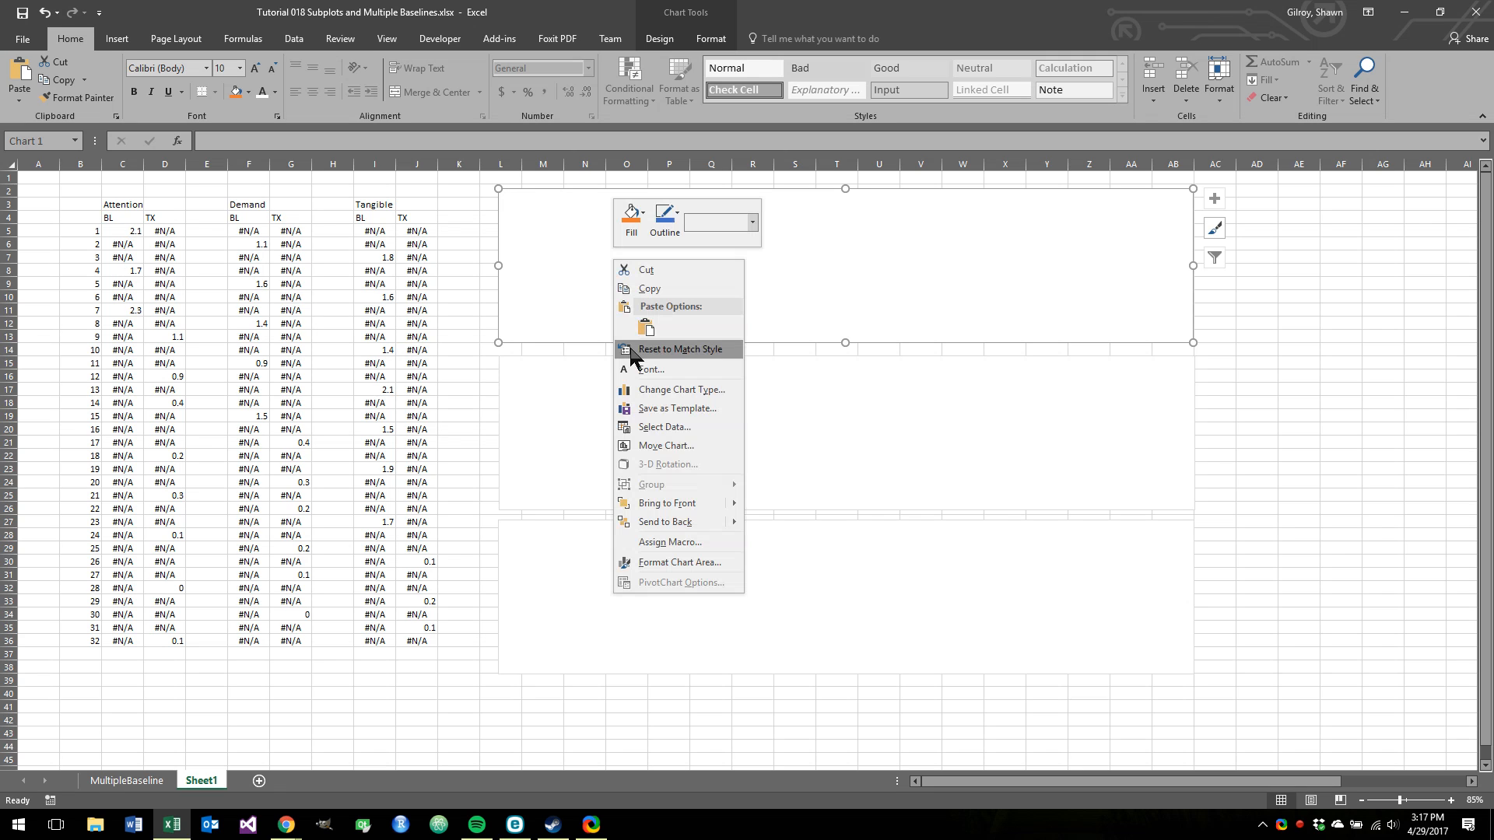
left_click(664, 427)
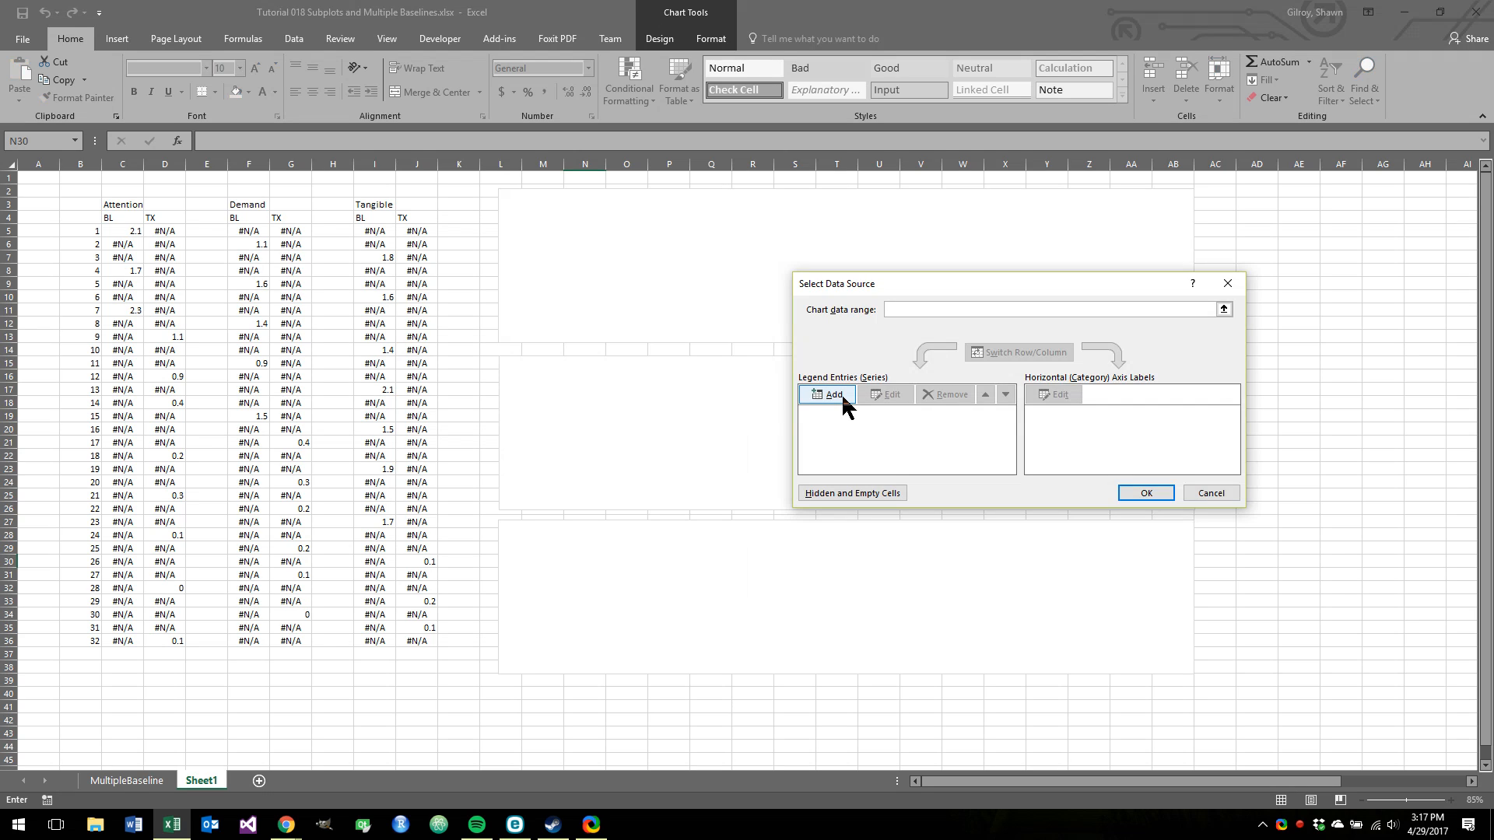
left_click(834, 395)
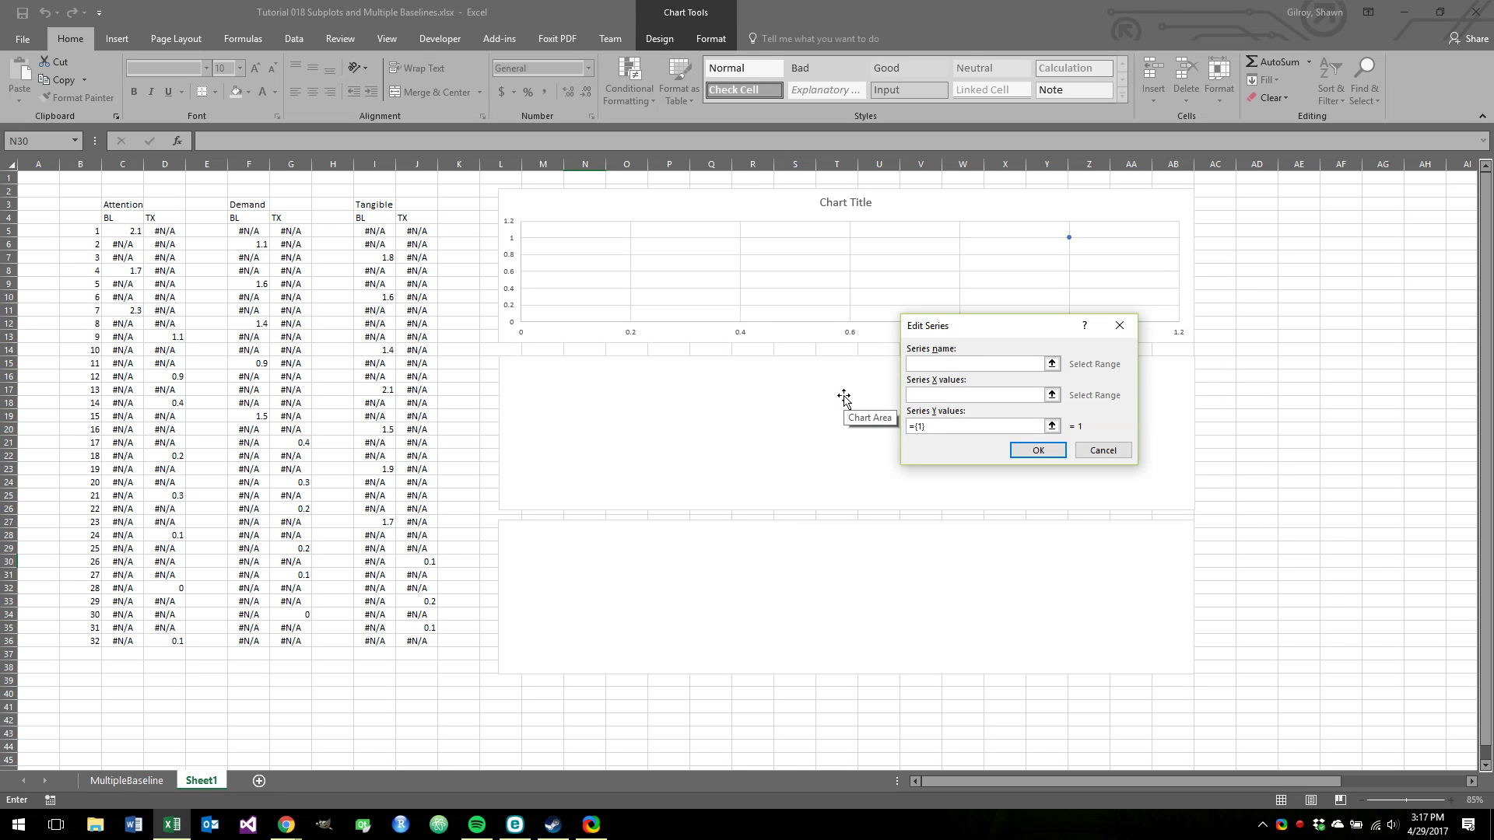
type("Baseline")
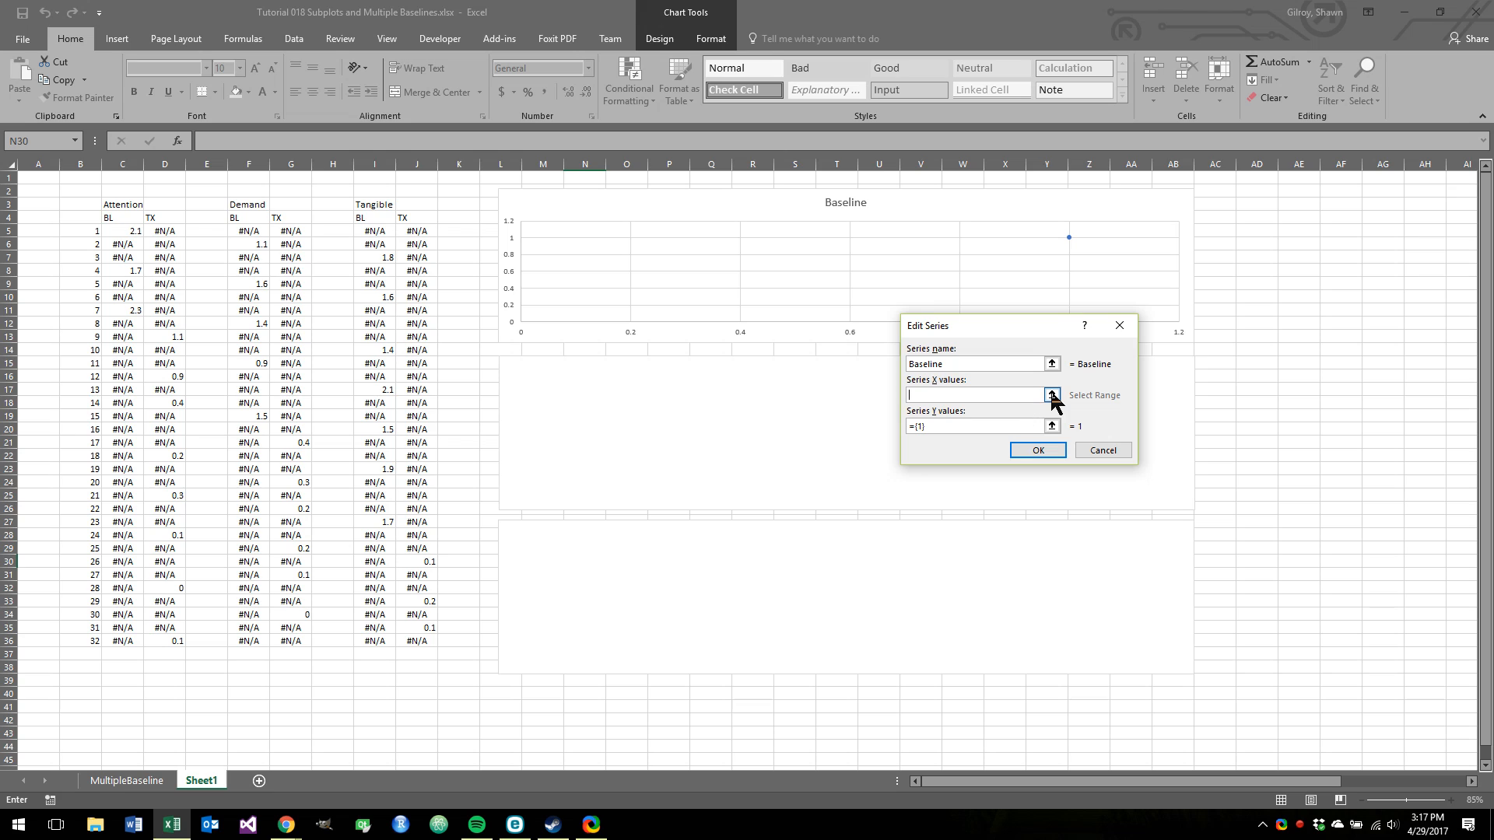
left_click(1051, 394)
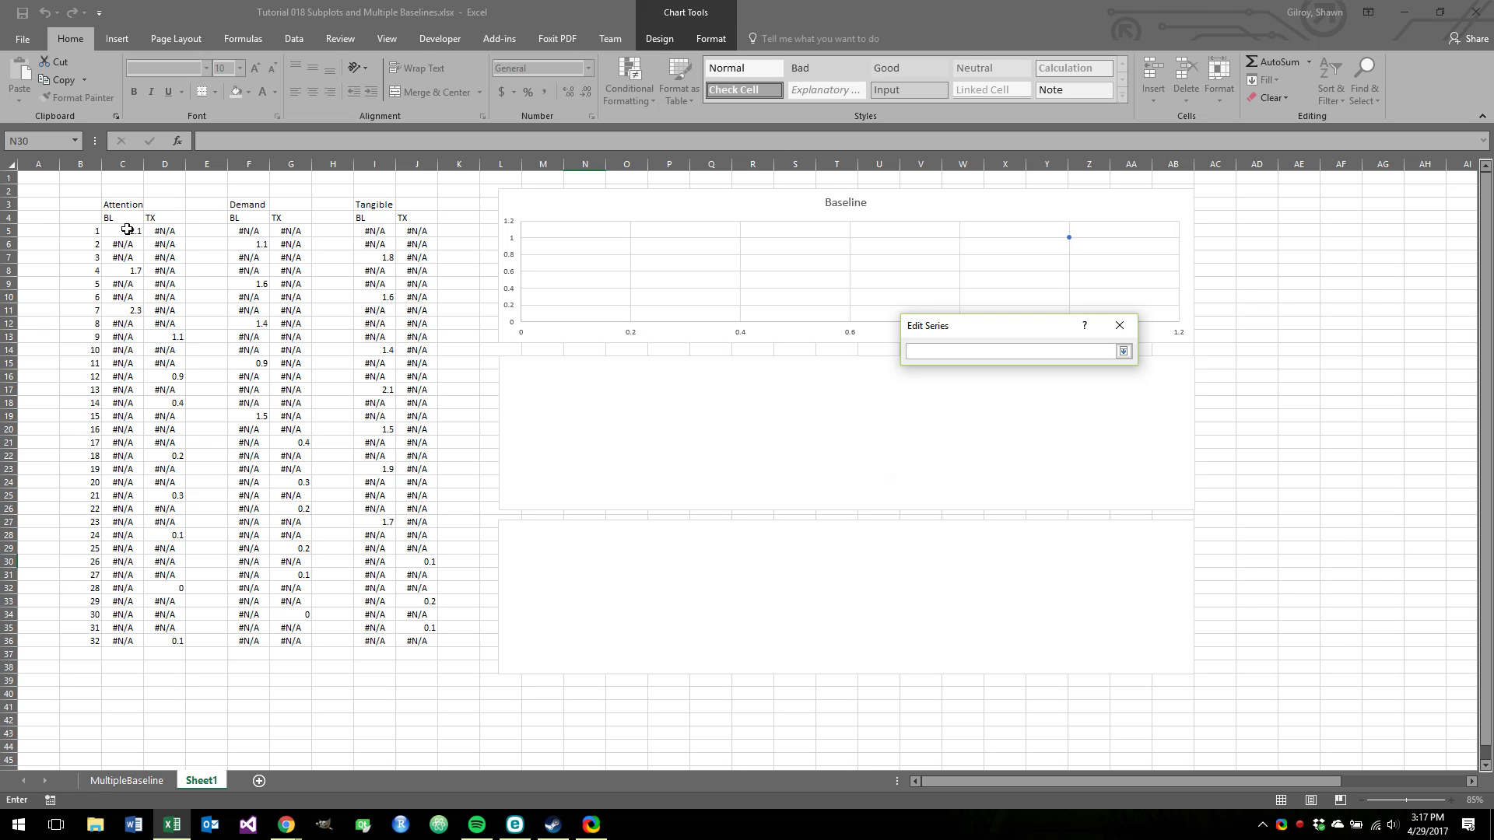
left_click_drag(80, 229, 80, 336)
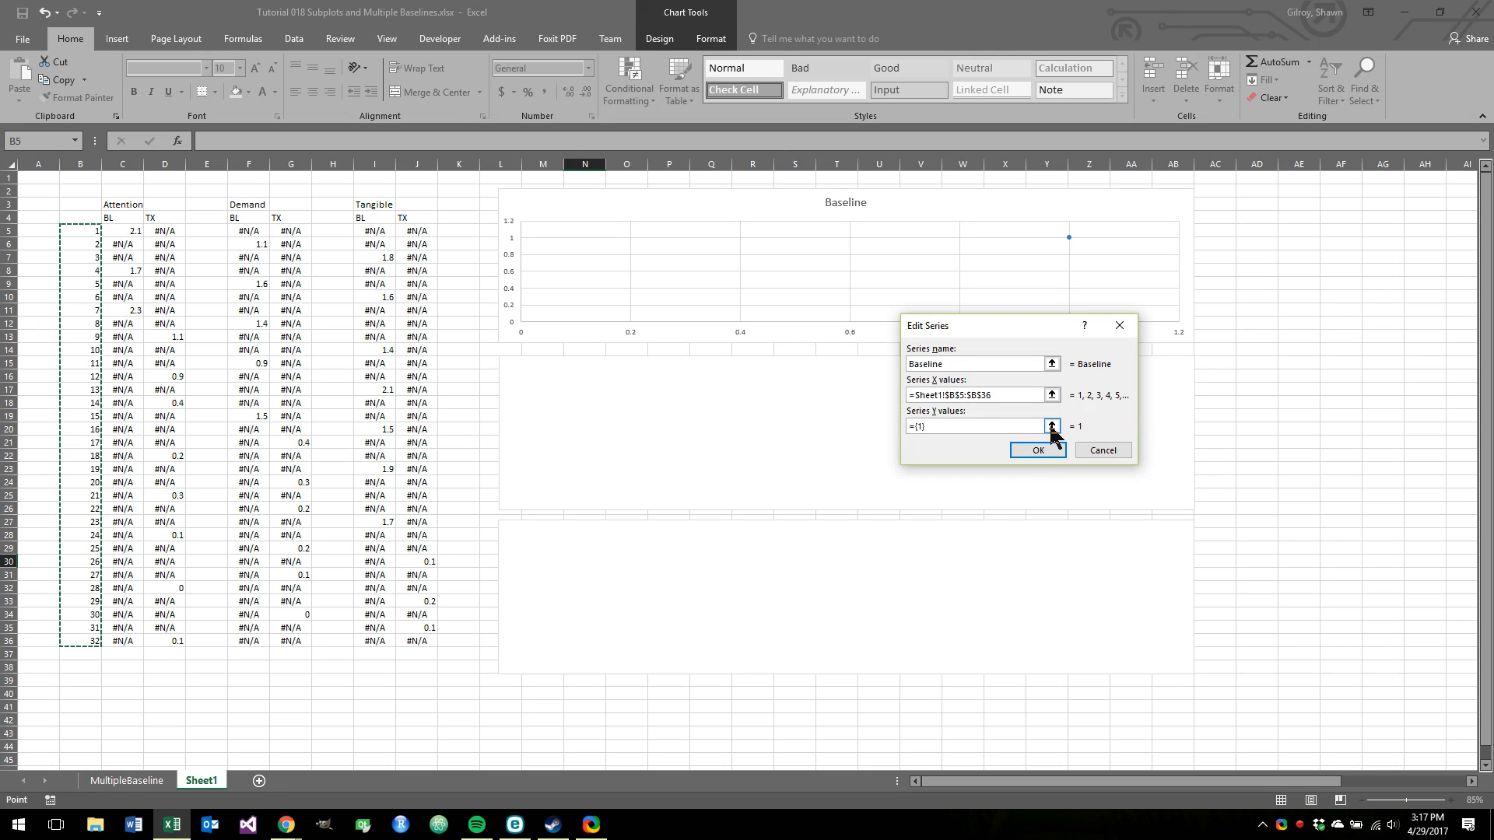
left_click(1050, 427)
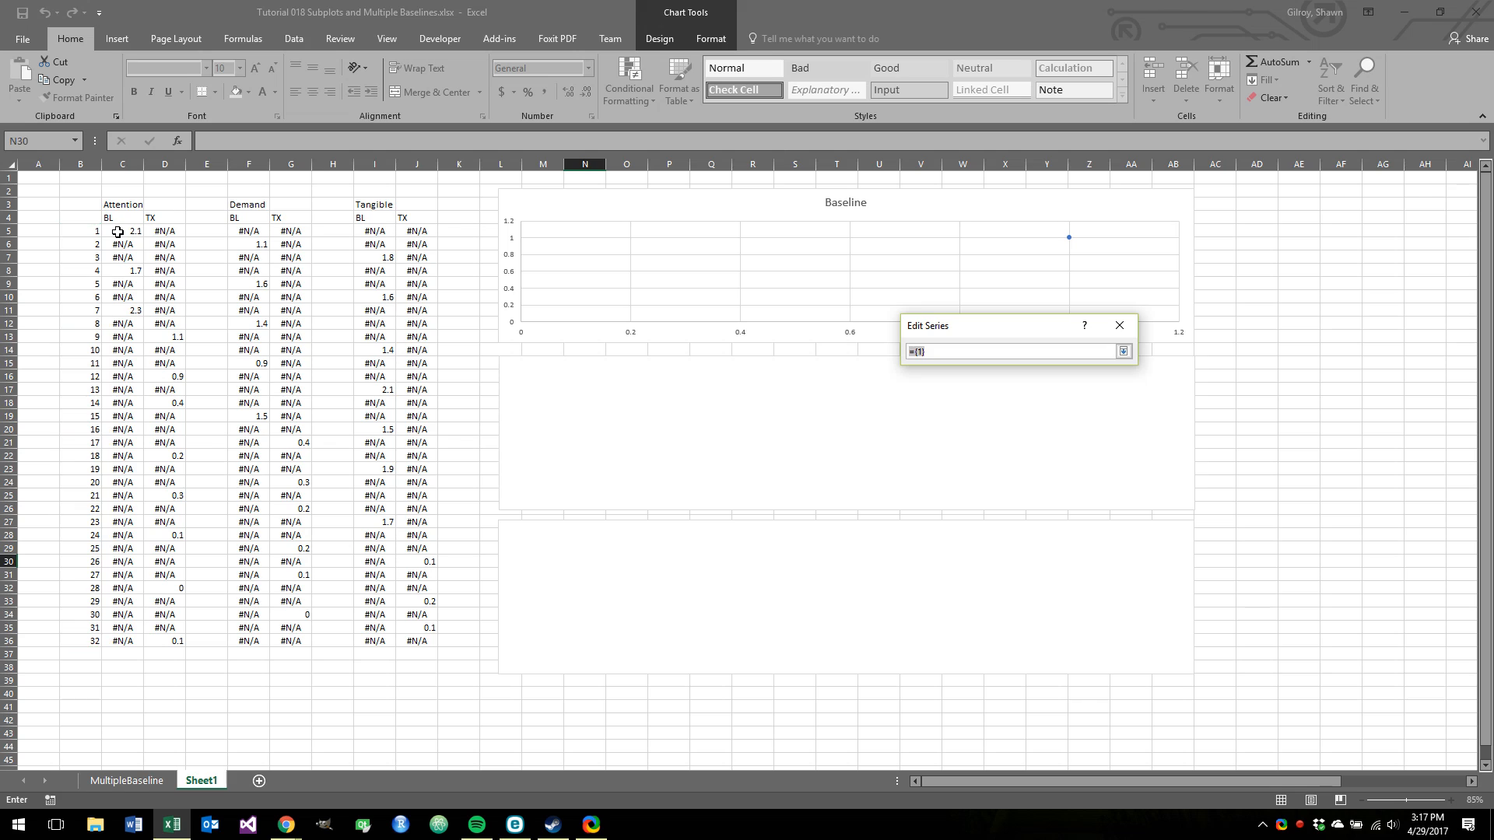
left_click_drag(123, 231, 122, 402)
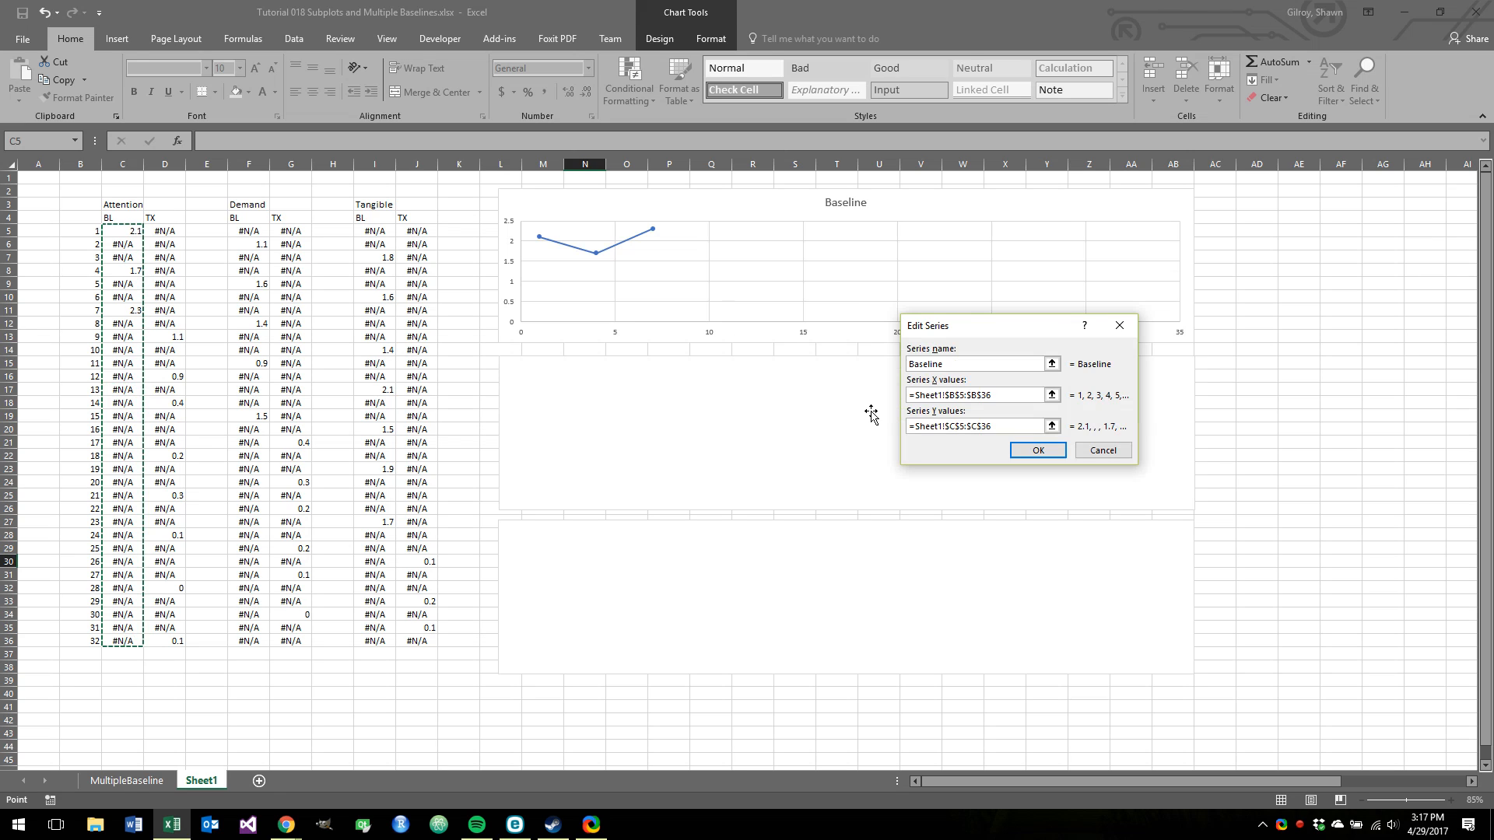
left_click(1037, 450)
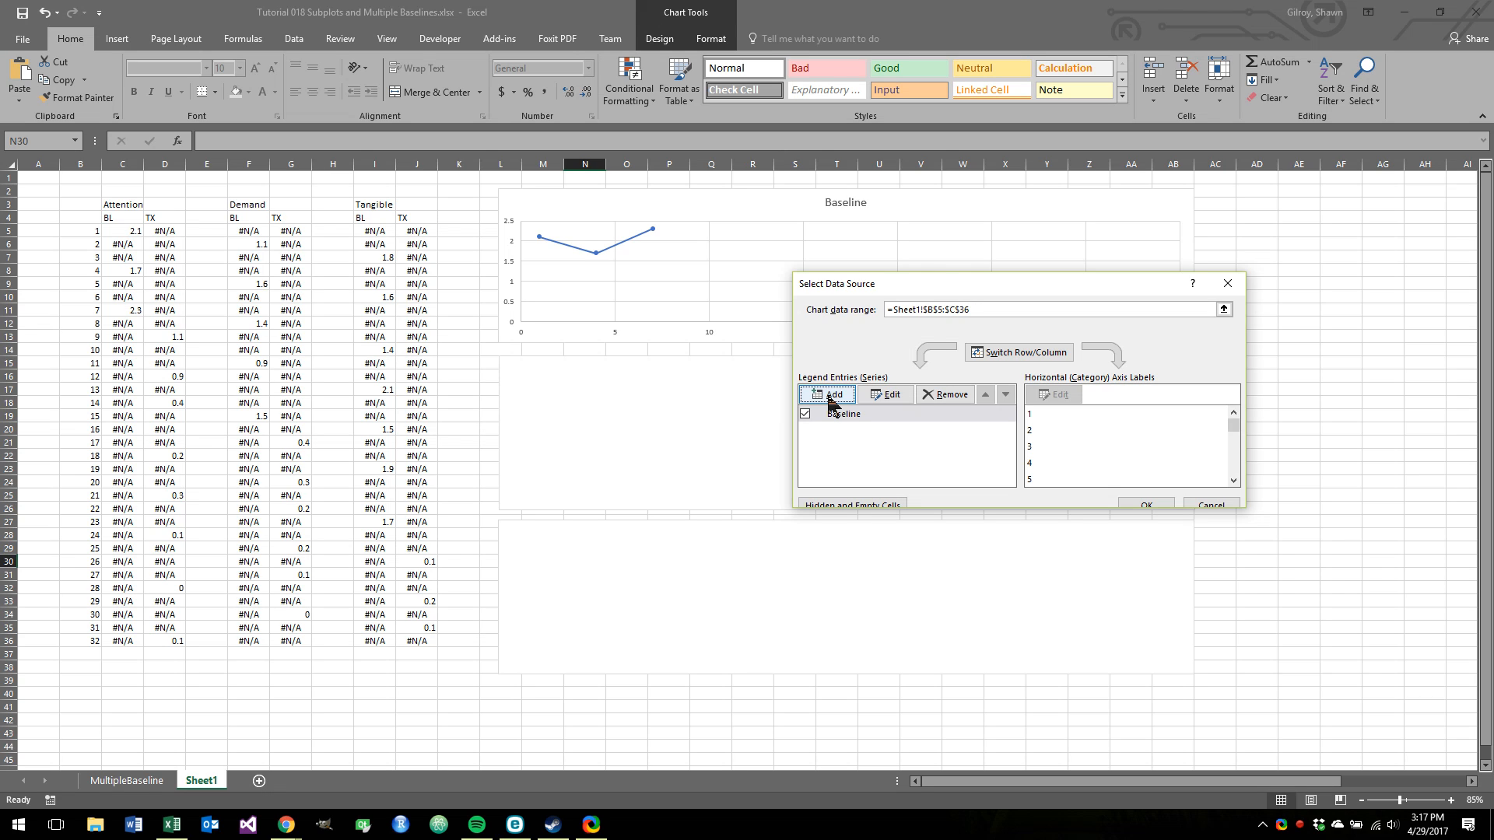
- Add a 'Treatment' series with X values B5:B36 and Attention TX values D5:D36
left_click(827, 394)
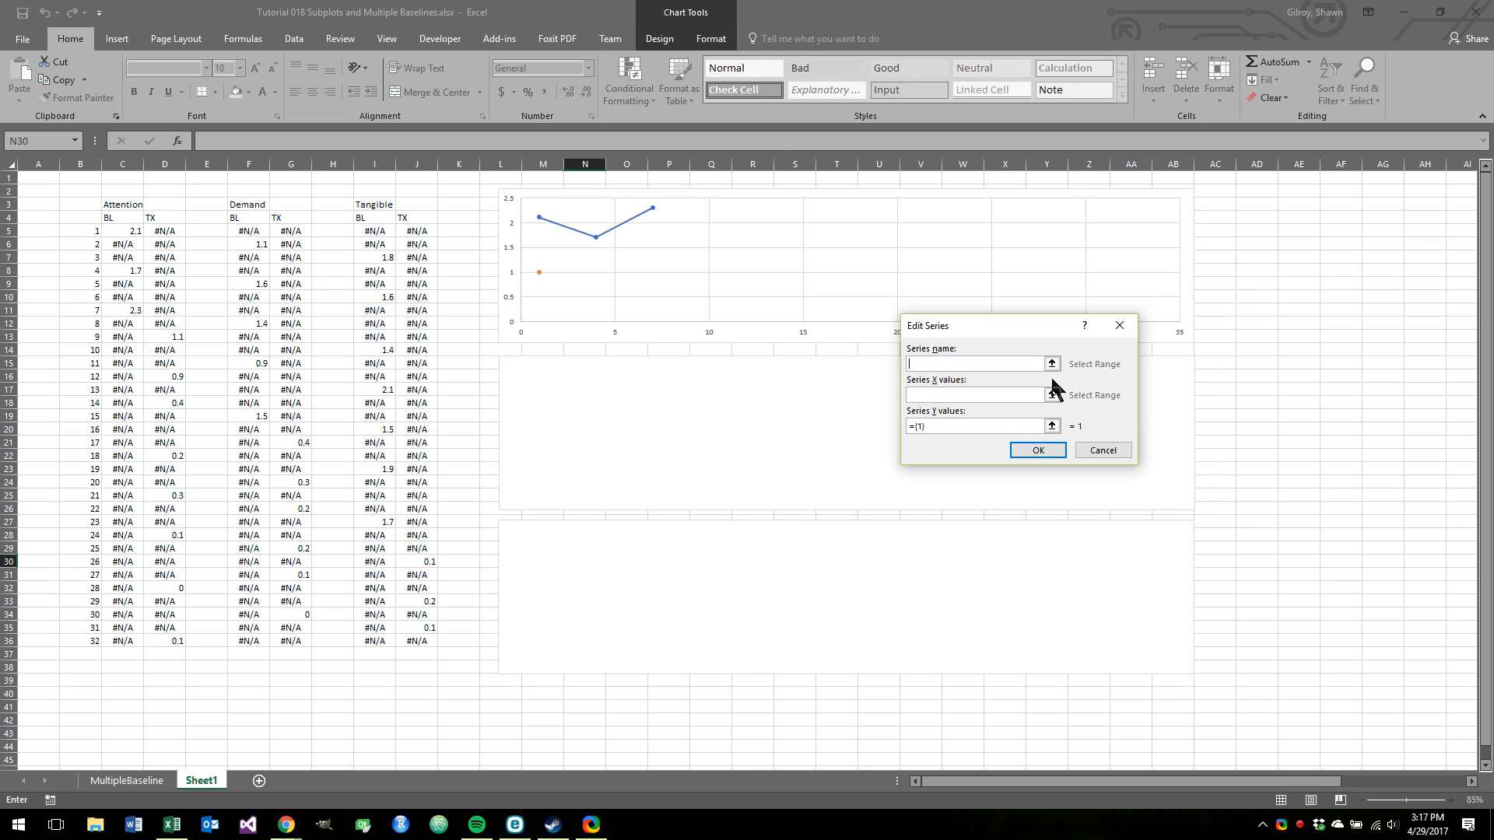
type("Treatment")
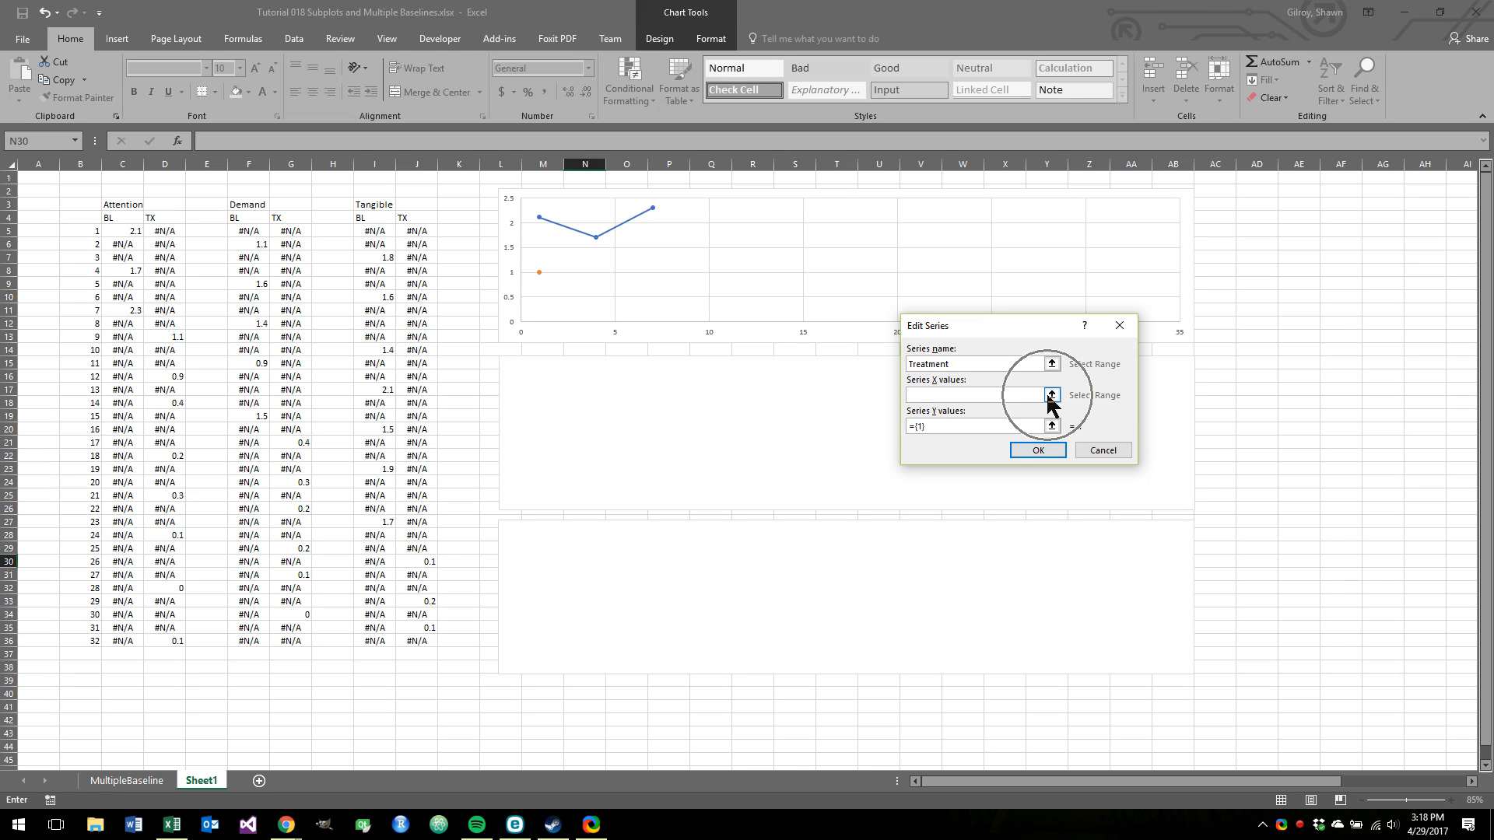
left_click(1051, 395)
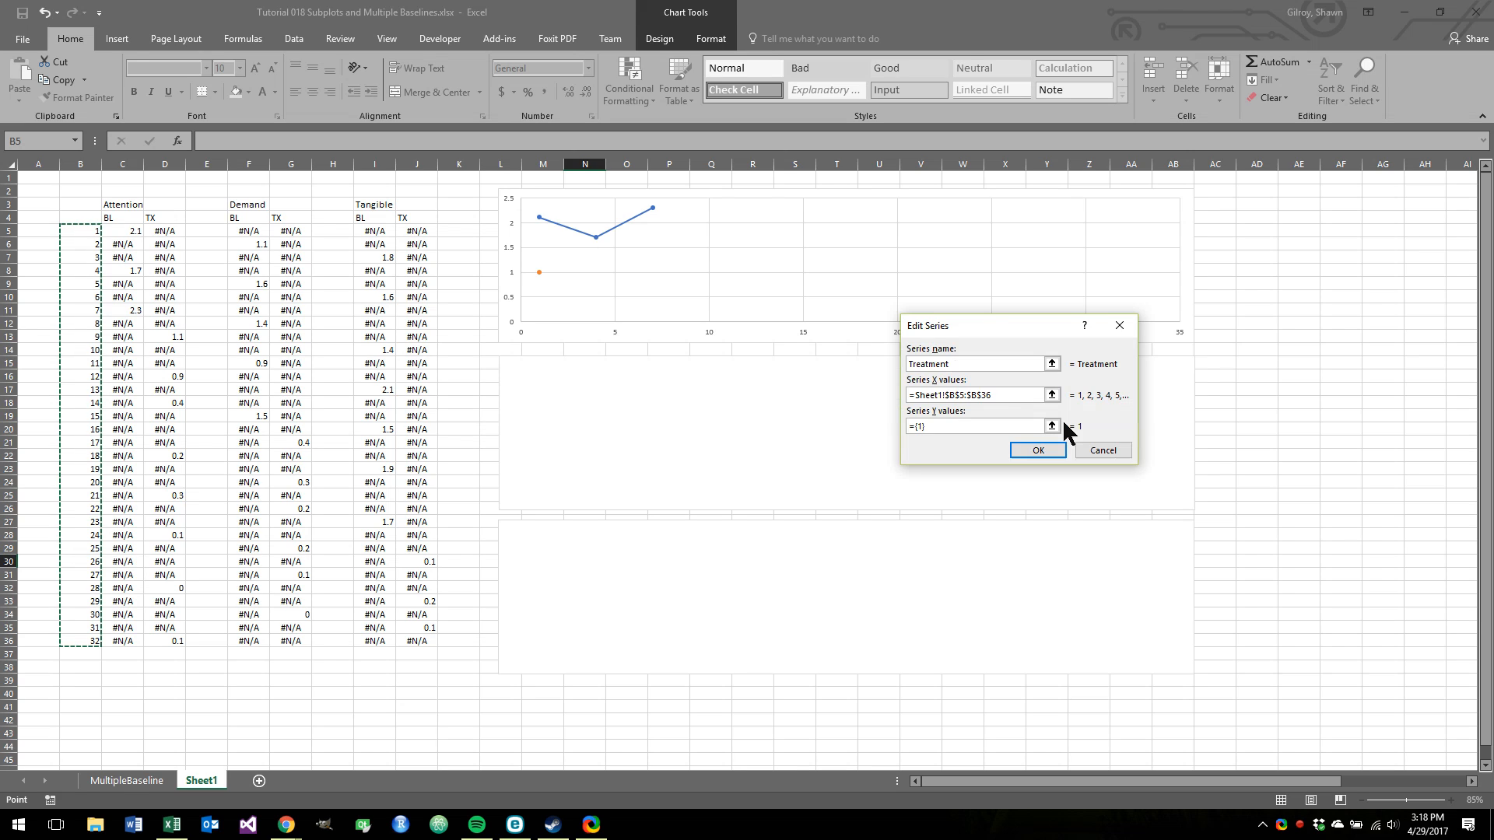
left_click(1052, 426)
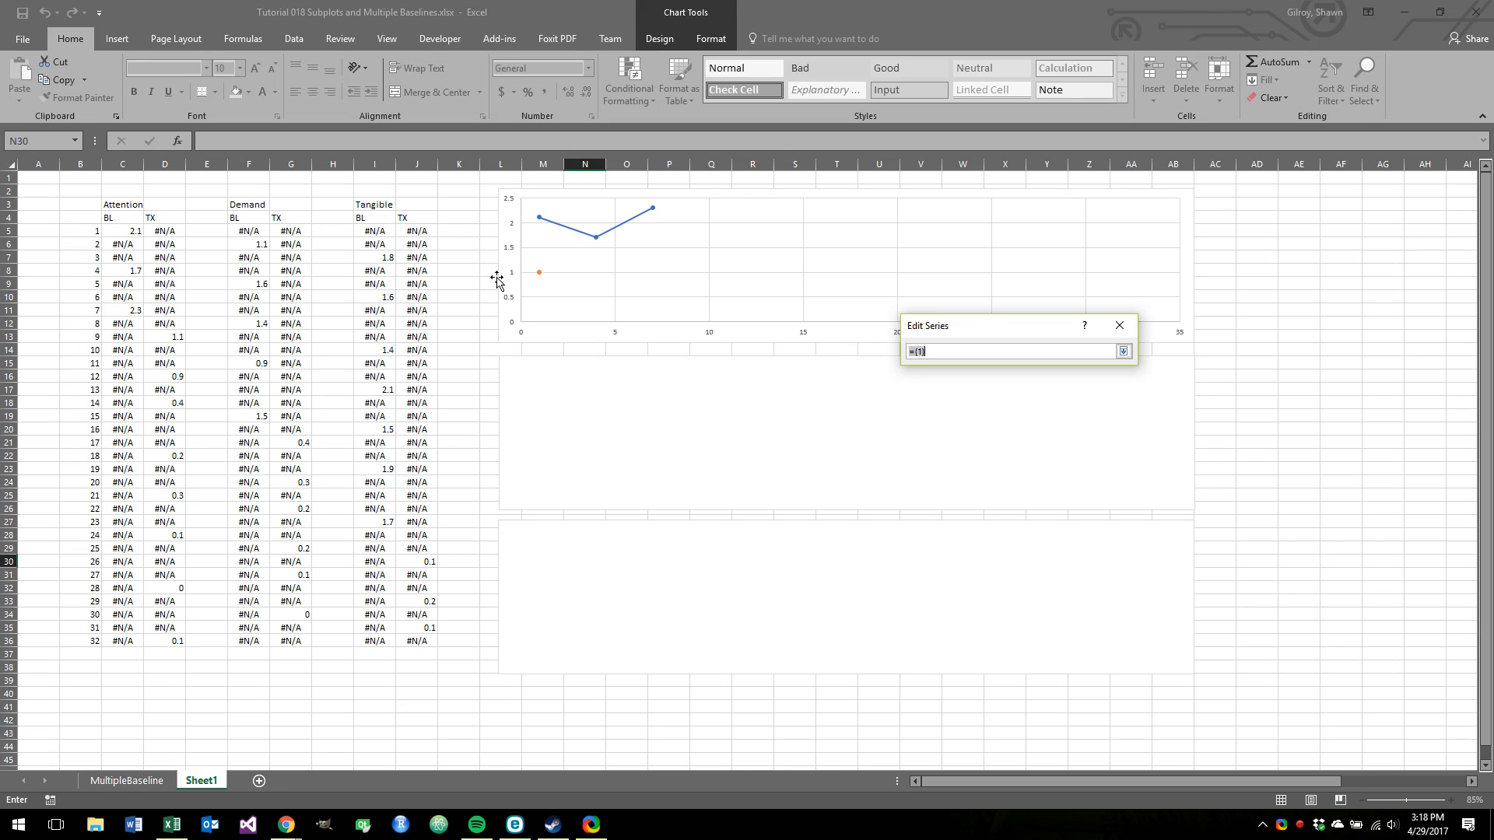
left_click(164, 230)
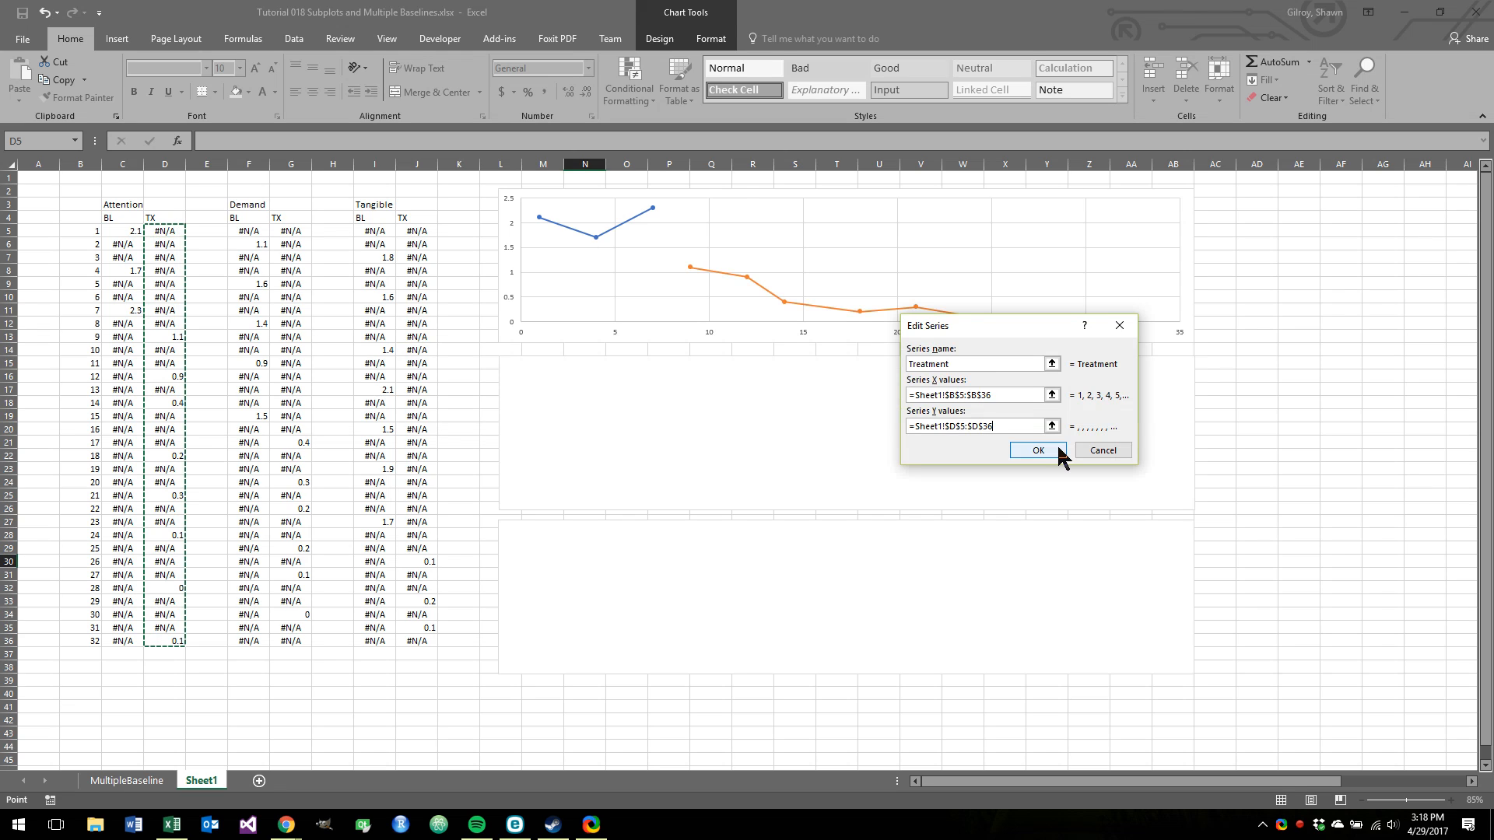
left_click(1038, 450)
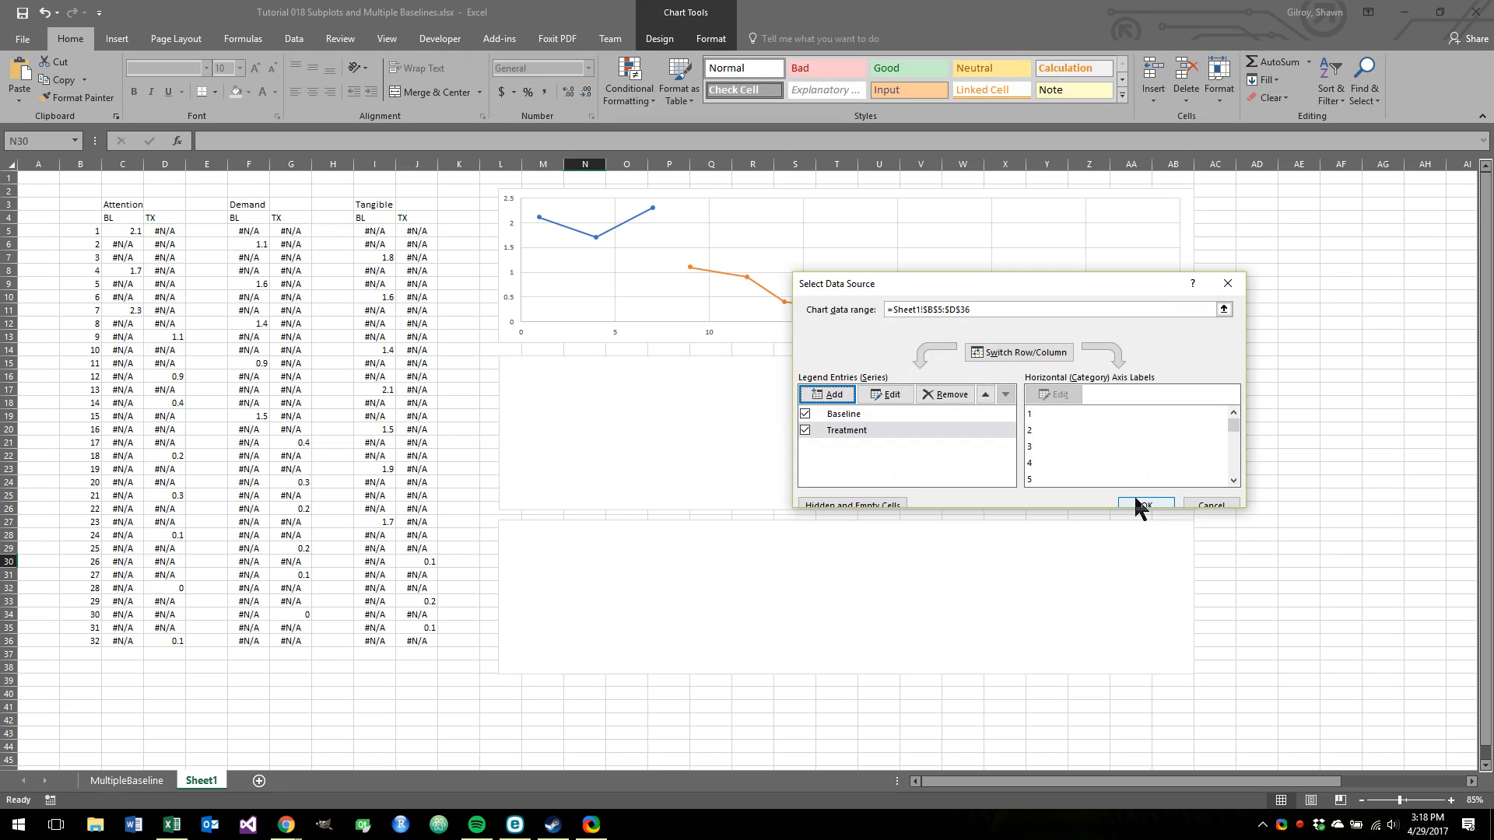
left_click(1145, 505)
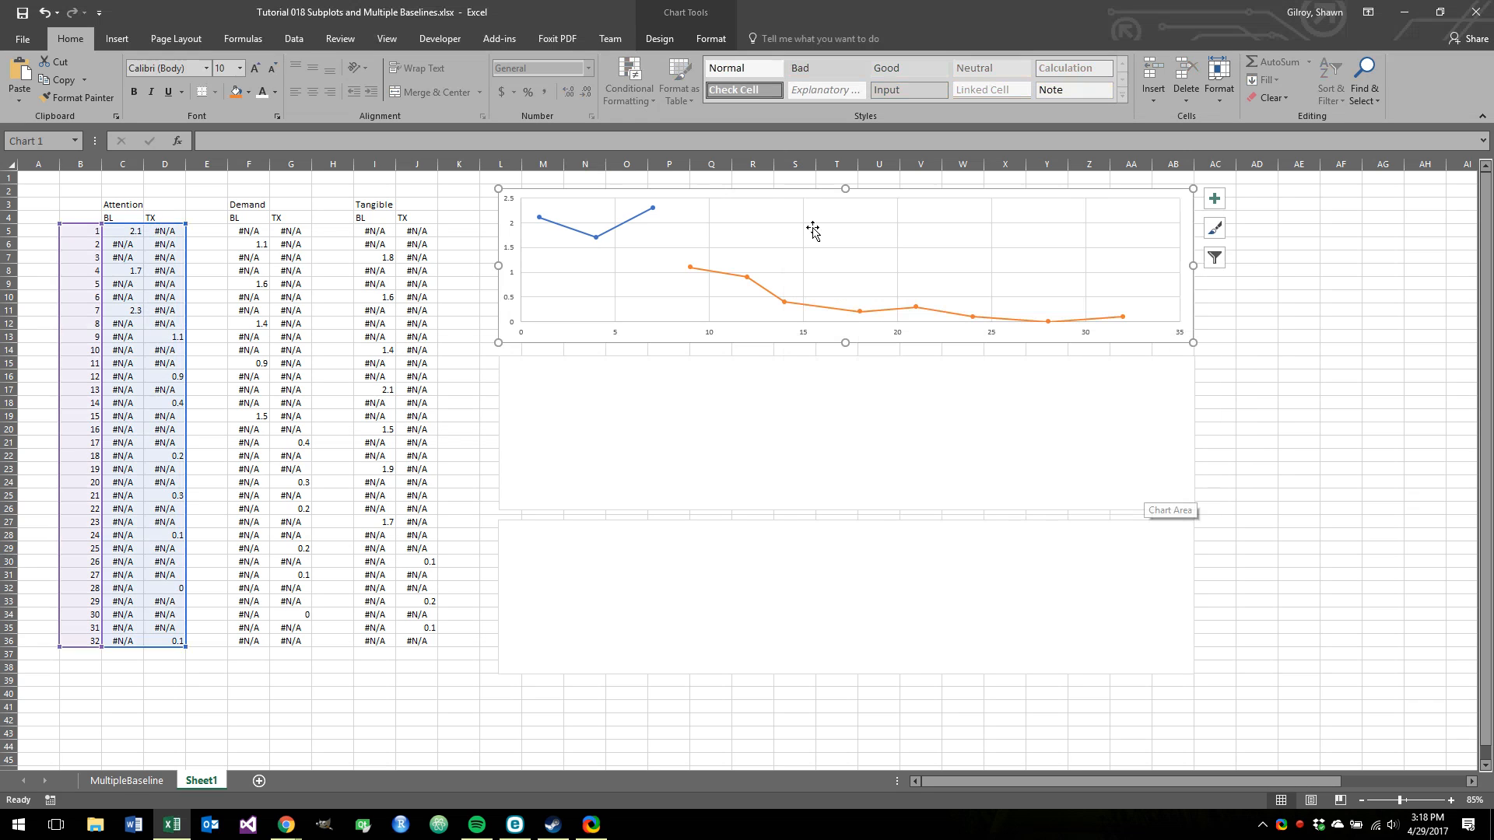
mouse_move(776, 400)
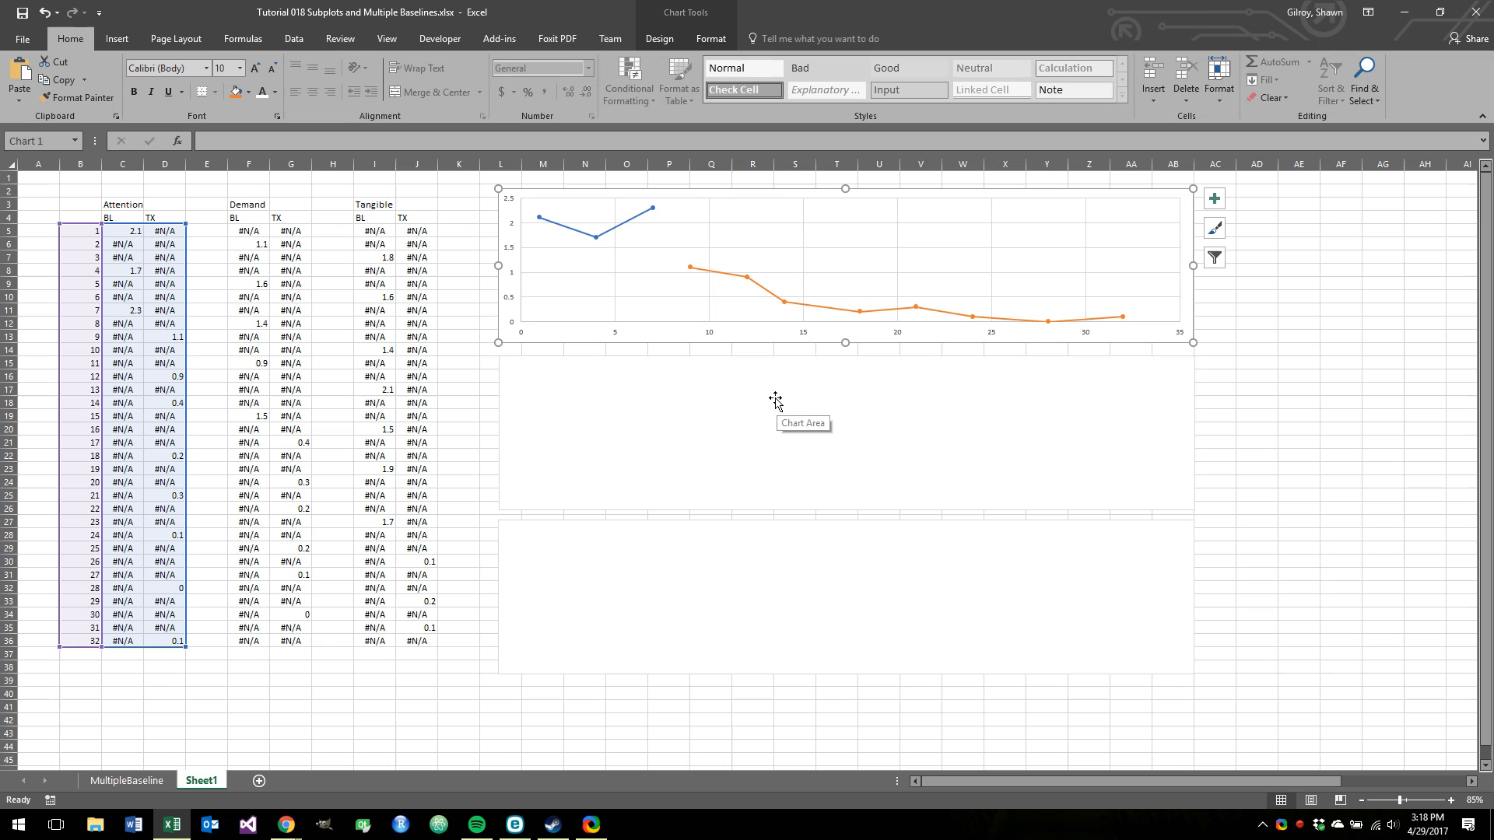
- Add a 'Baseline' series to the middle chart with X values B5:B36 and Y values F5:F36
right_click(776, 401)
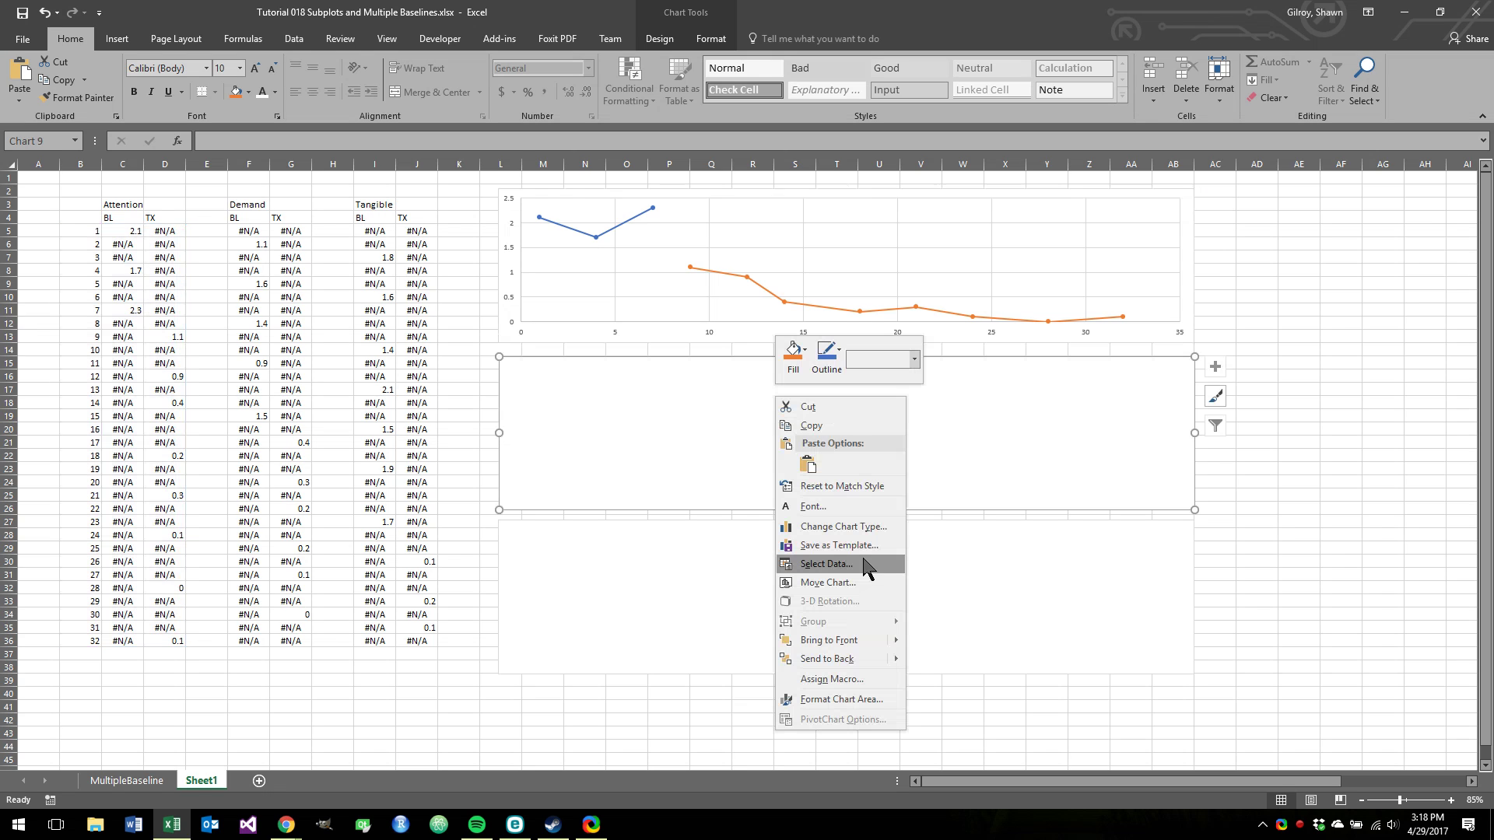
left_click(826, 563)
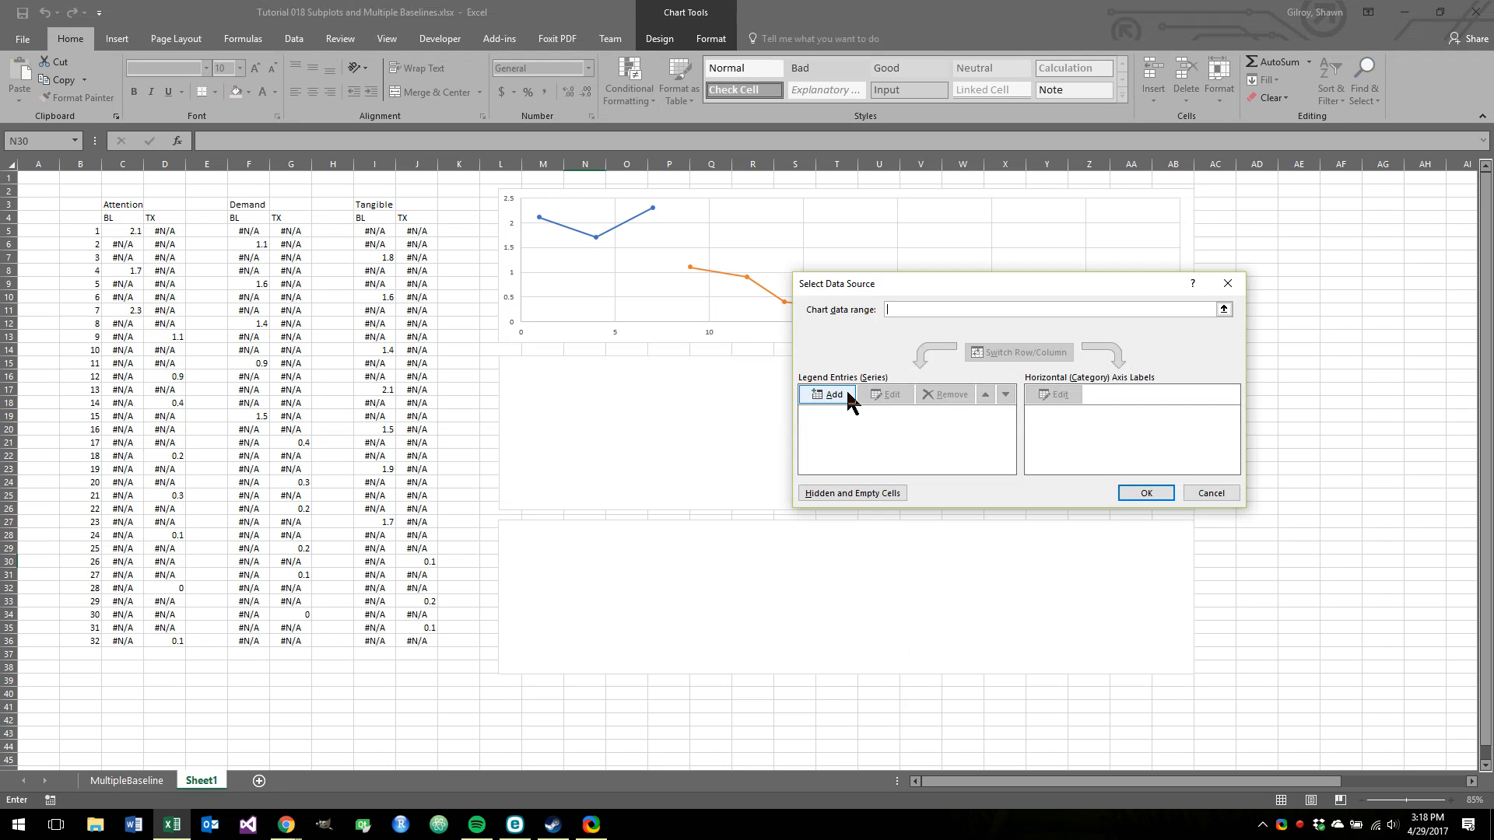
left_click(828, 395)
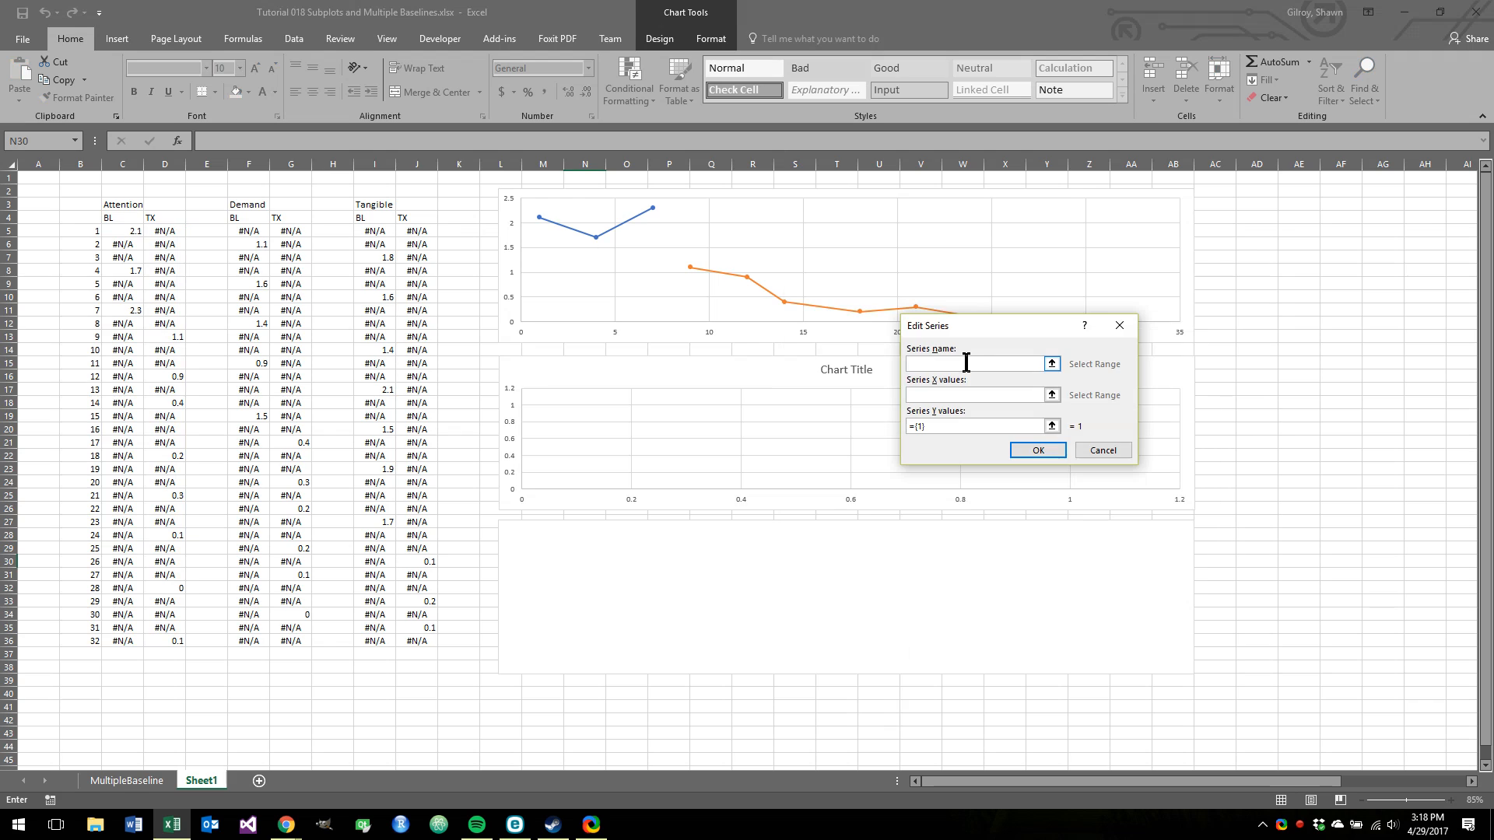
type("Baseline")
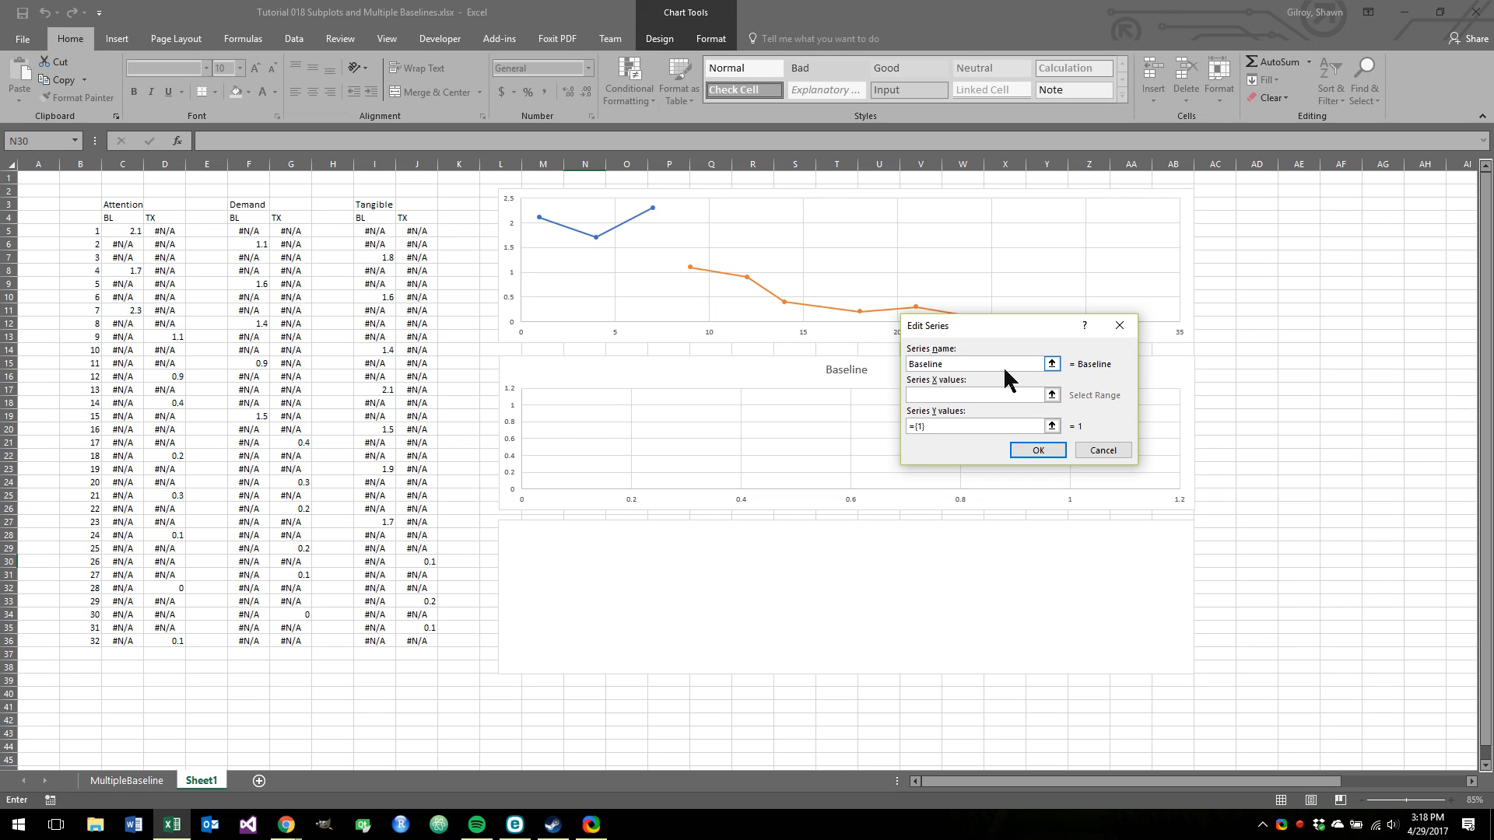
left_click(1051, 406)
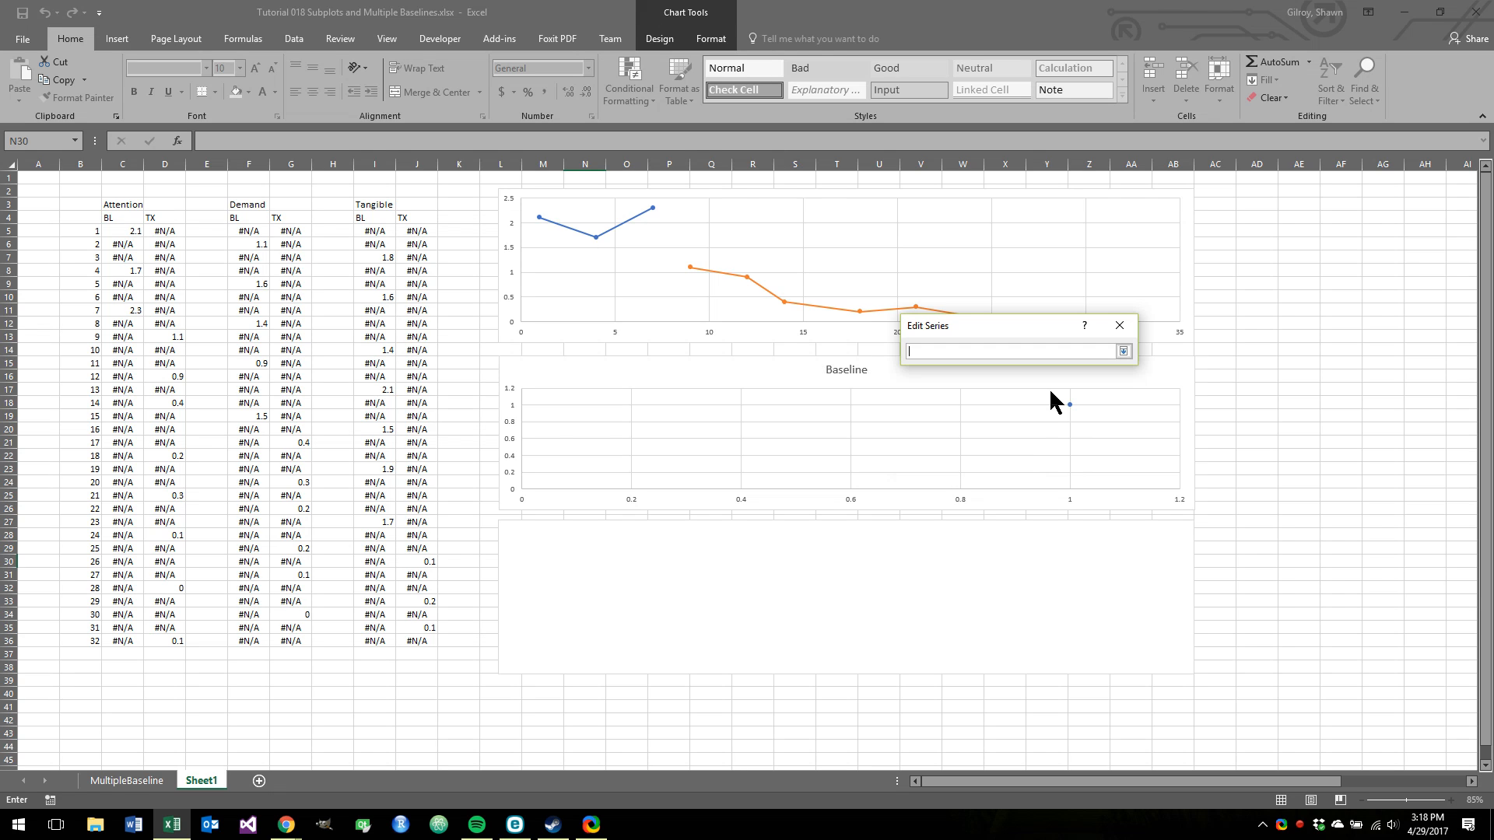
left_click_drag(80, 230, 80, 627)
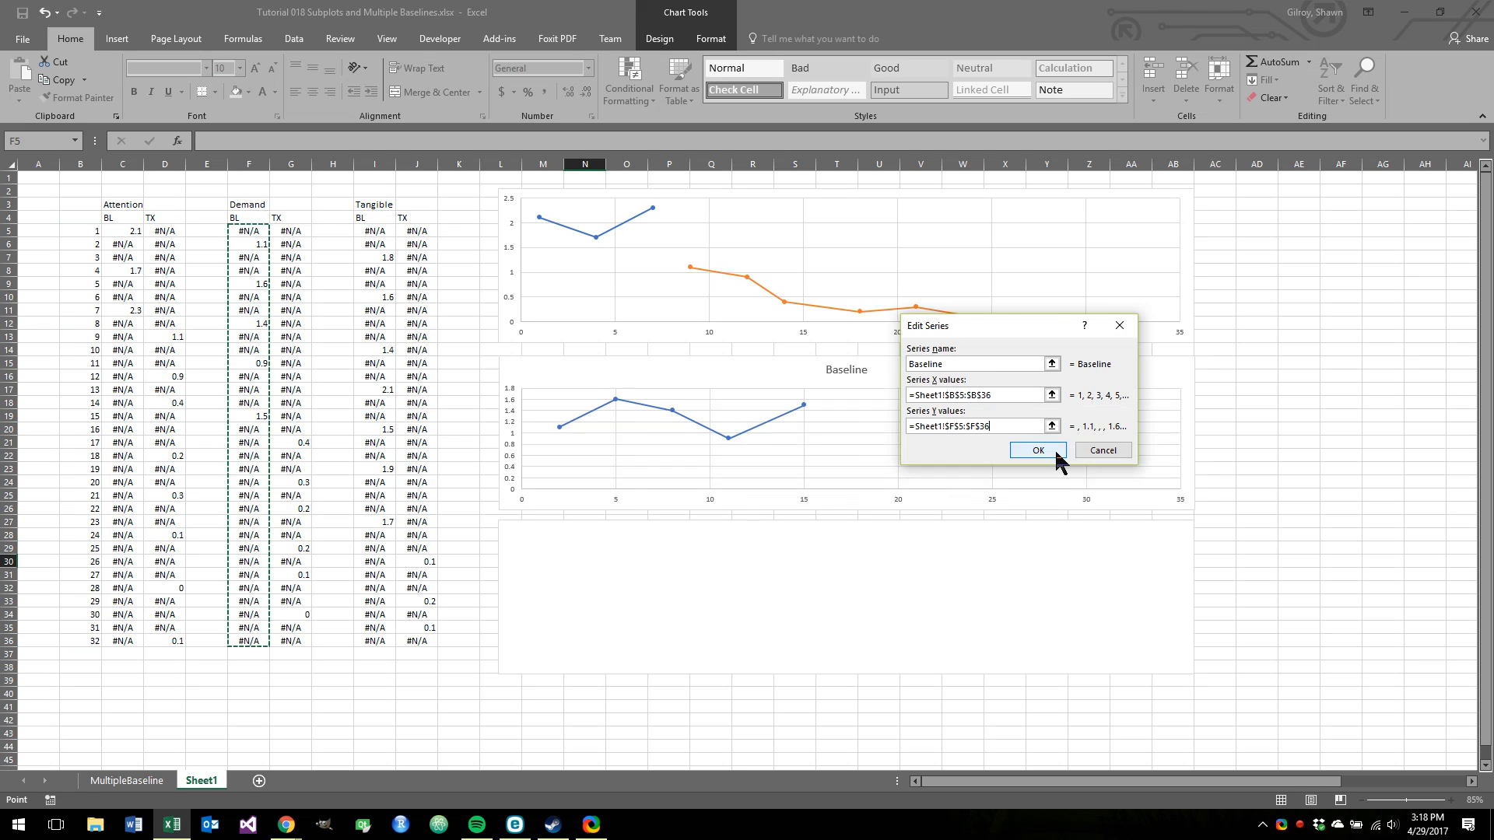
left_click(1038, 449)
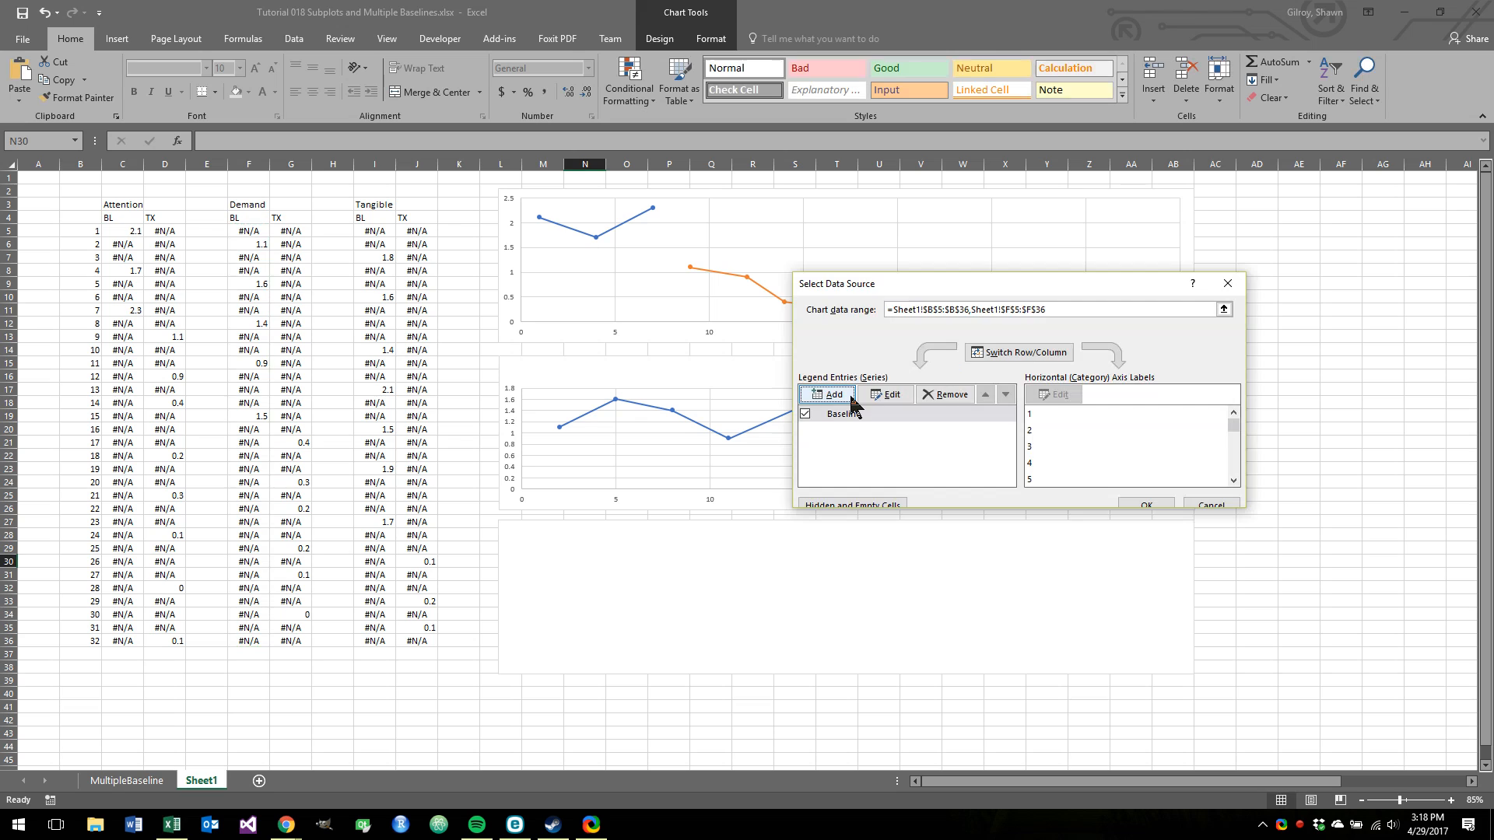
- Add a 'Treatment' series to the middle chart using Demand TX values G5:G36
left_click(828, 394)
type("Treatment")
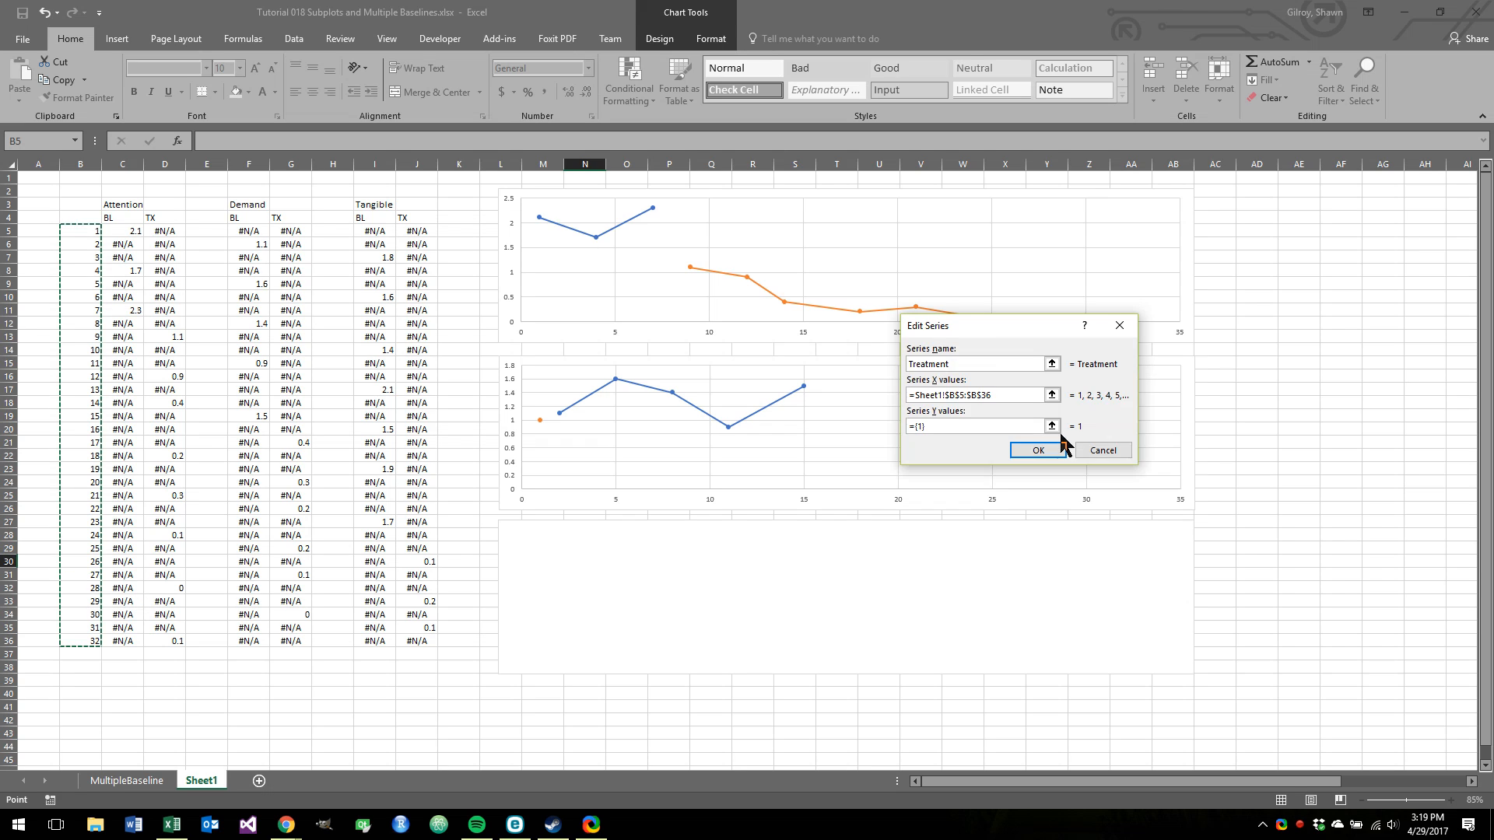
left_click(1051, 425)
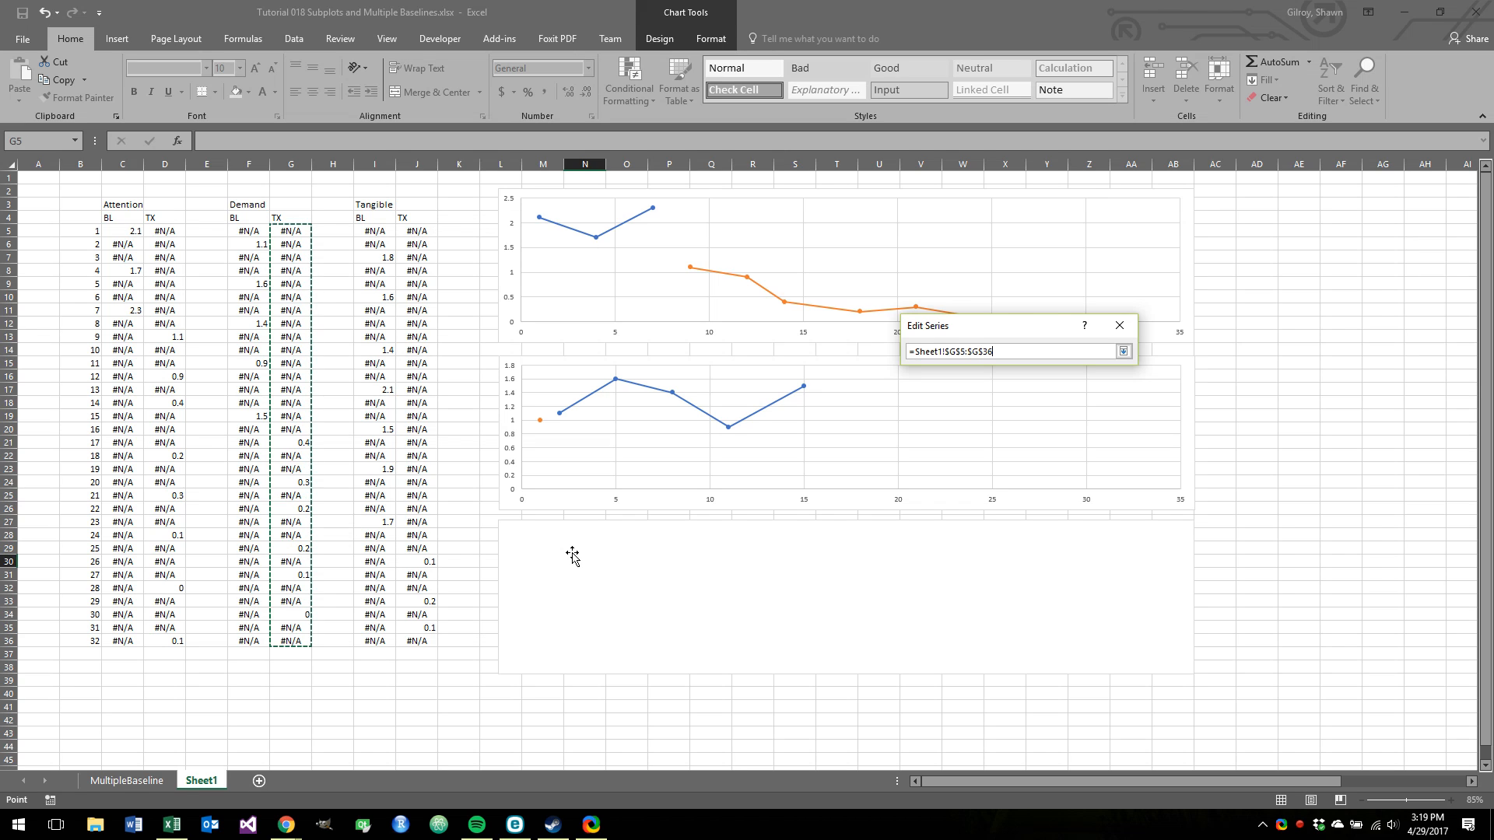
mouse_move(1123, 352)
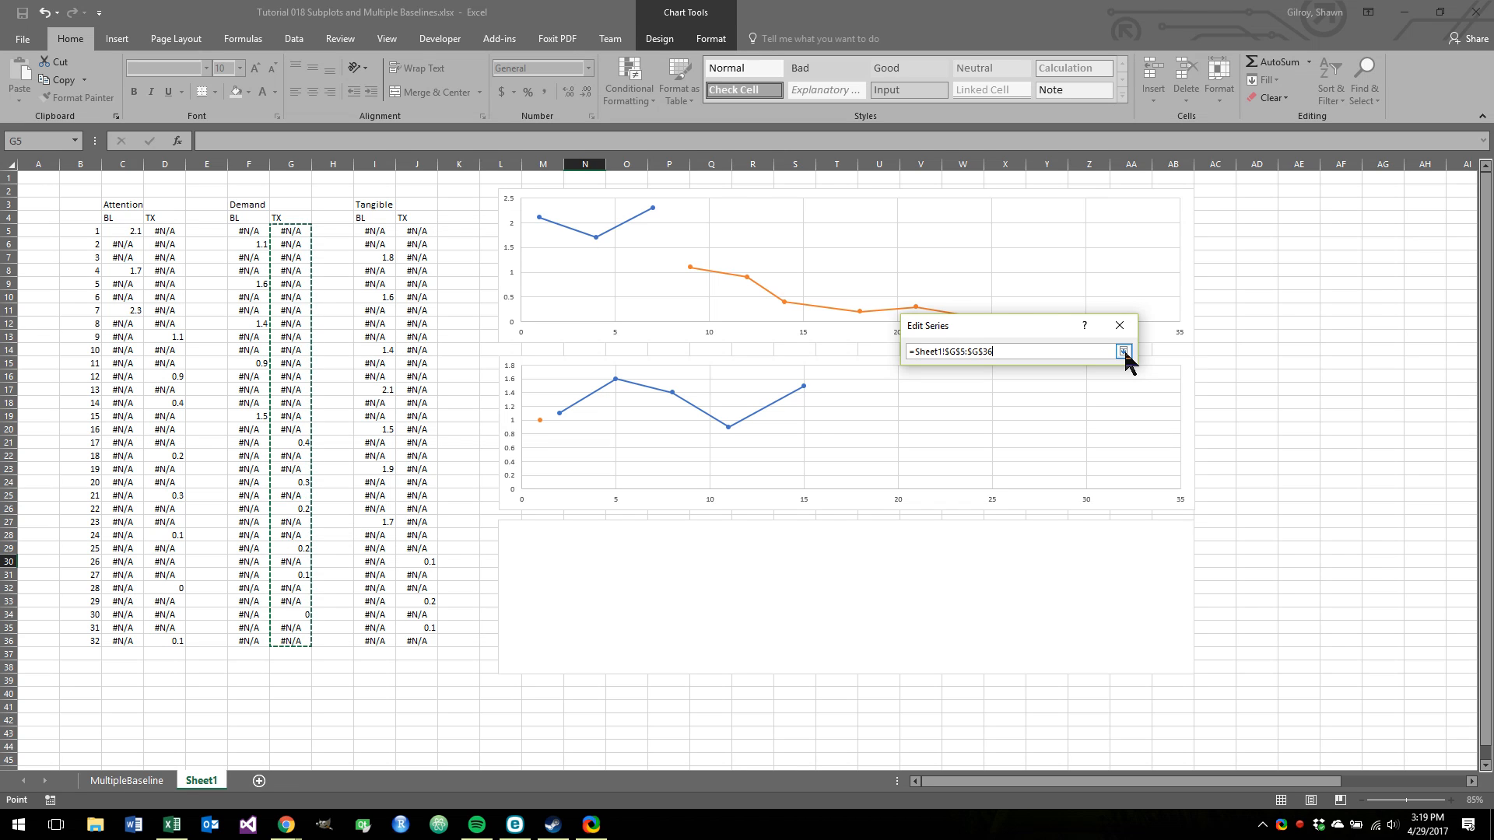
left_click(1122, 350)
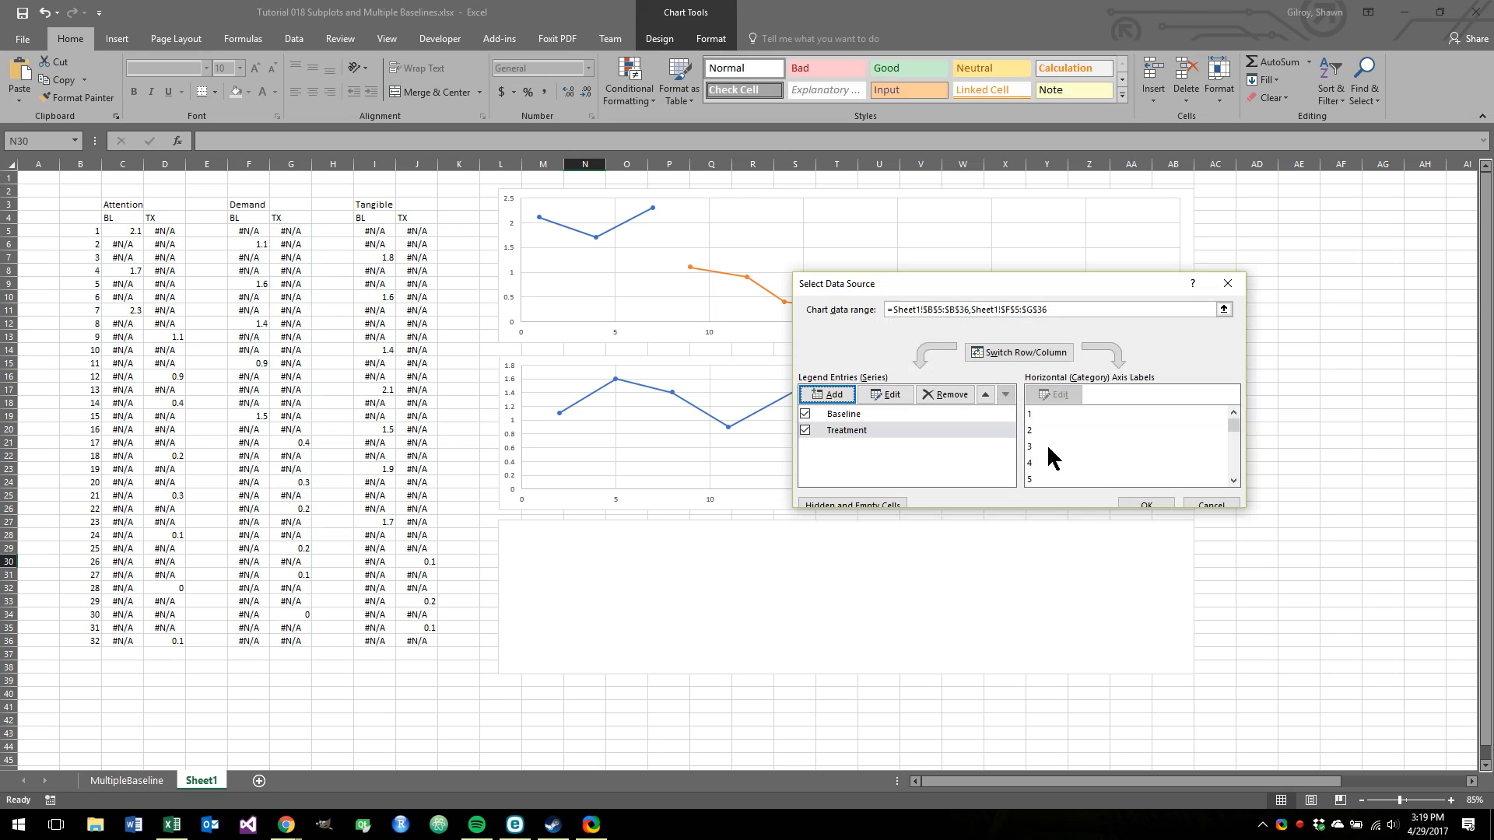
left_click(1146, 505)
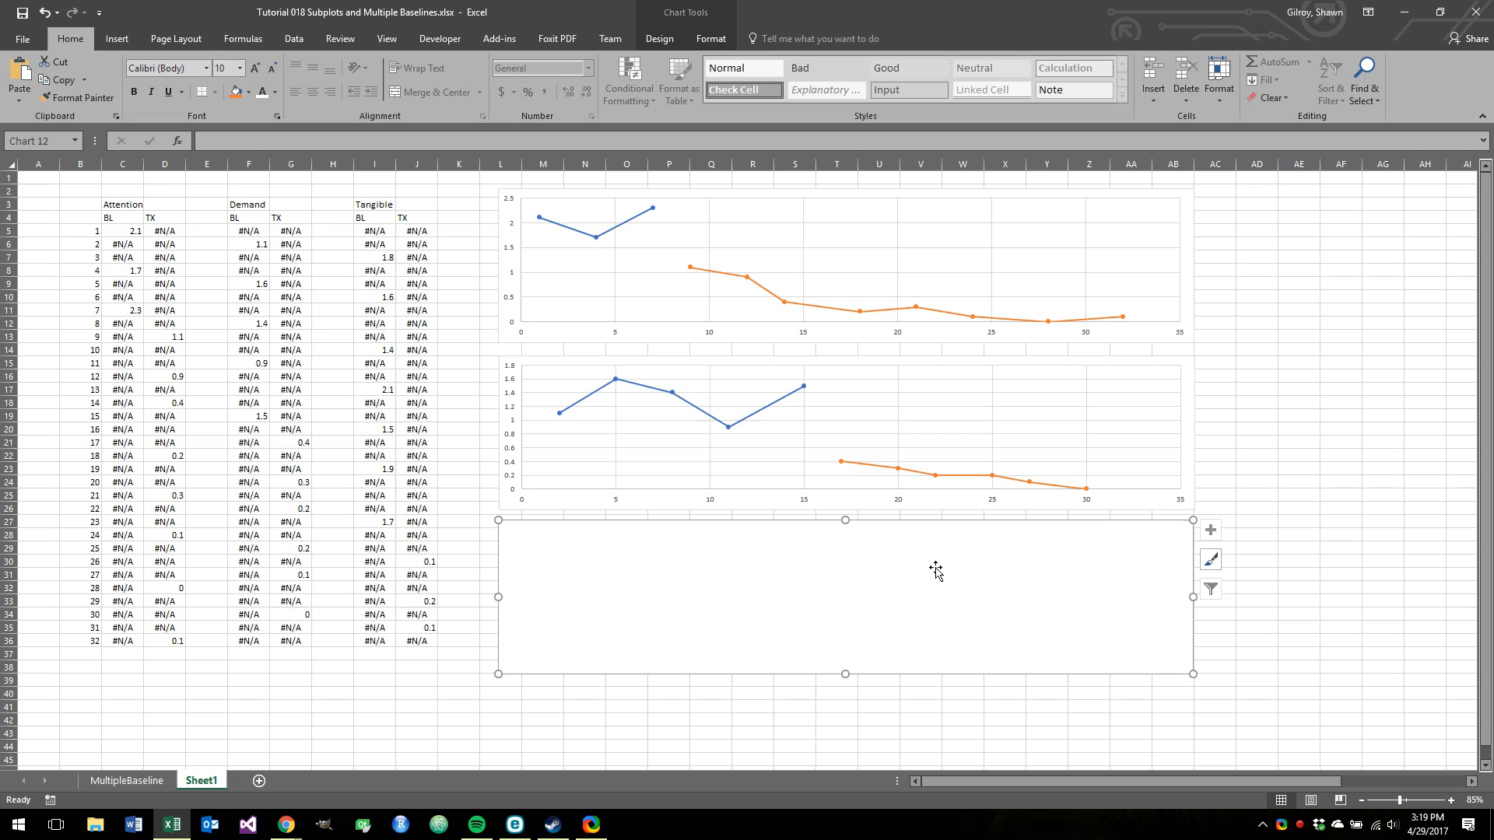
- Add a 'Baseline' series to the bottom chart with X values B5:B36 and Y values I5:I36
right_click(935, 571)
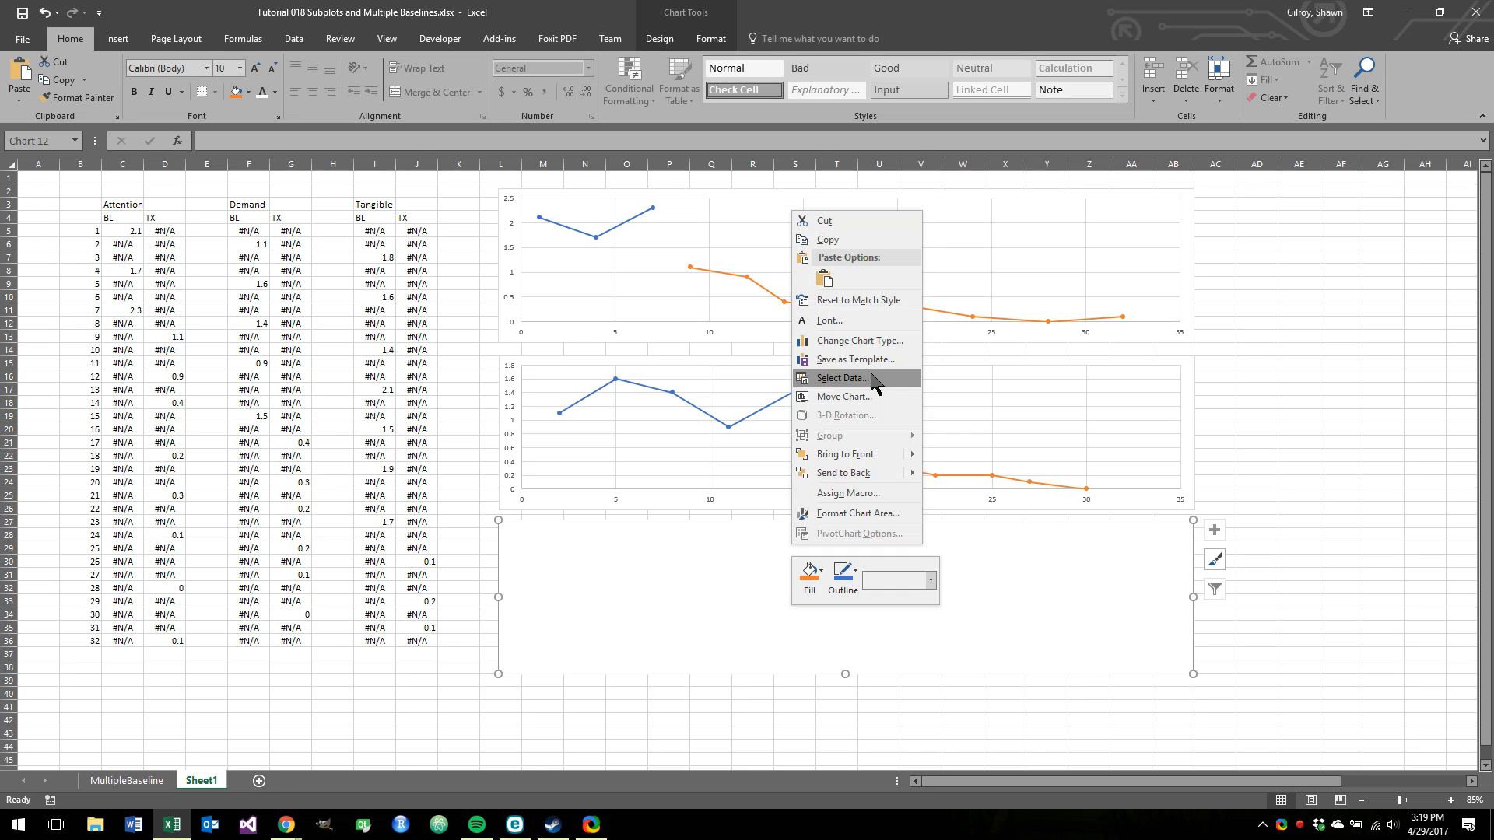
left_click(841, 378)
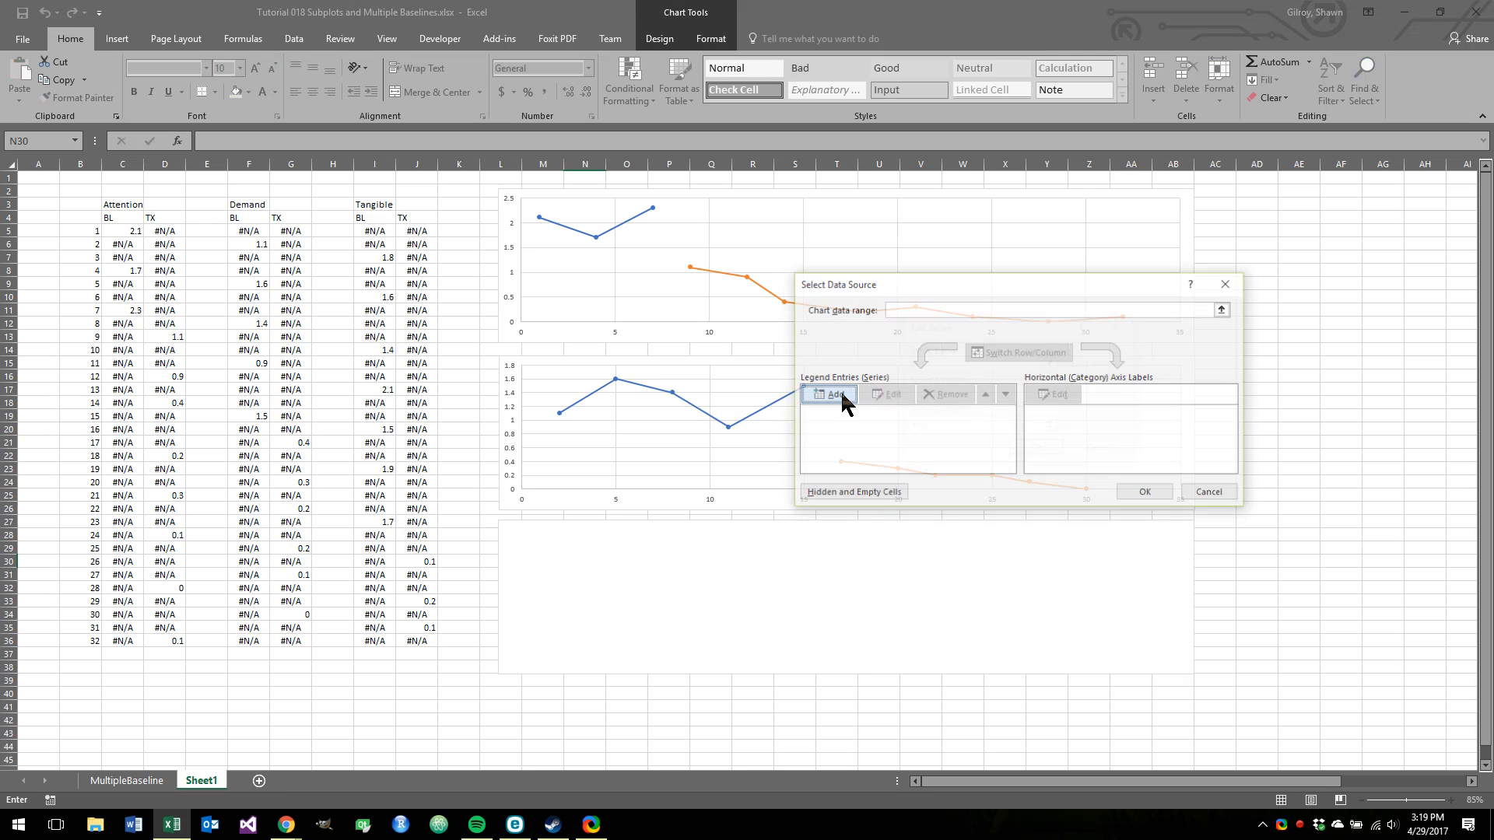
left_click(831, 394)
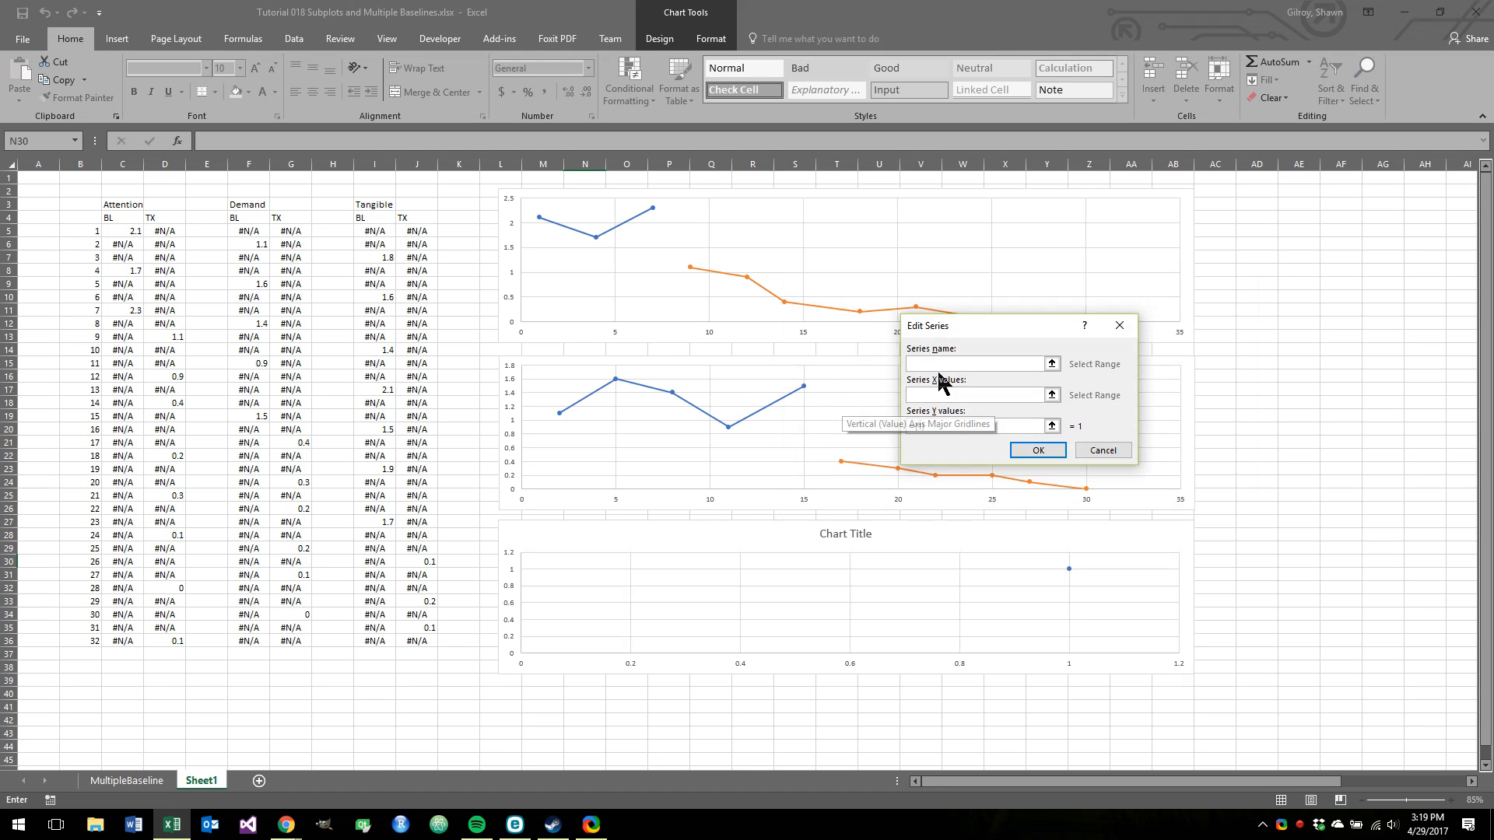
type("Baseline")
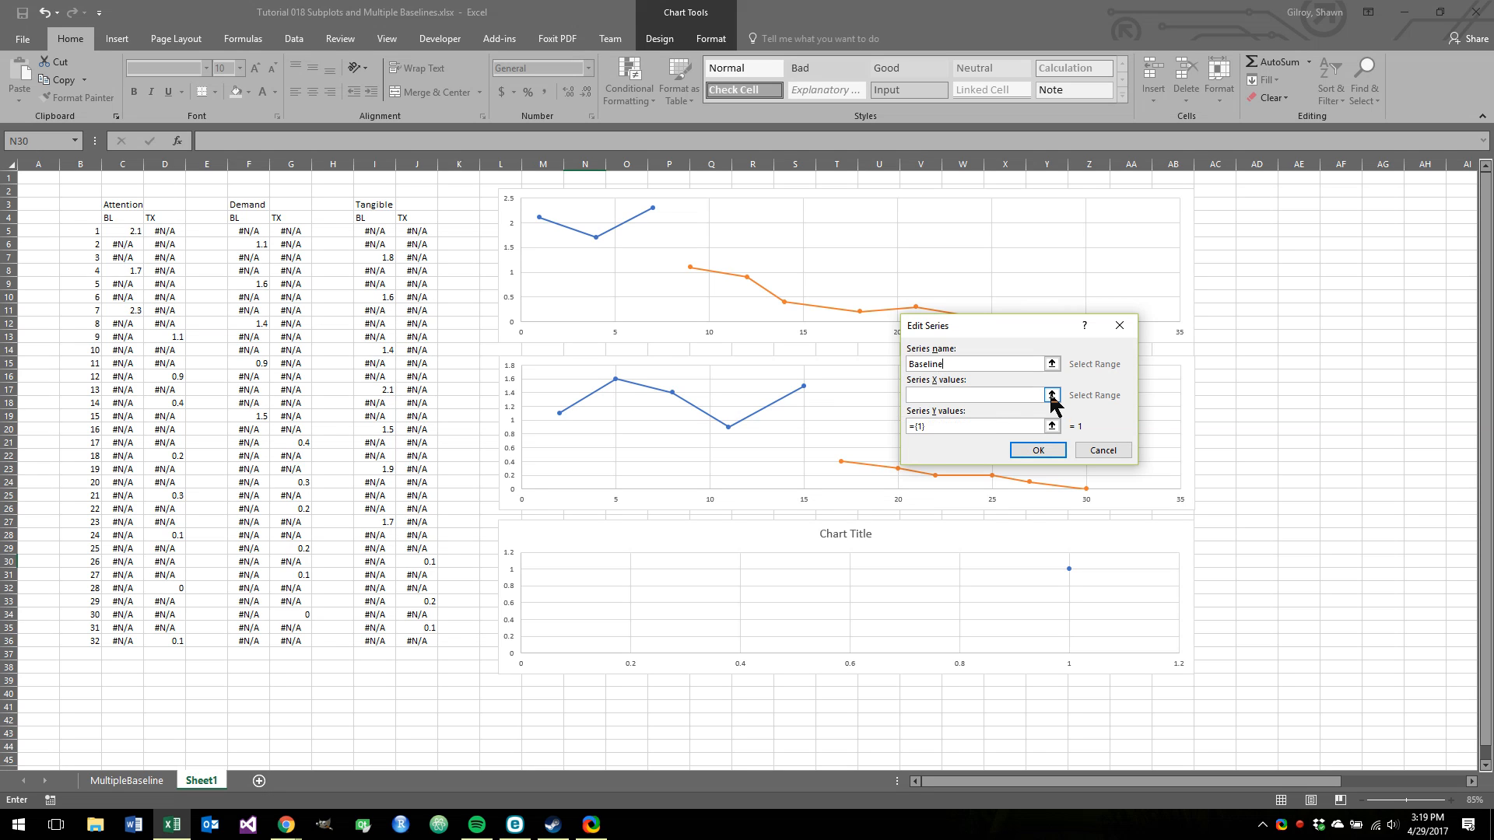
left_click(1052, 395)
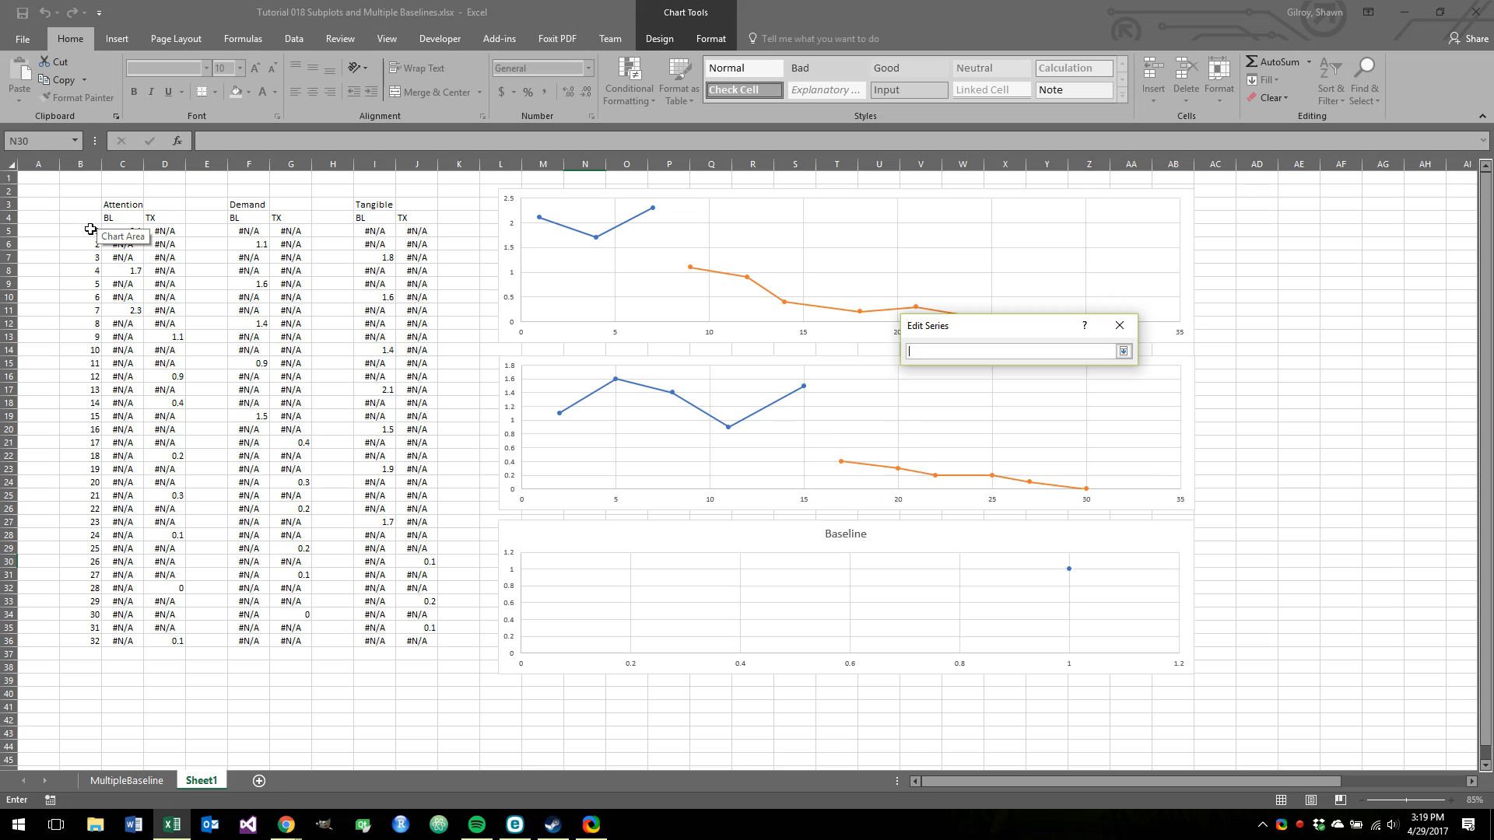
left_click_drag(81, 230, 80, 640)
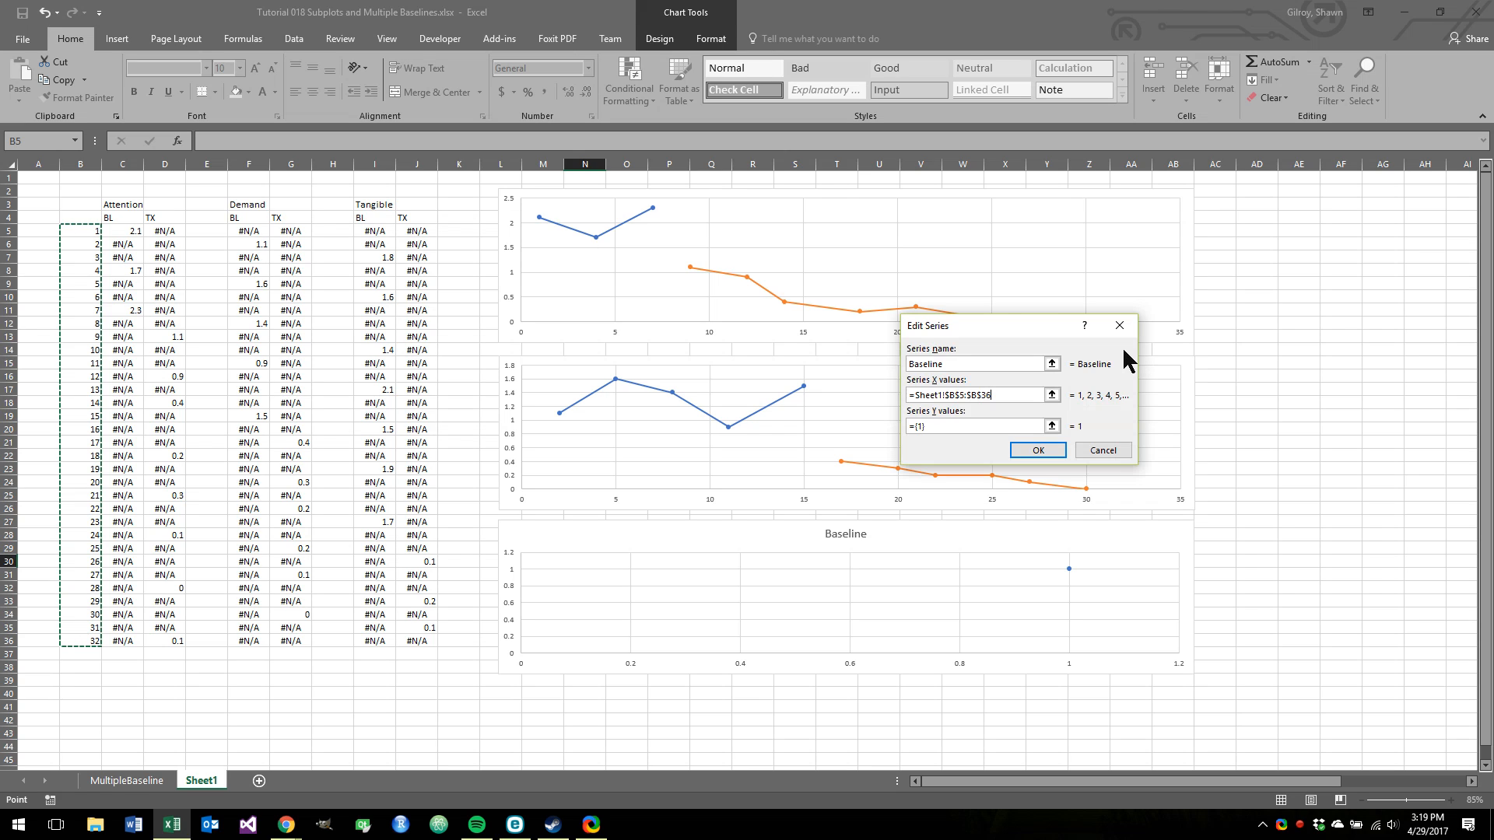
left_click(1052, 426)
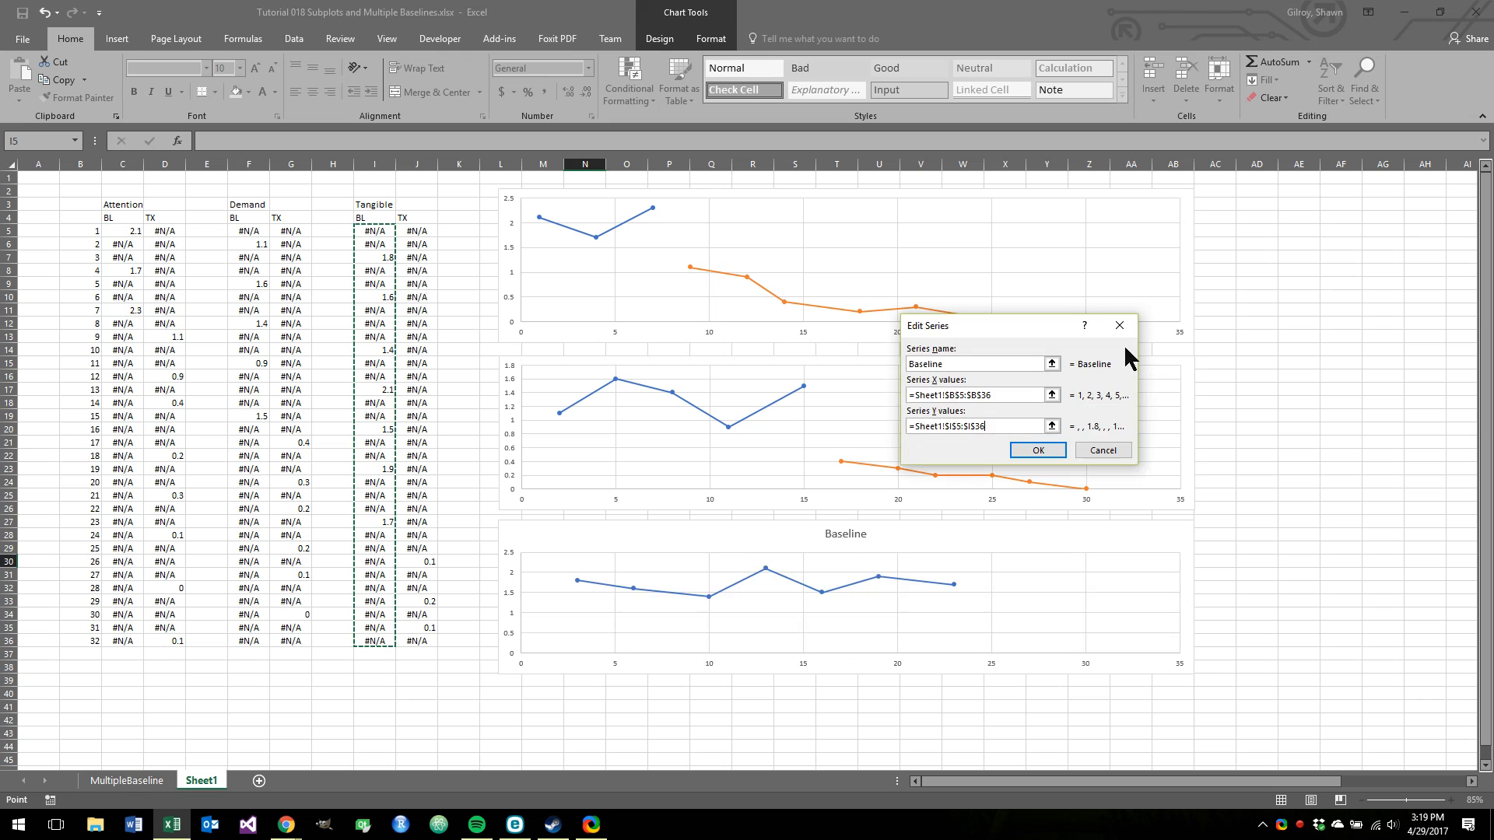
left_click(1037, 449)
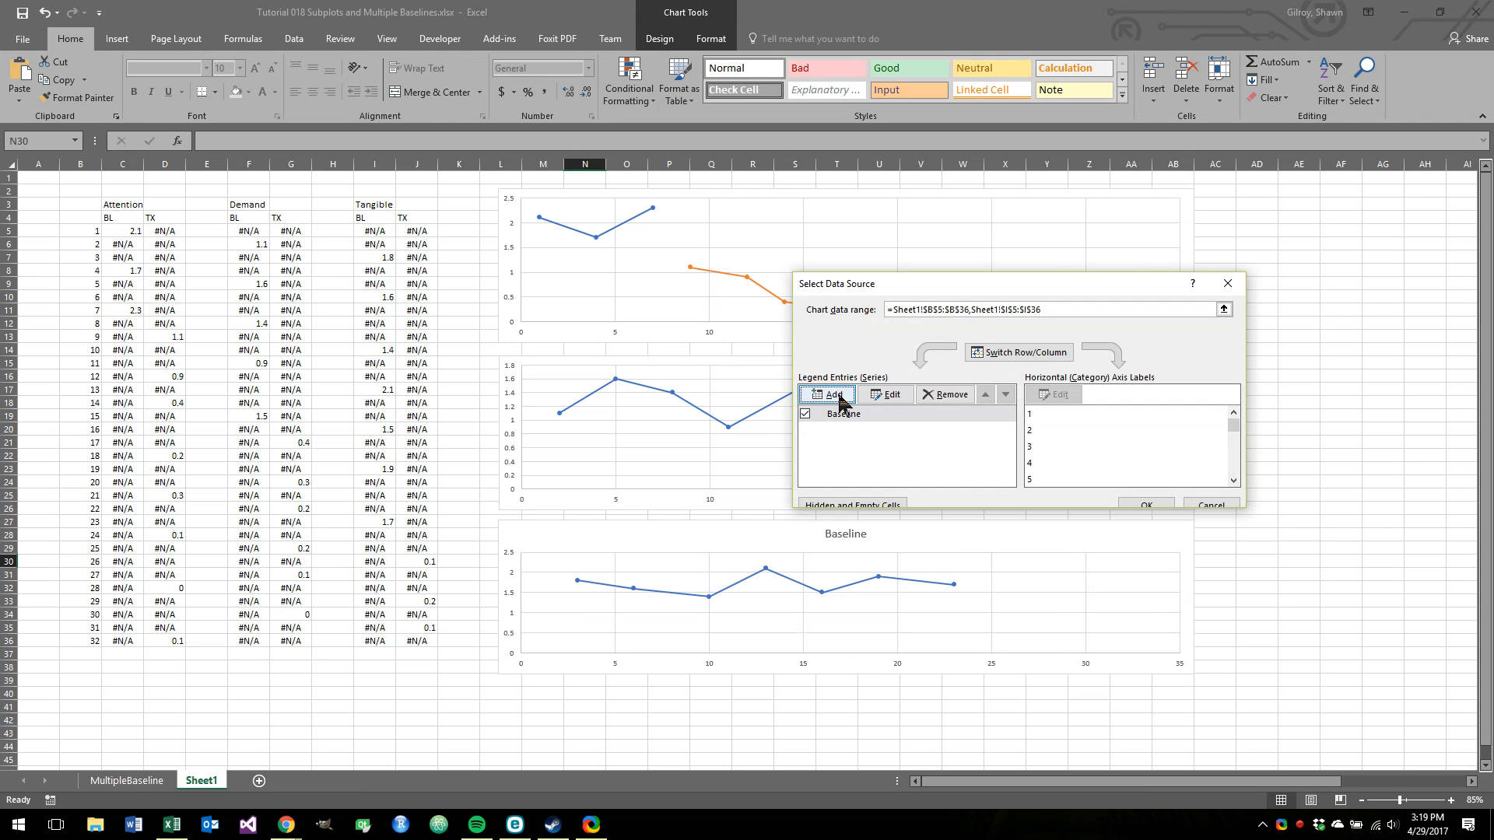
- Add a 'Treatment' series to the bottom chart with X values B5:B36 and Tangible TX values J5:J36
left_click(829, 394)
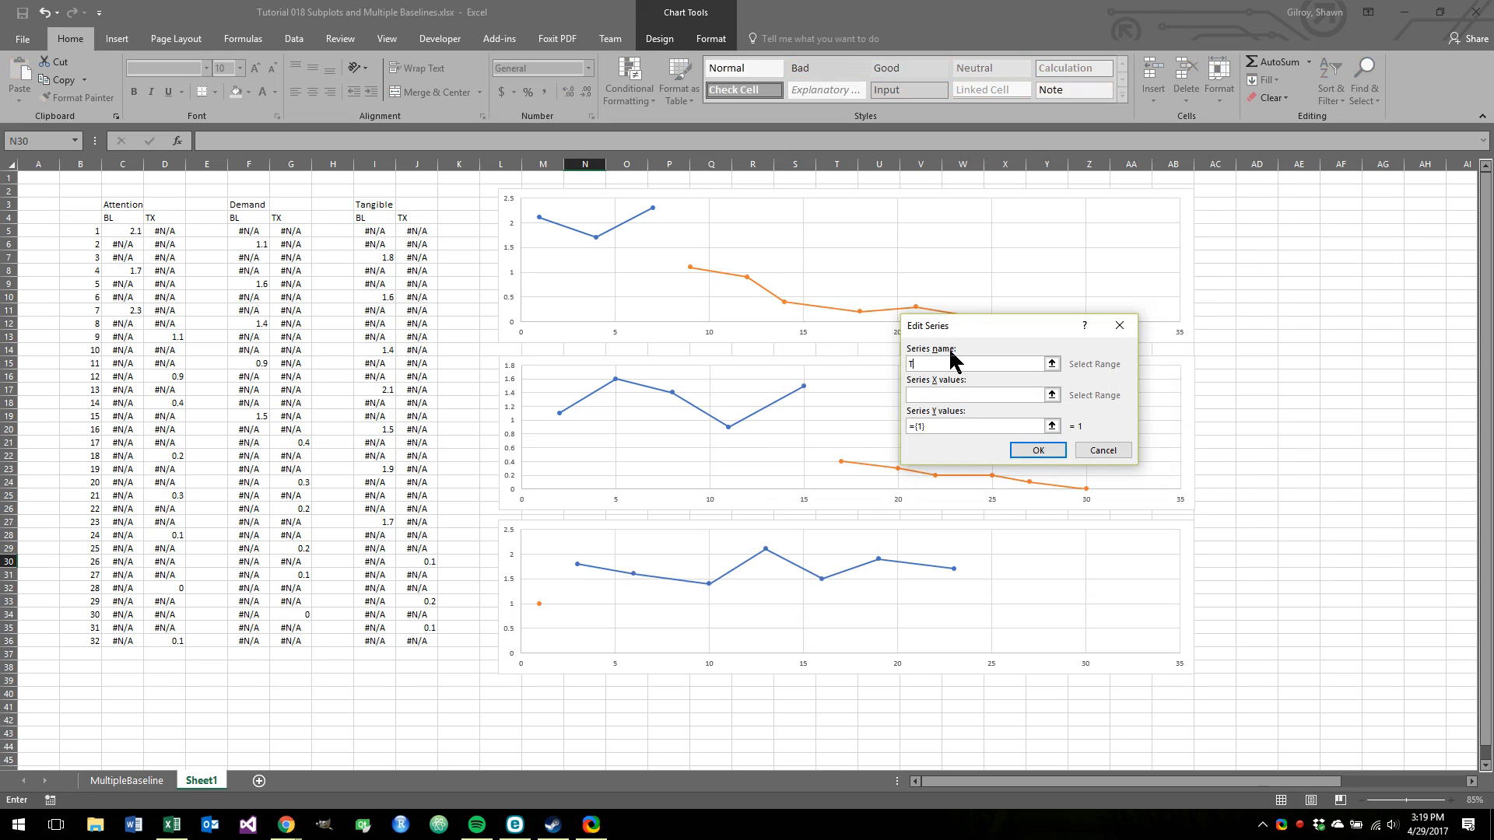
type("Treament")
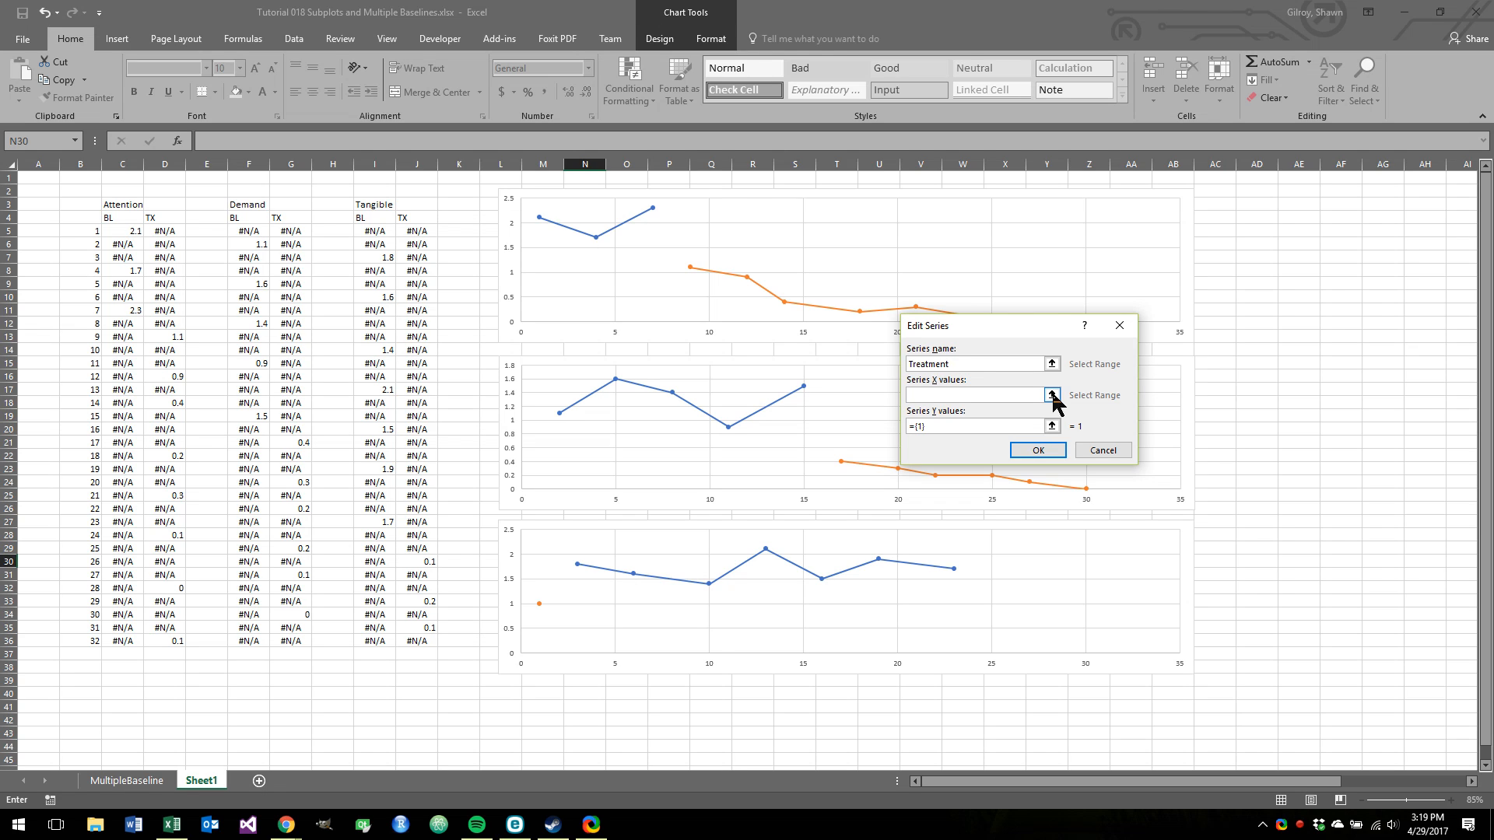
left_click(1051, 394)
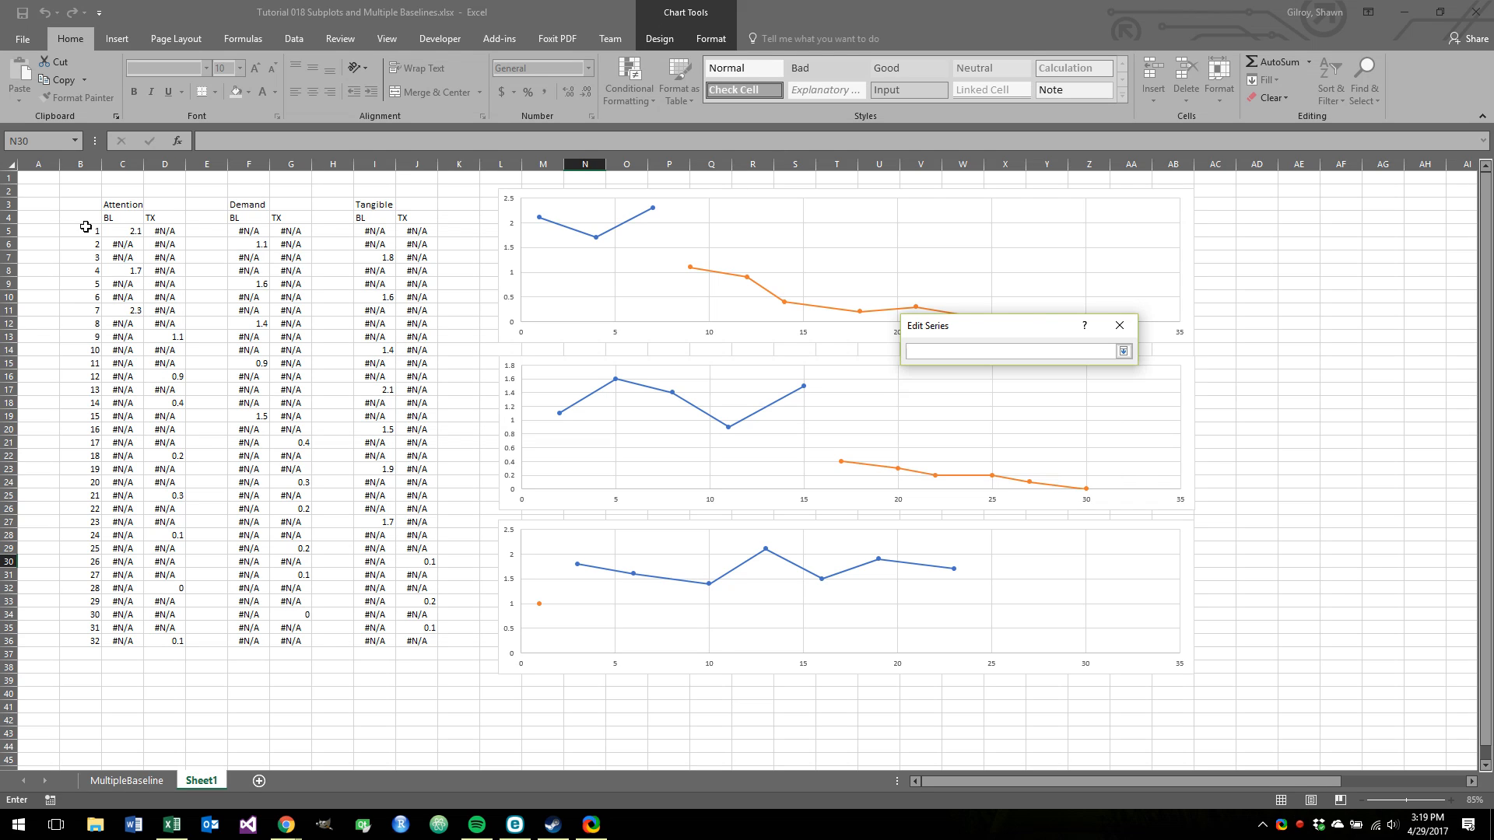
left_click_drag(80, 229, 80, 641)
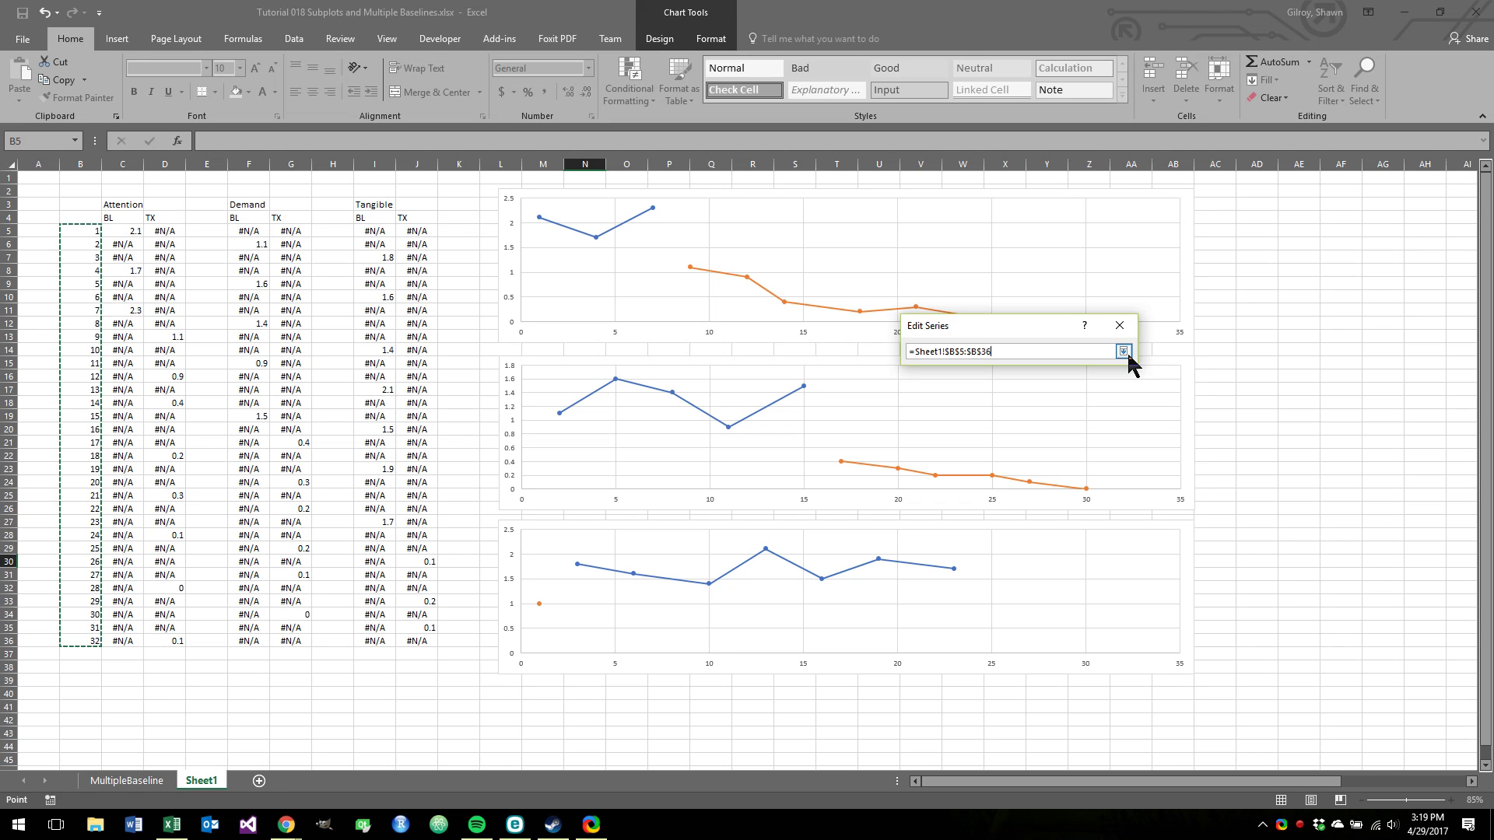
left_click(1122, 351)
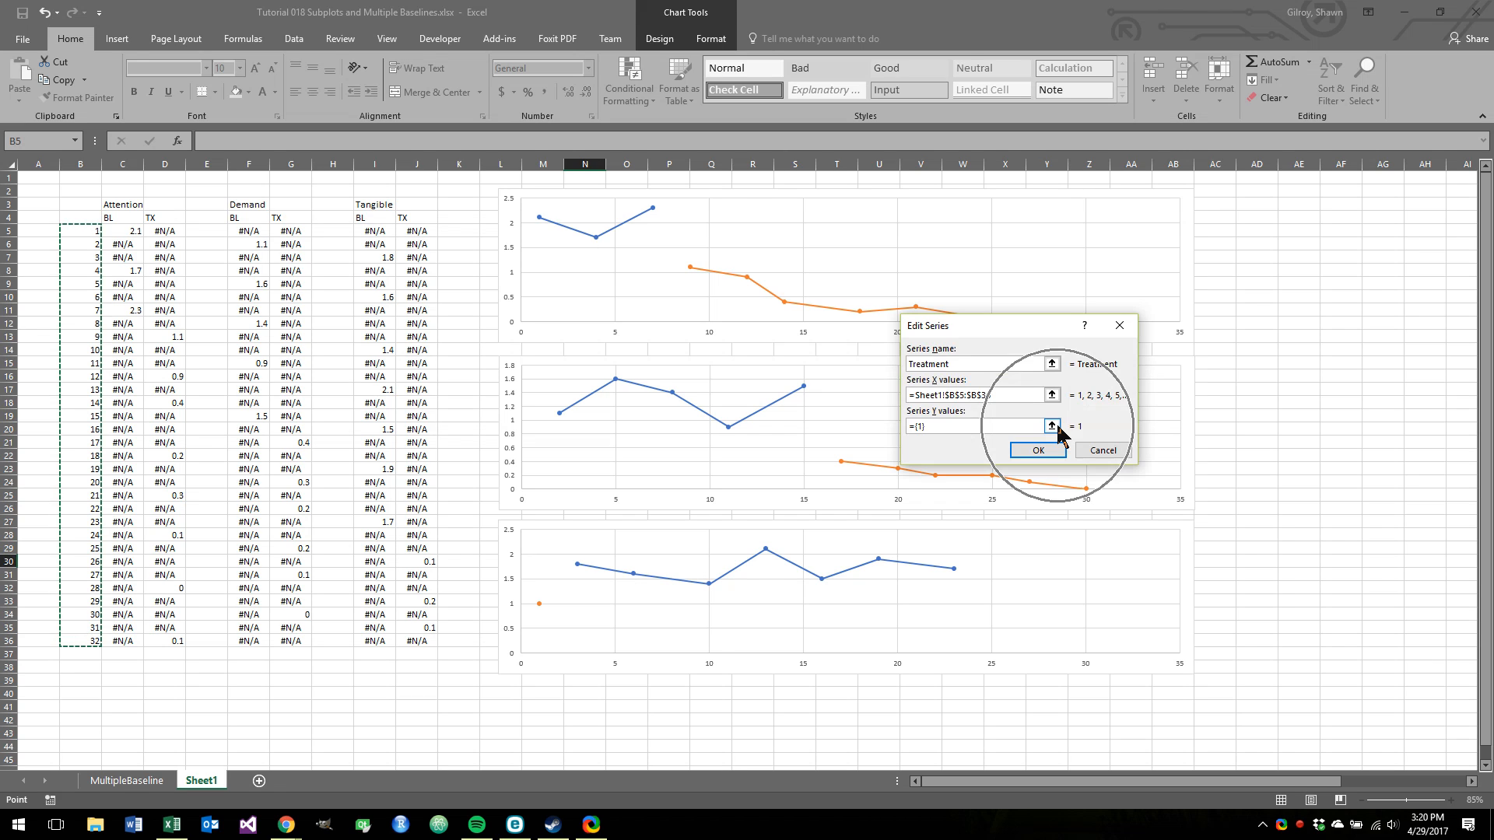
left_click(1048, 426)
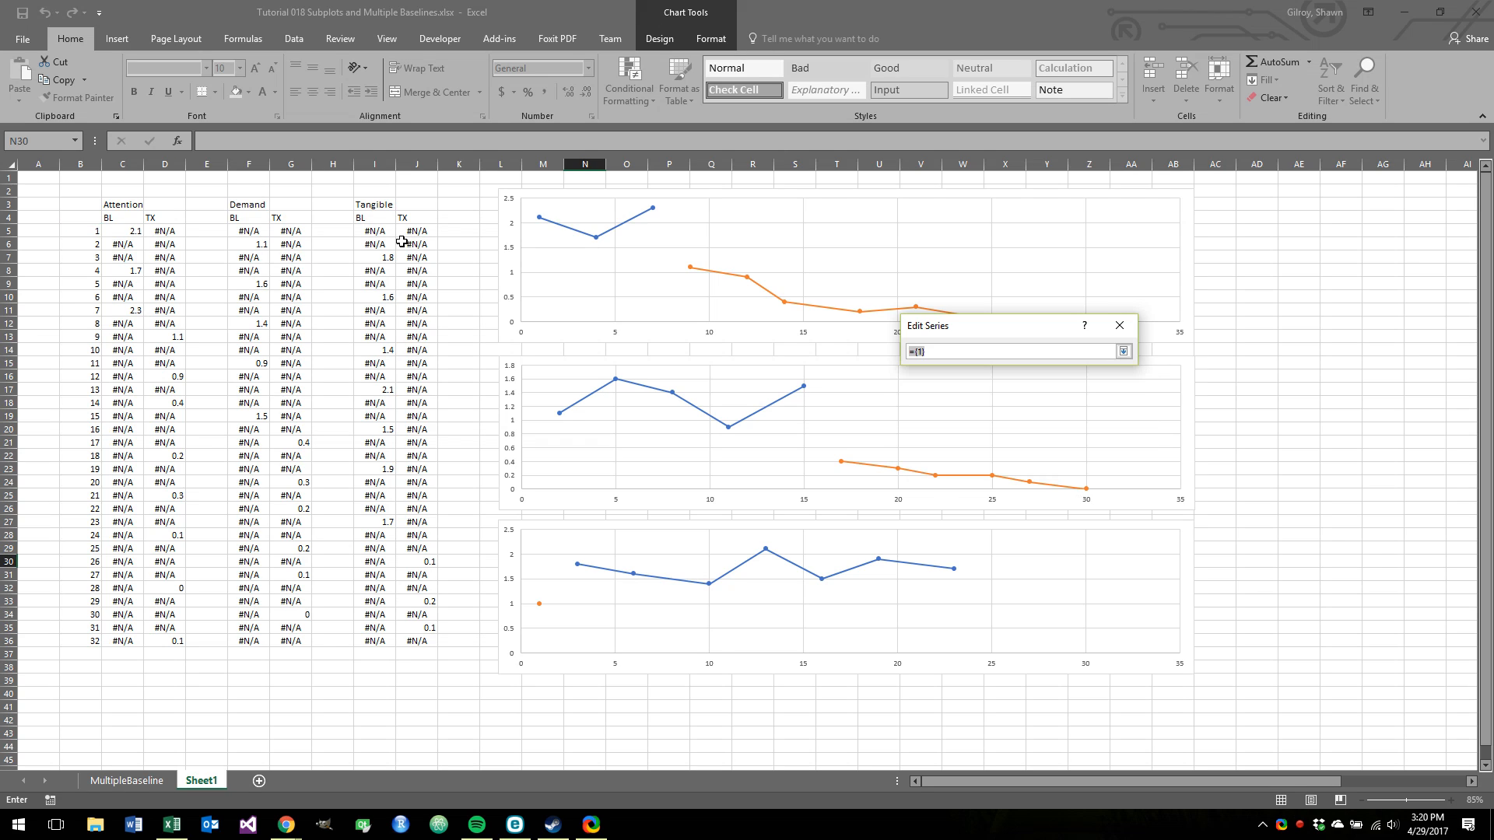
left_click_drag(414, 229, 414, 617)
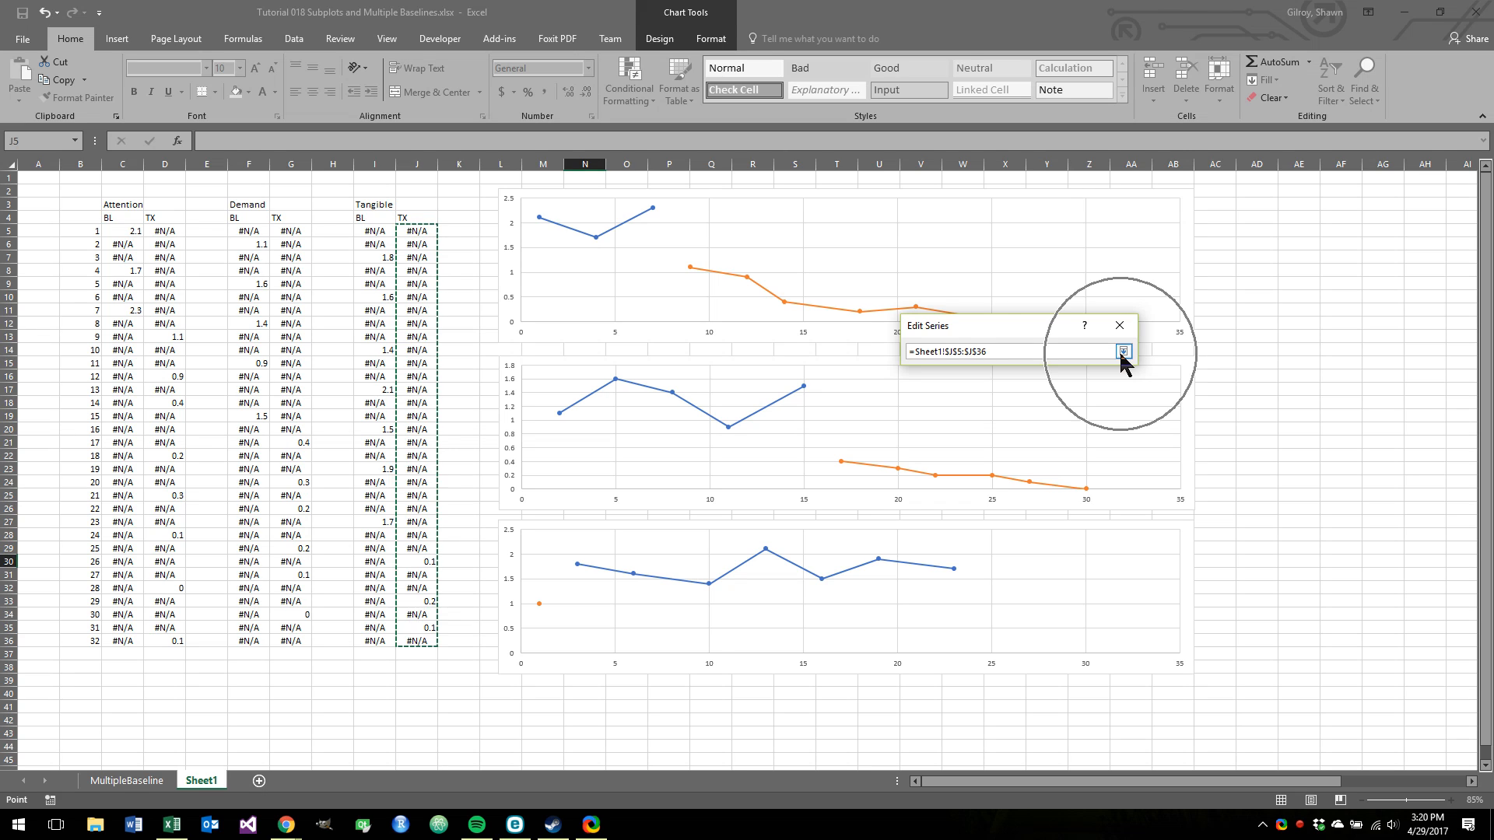
left_click(1123, 351)
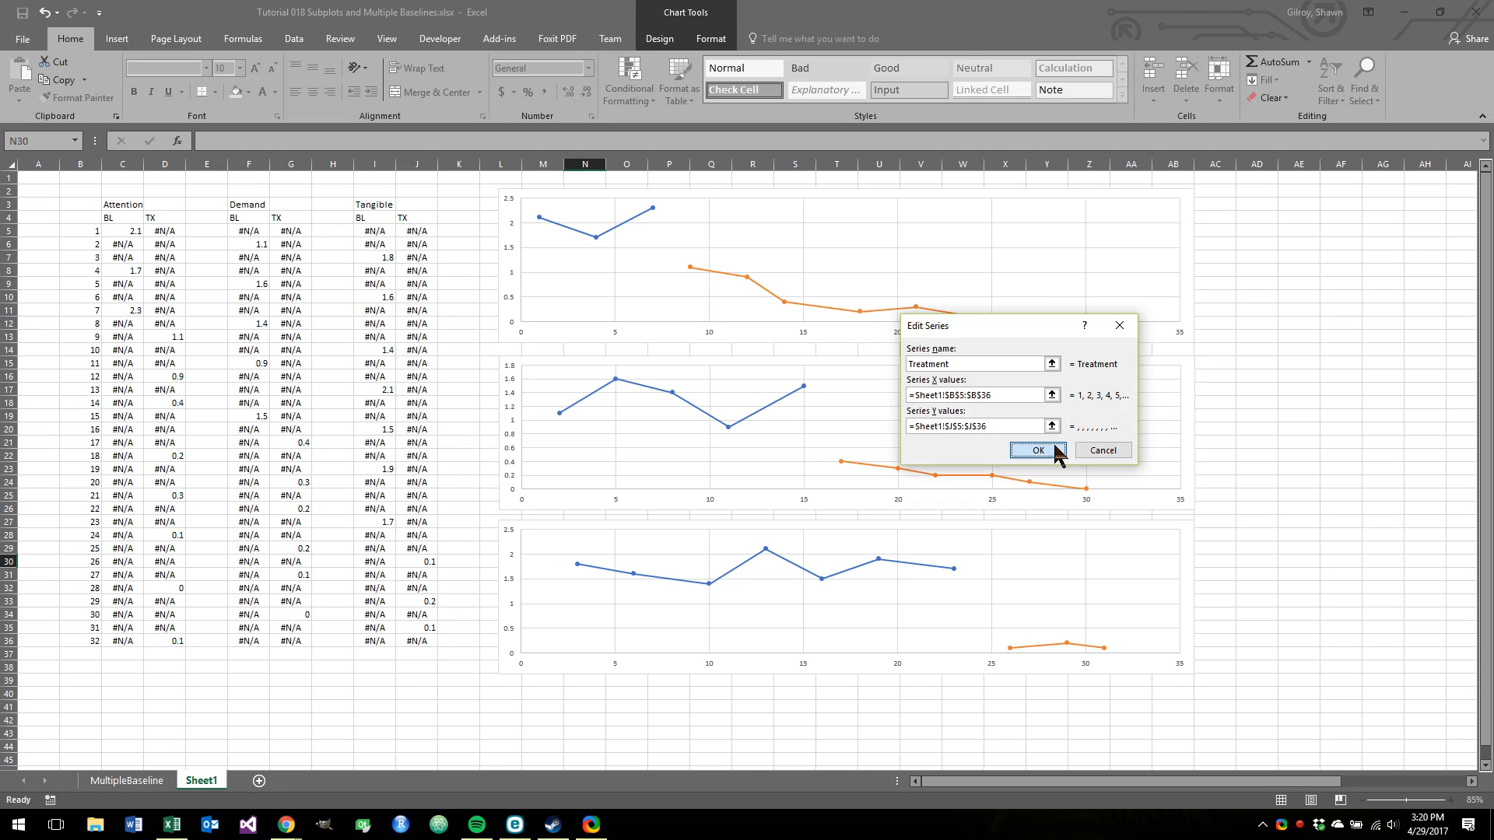
left_click(1038, 449)
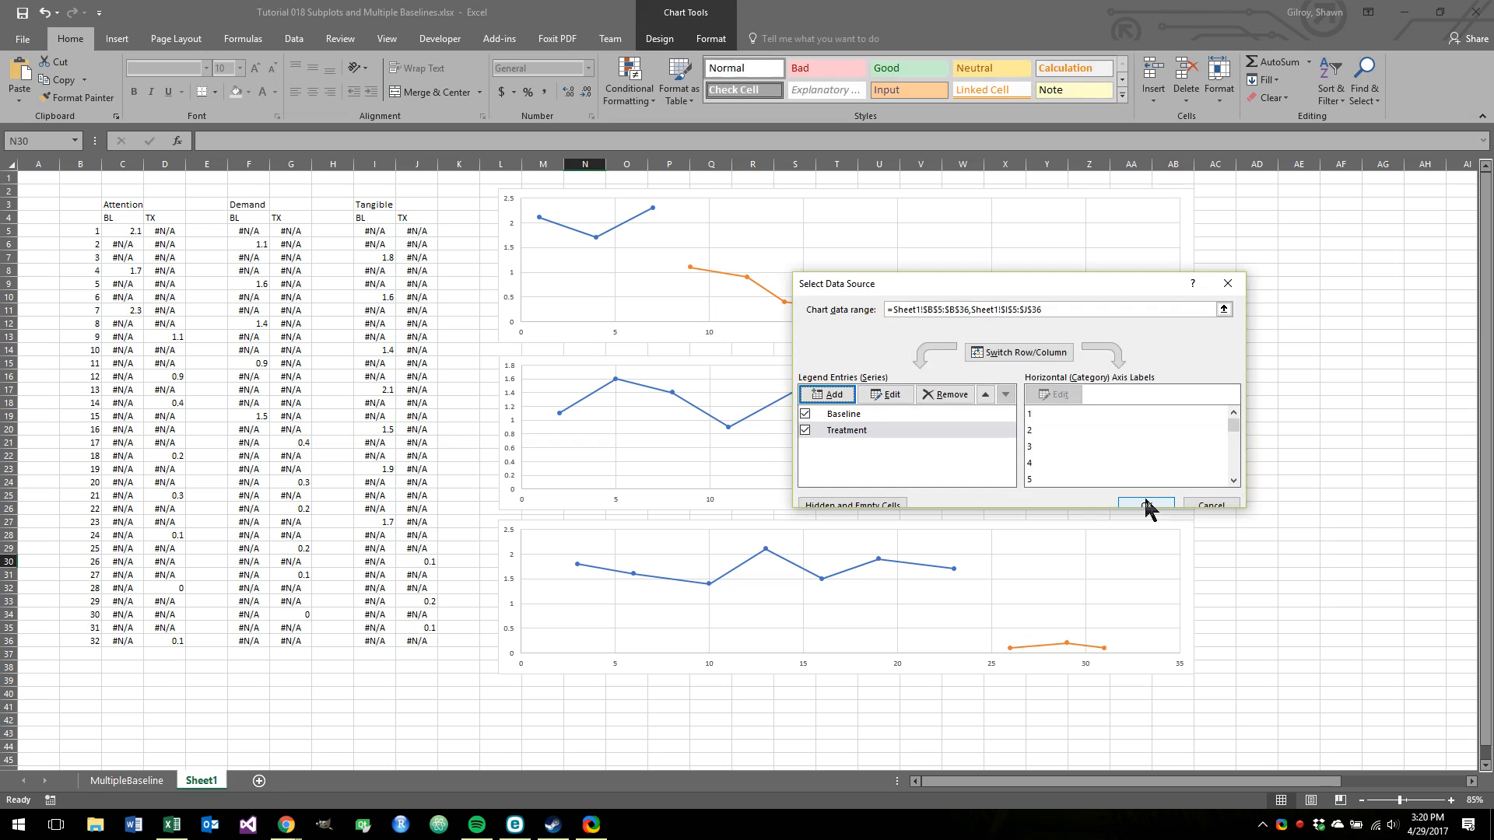
left_click(1146, 505)
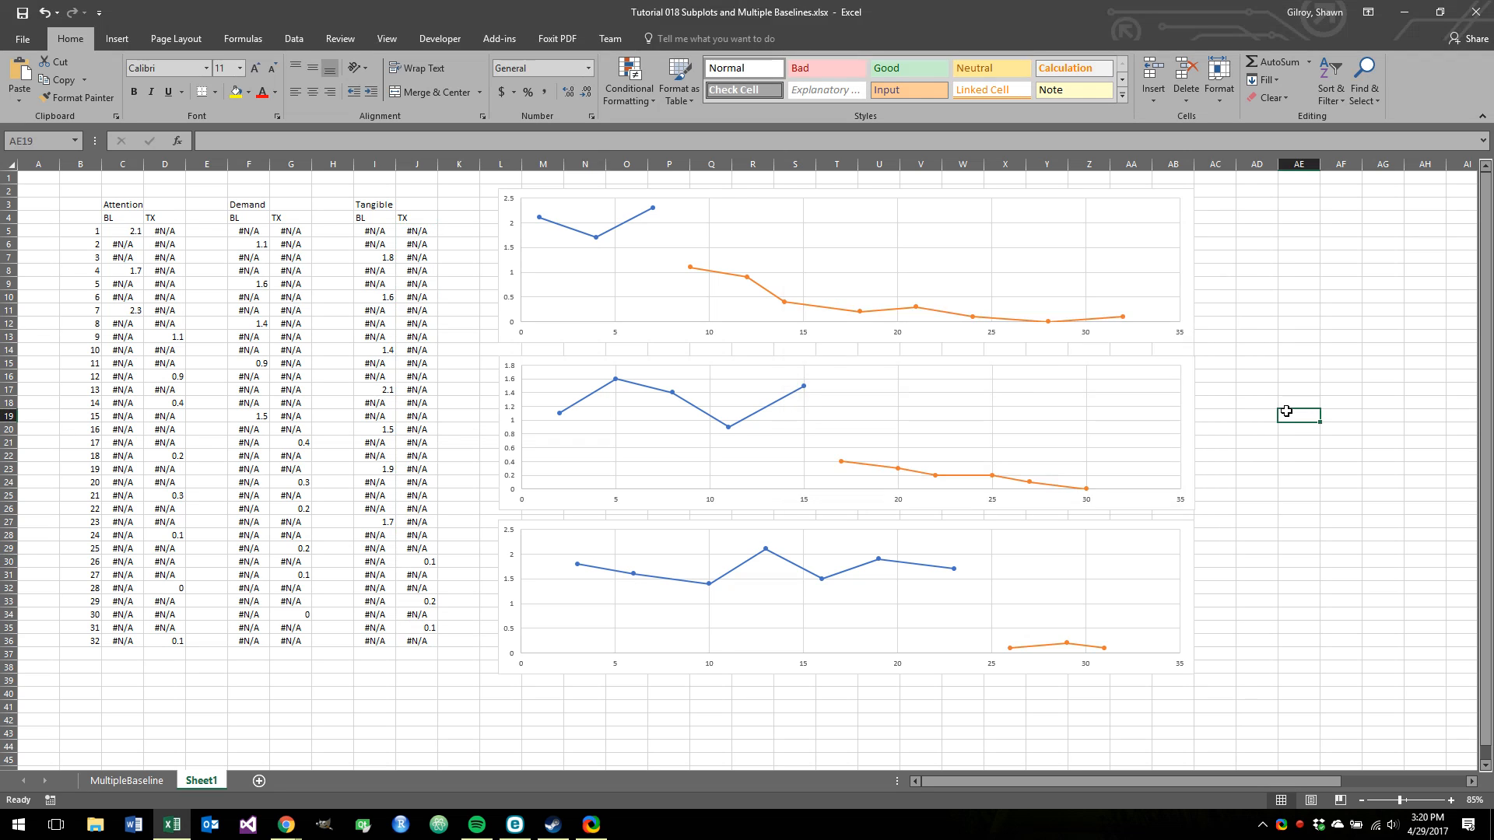
mouse_move(1272, 371)
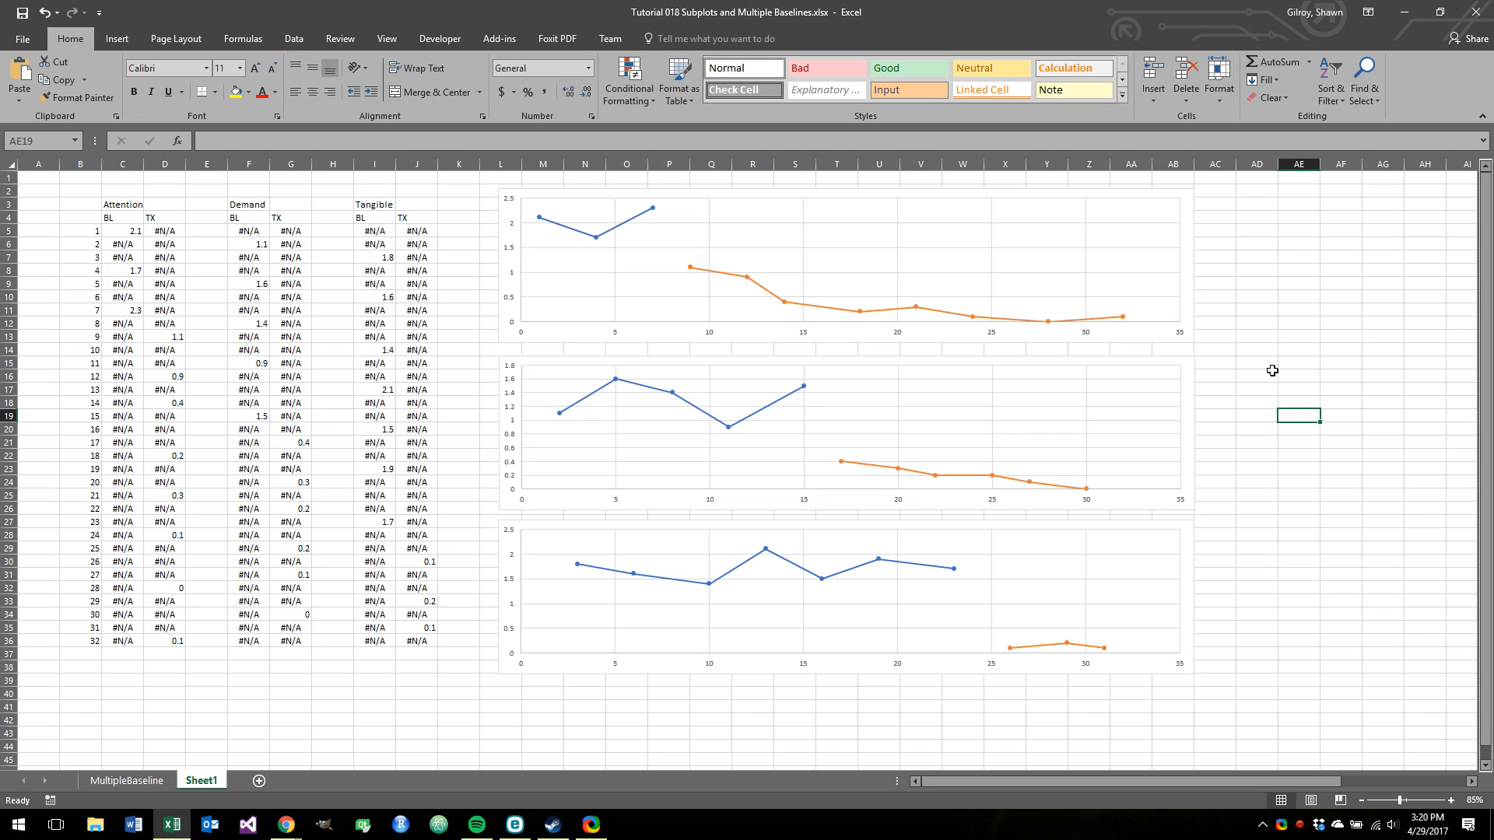
mouse_move(1324, 313)
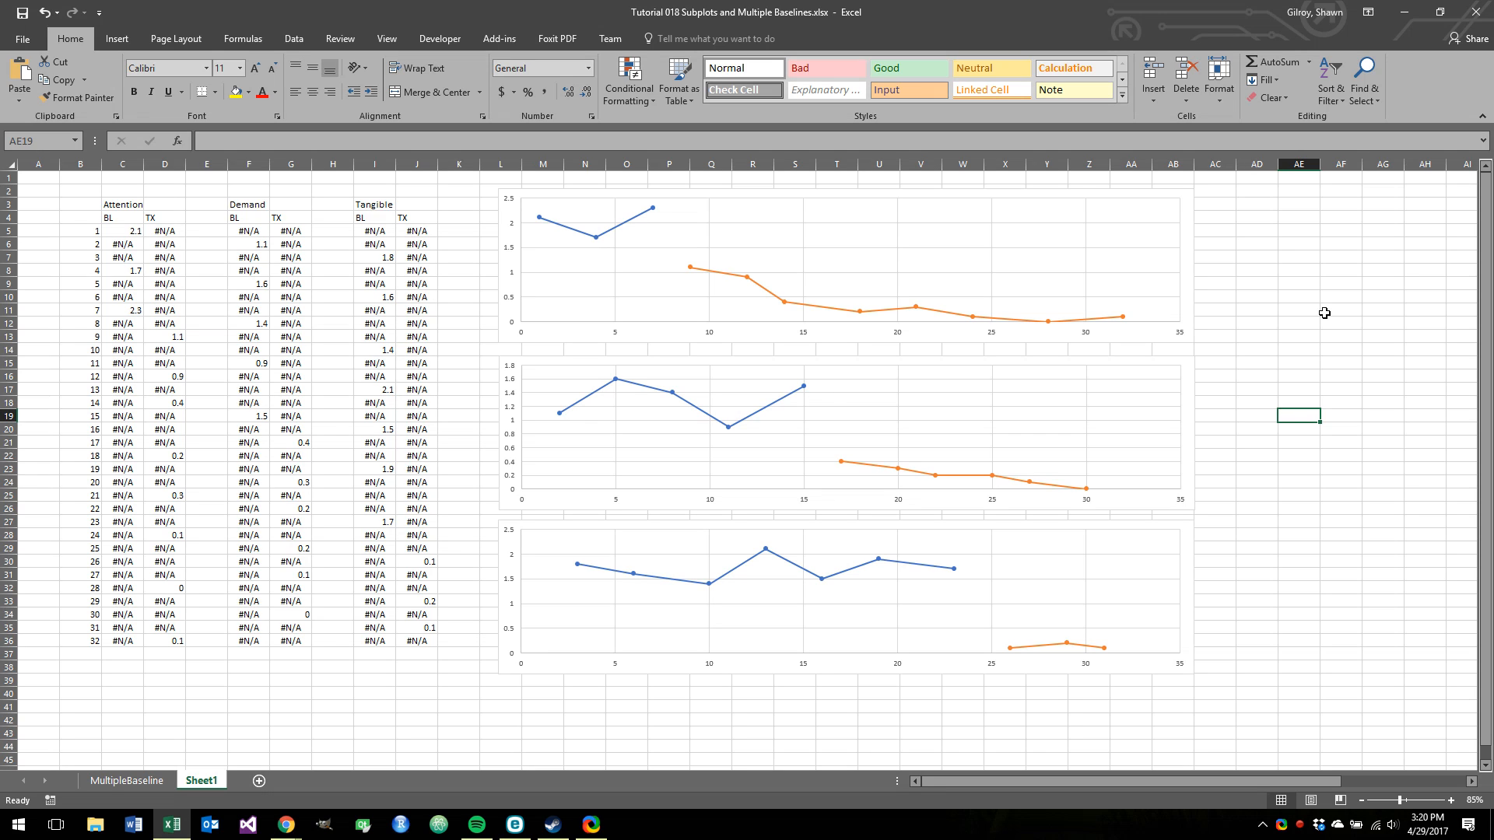
mouse_move(810, 234)
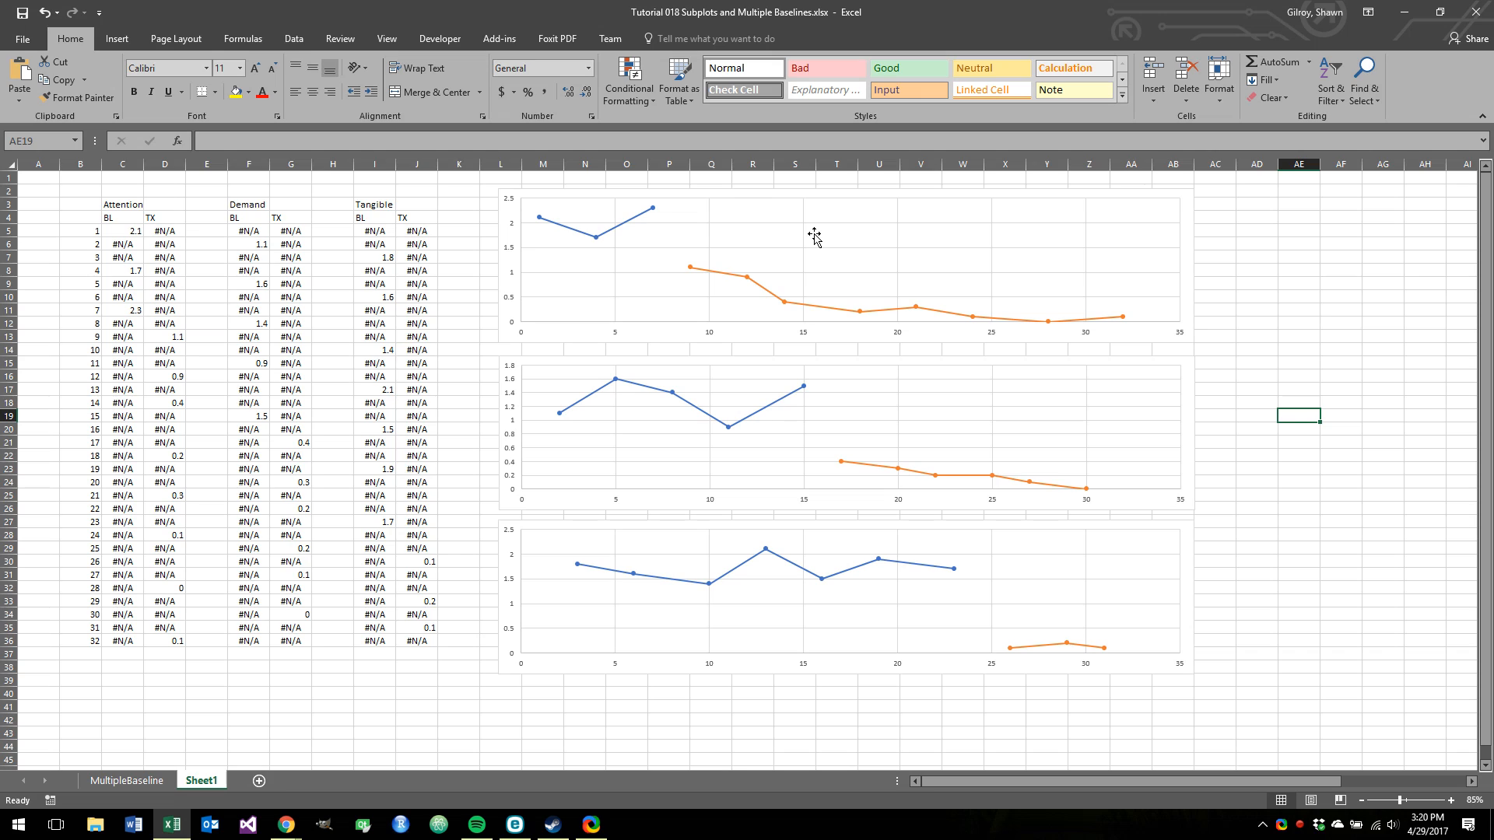
mouse_move(614, 416)
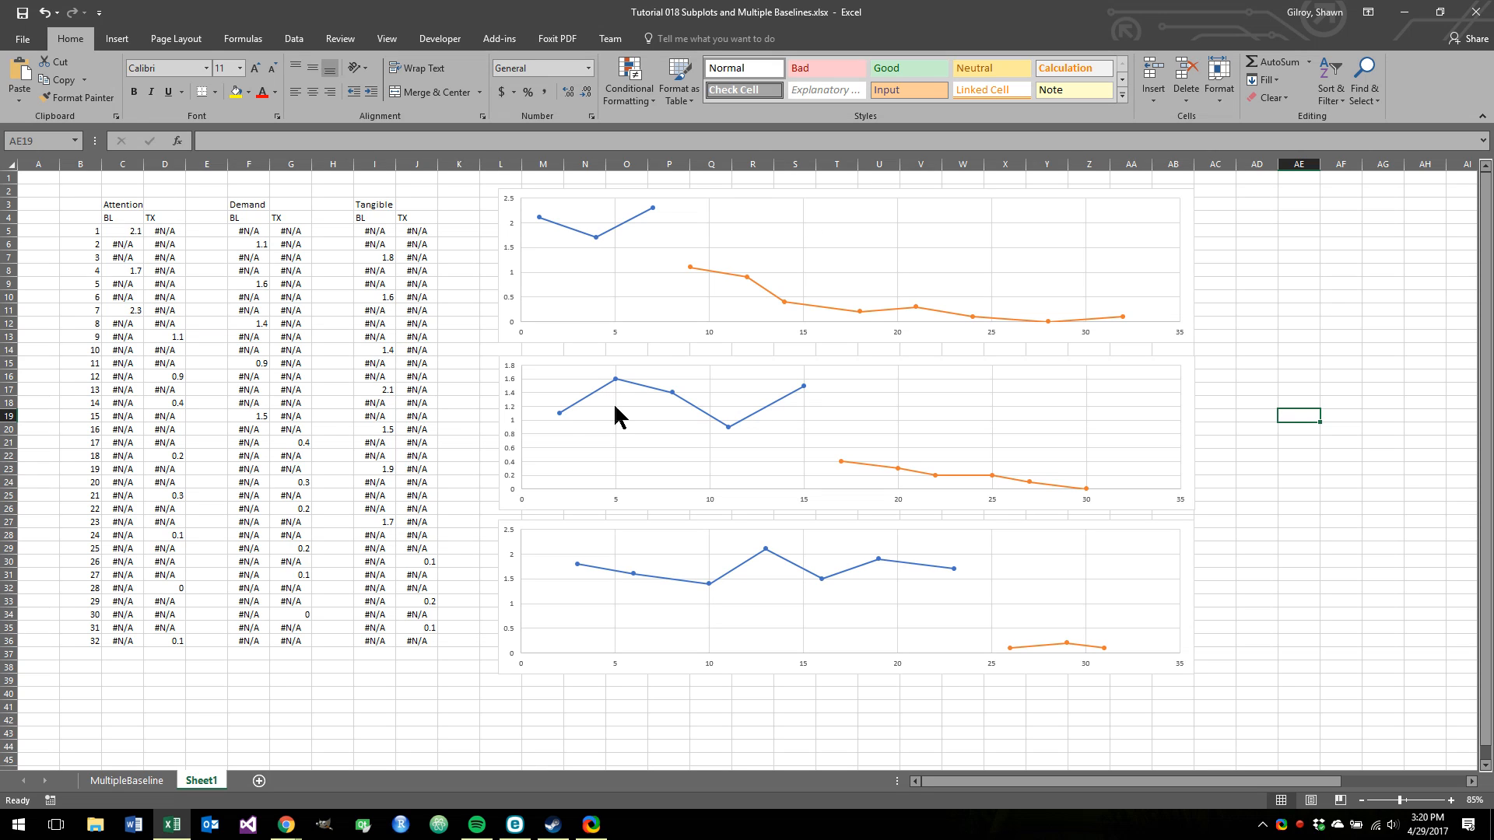
mouse_move(698, 183)
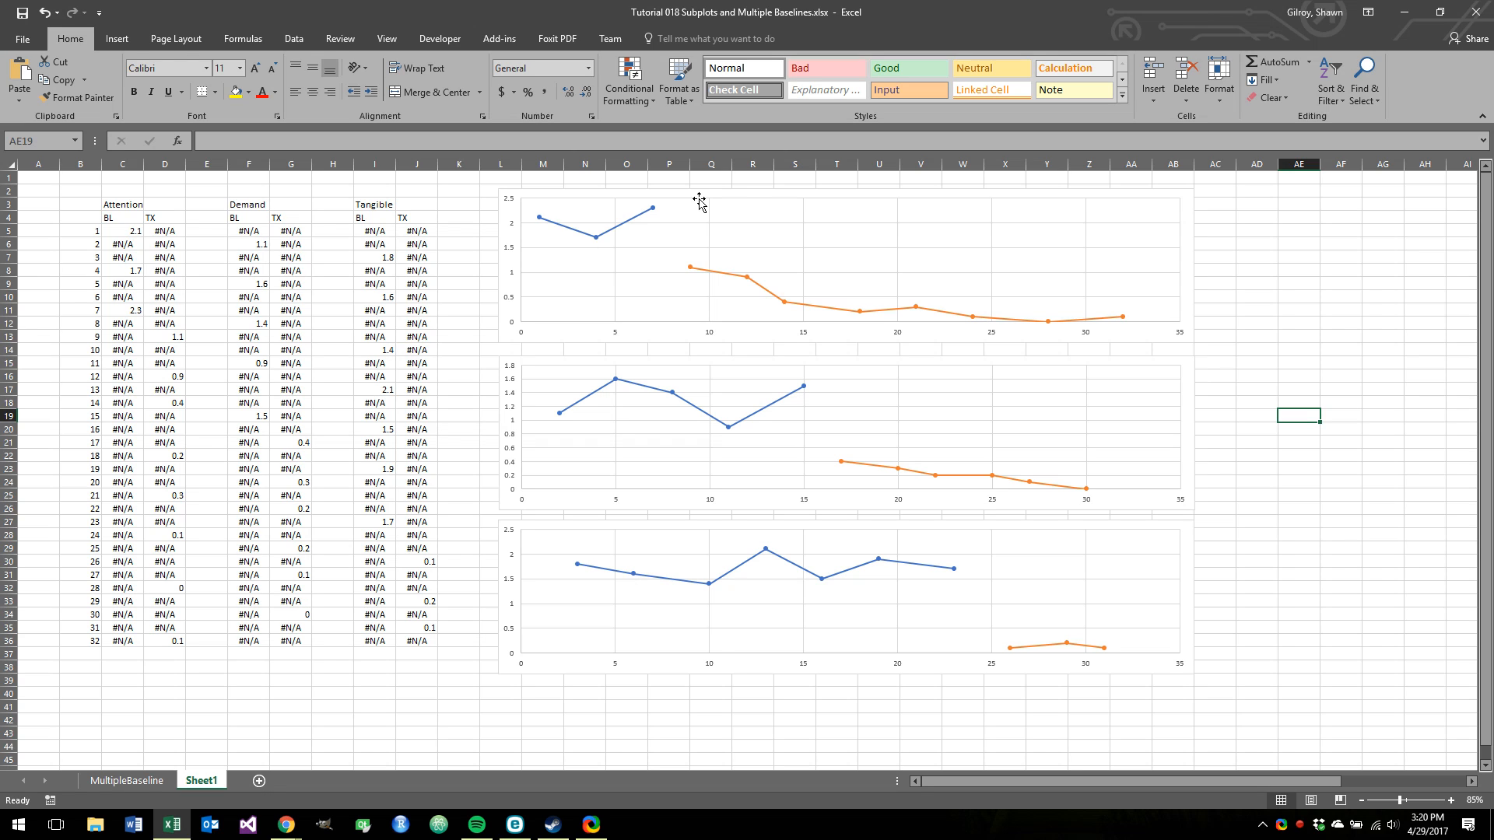